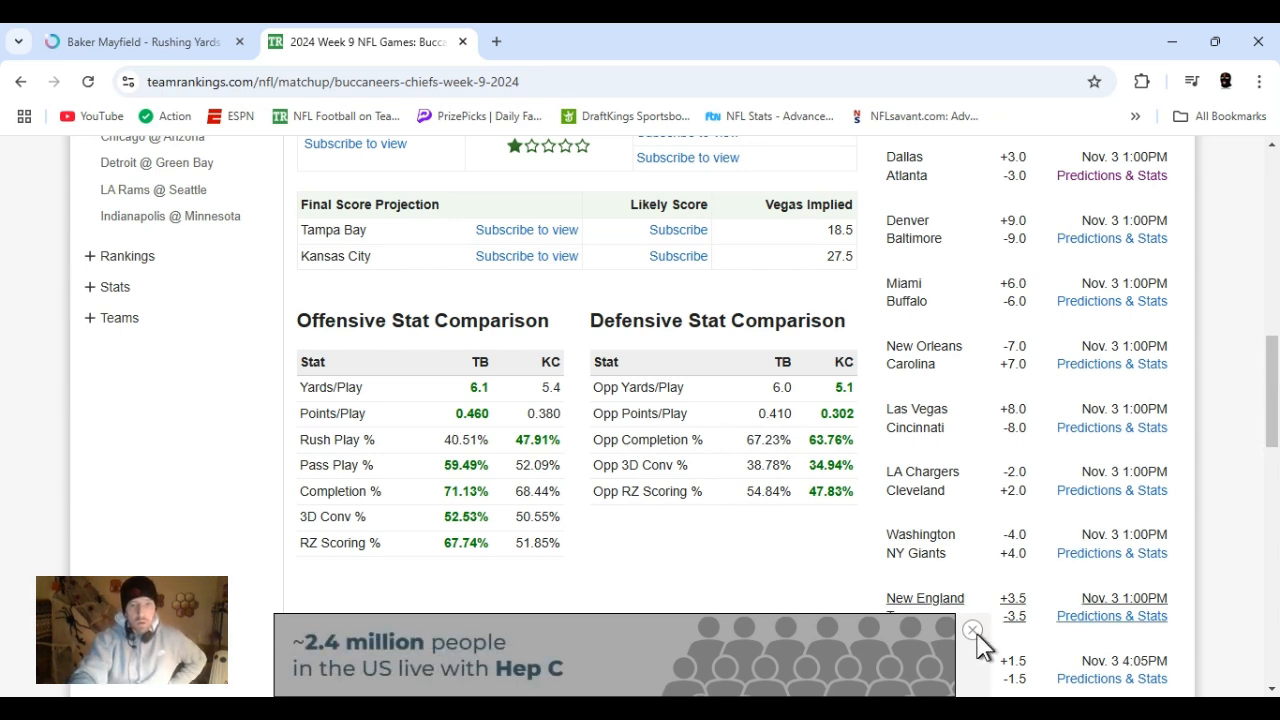
# Dismiss the banner ad and scroll past the offensive and defensive stat comparison tables.
pyautogui.click(972, 630)
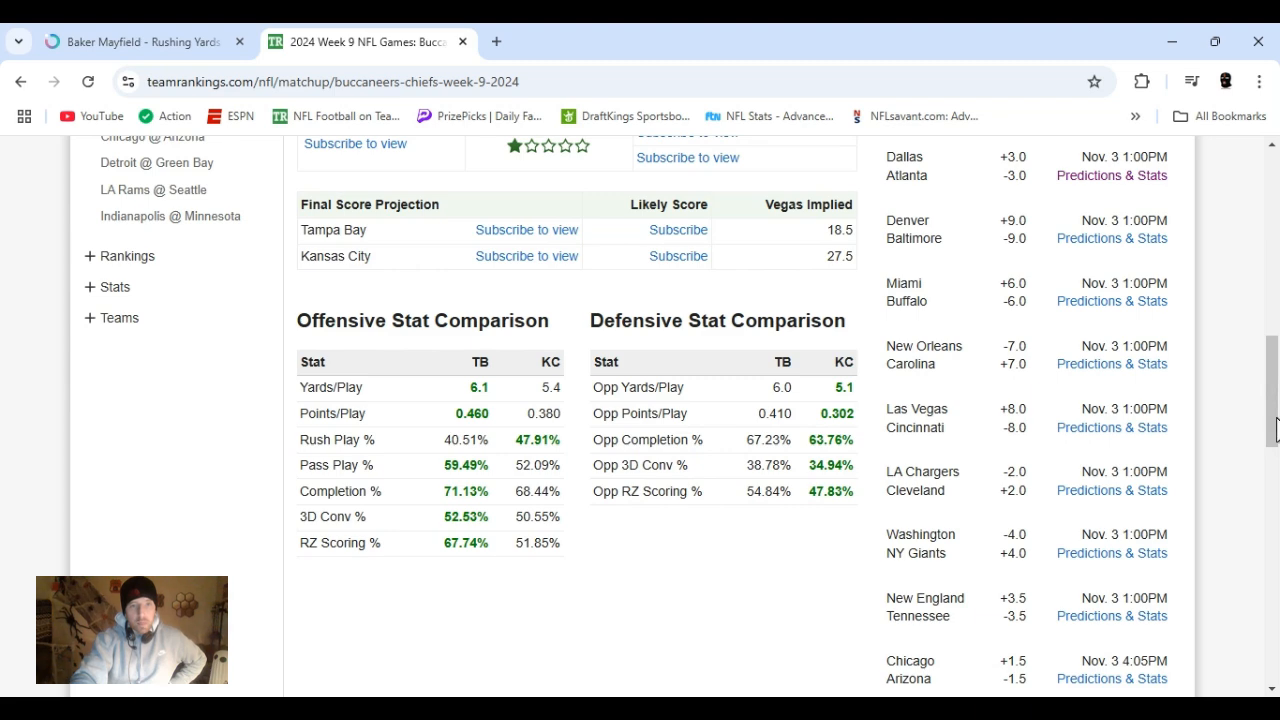
pyautogui.scroll(-3)
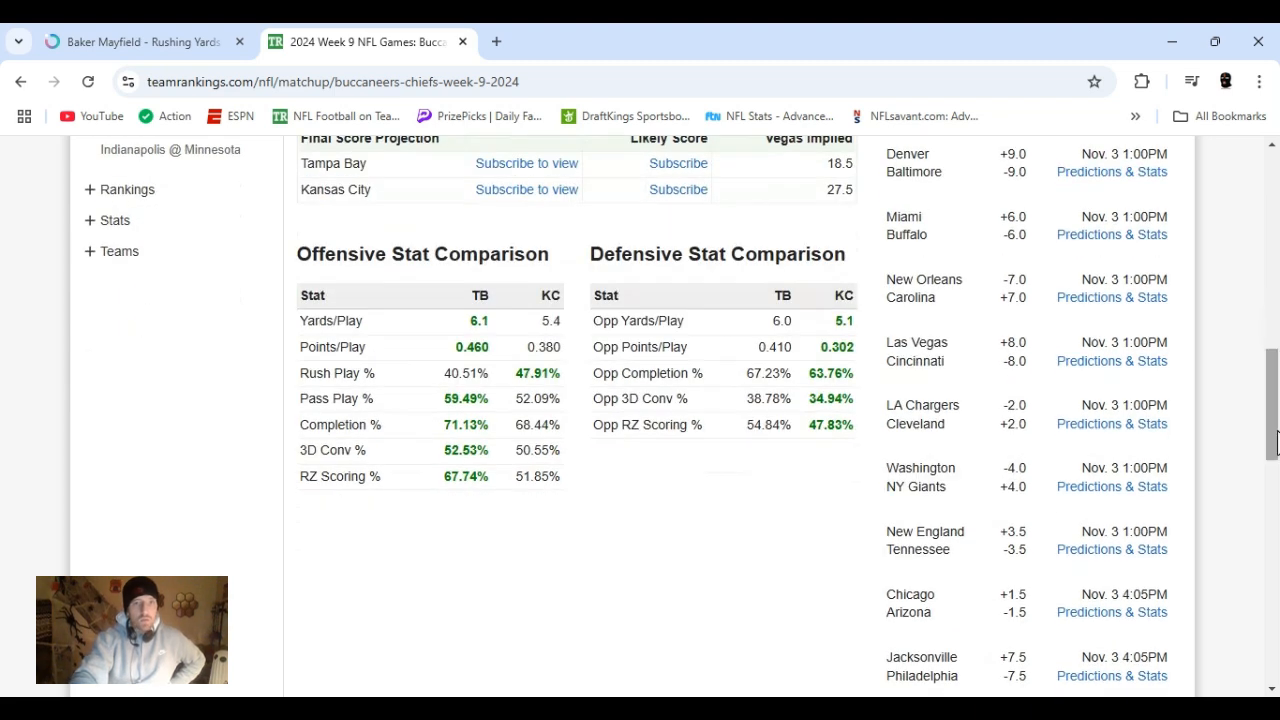
pyautogui.moveTo(436, 300)
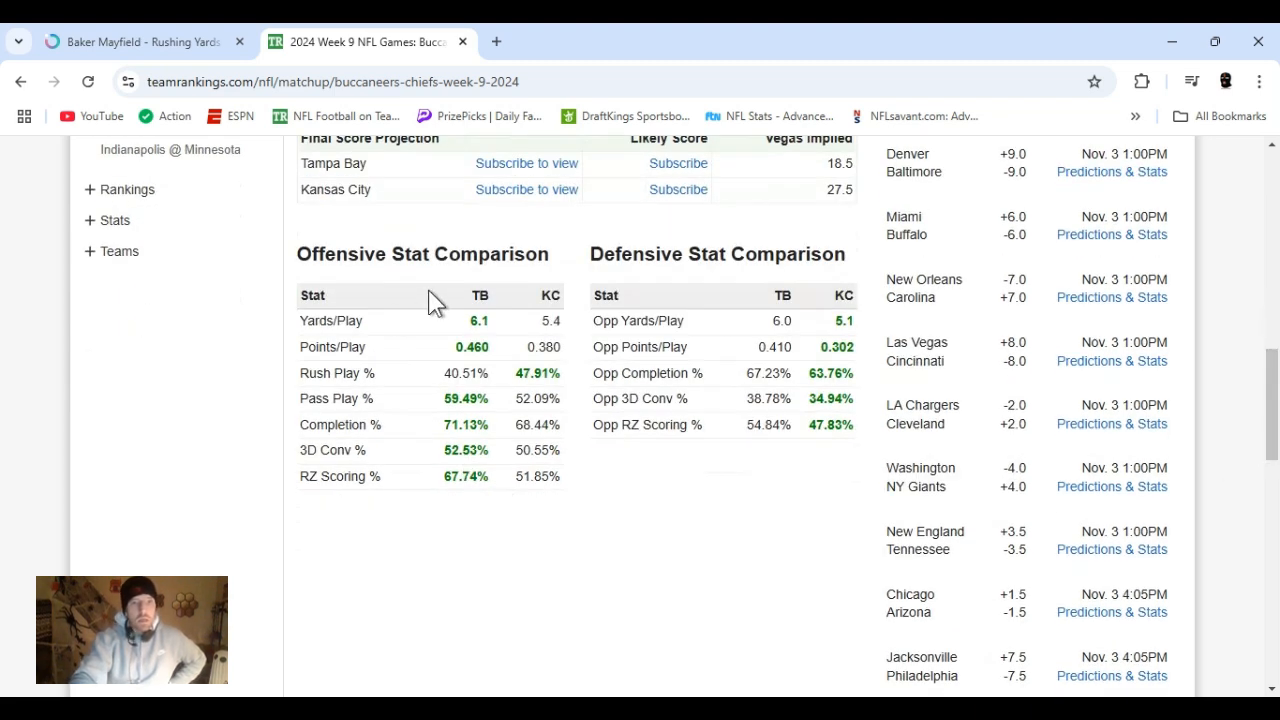
pyautogui.moveTo(444, 388)
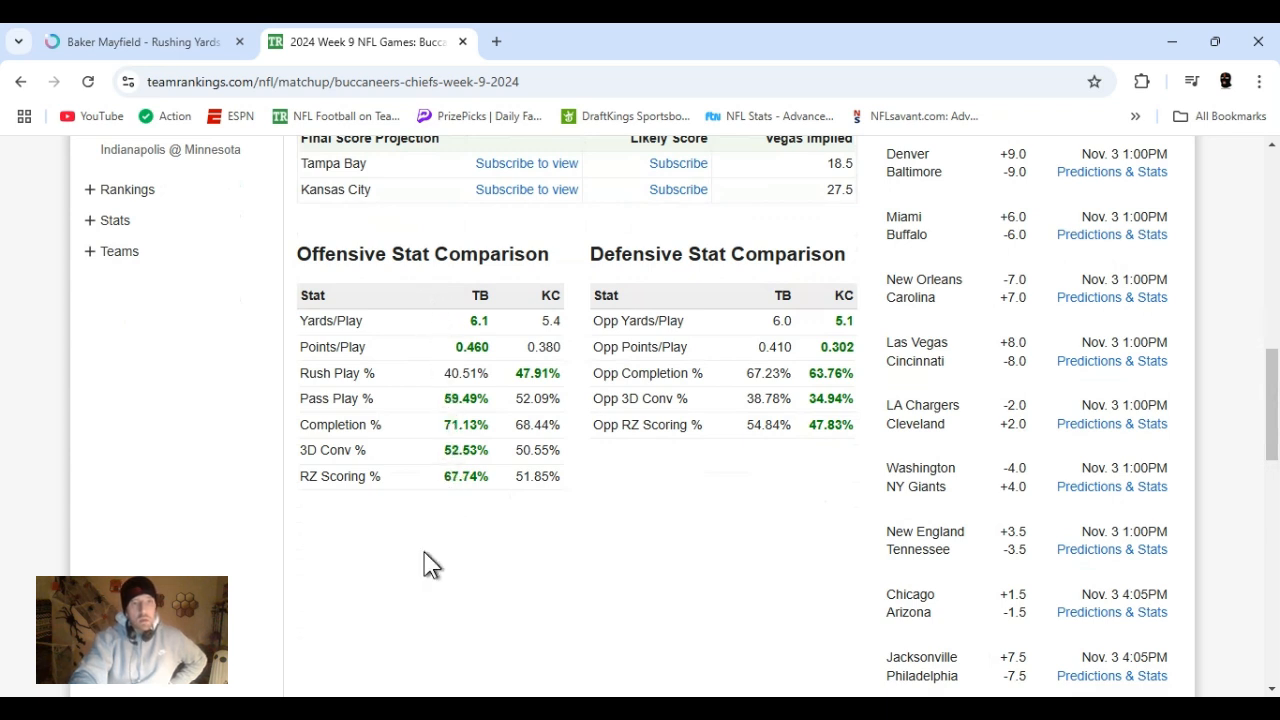
pyautogui.moveTo(562, 576)
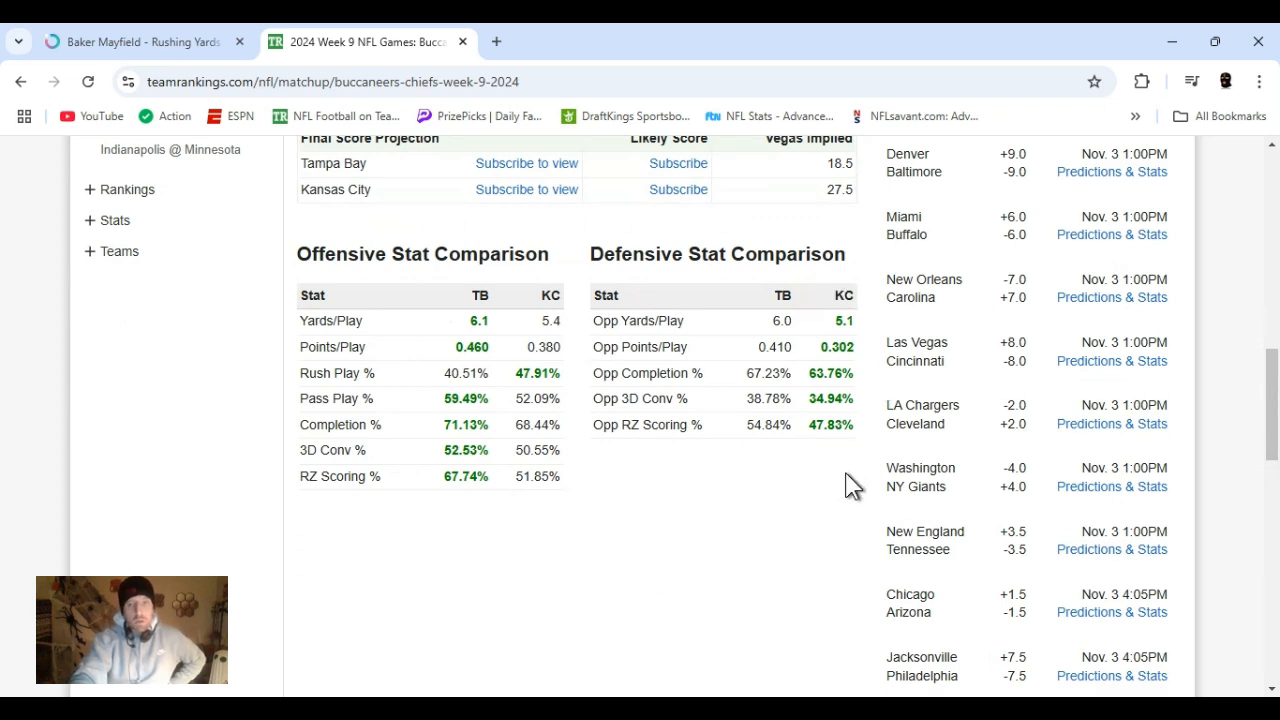
pyautogui.moveTo(828, 464)
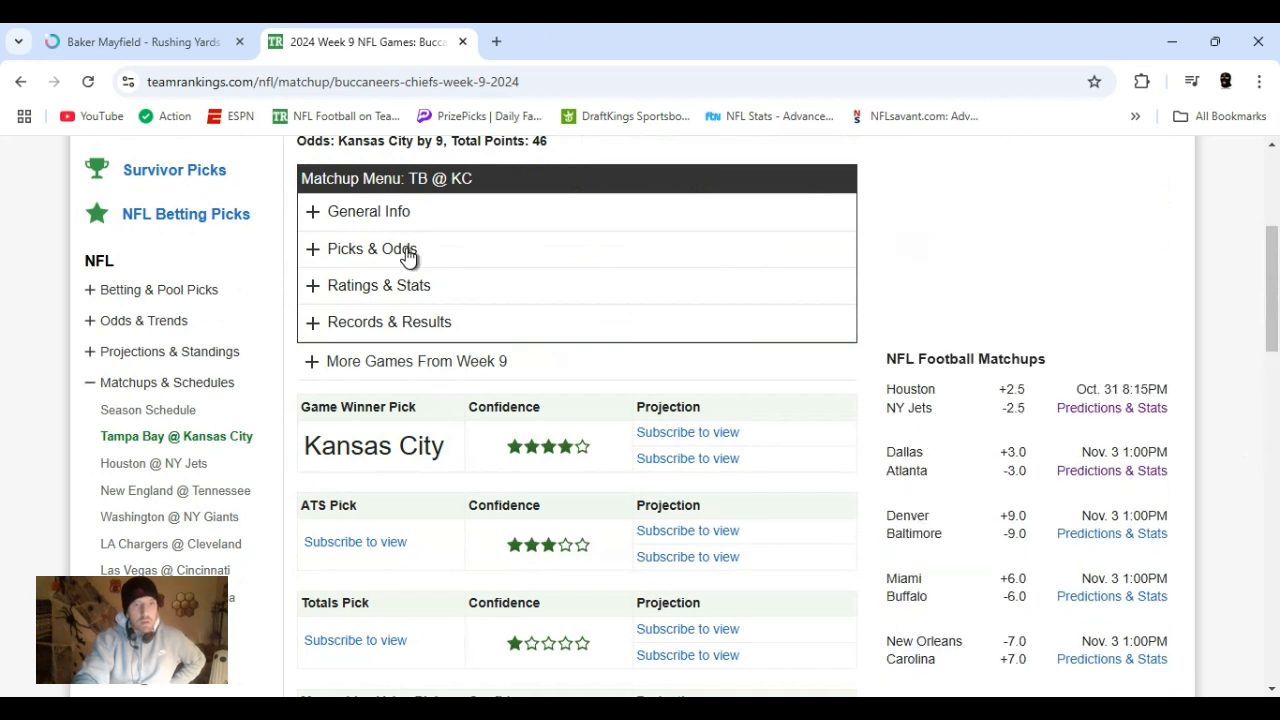
# Expand Ratings & Stats in the Matchup Menu and load the Tampa Bay at Kansas City Matchup Stats page.
pyautogui.click(380, 284)
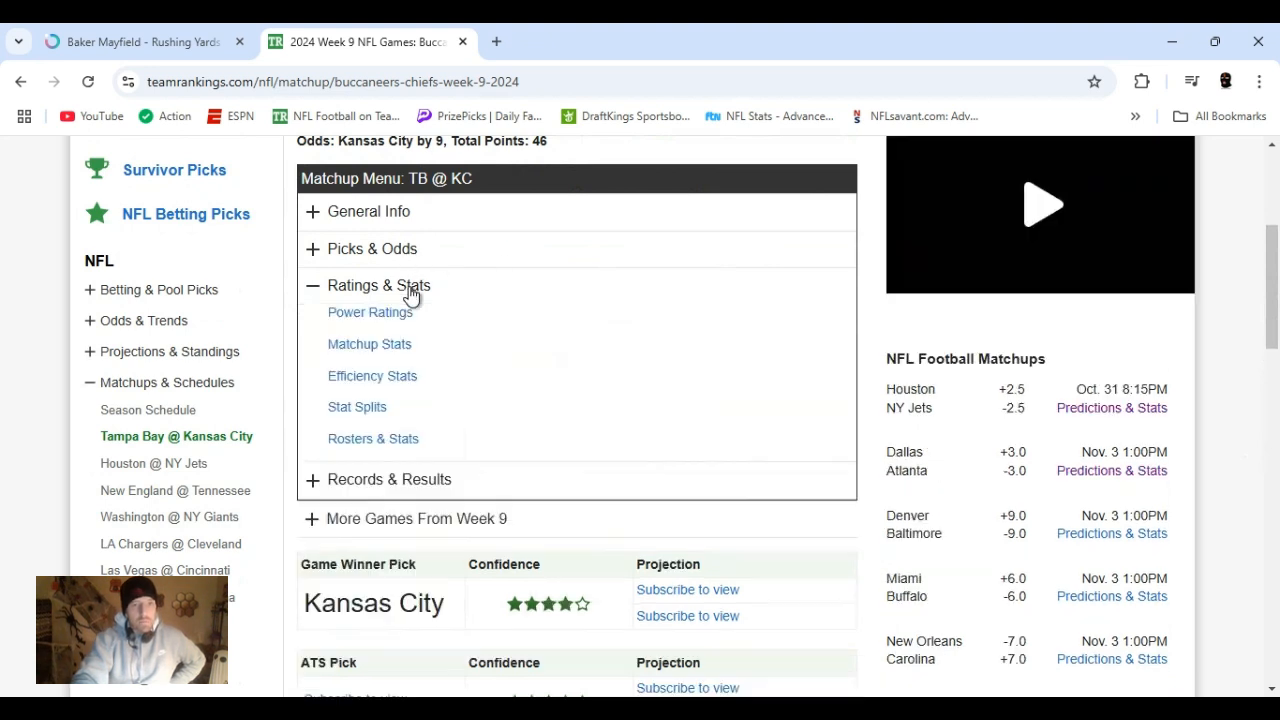
pyautogui.moveTo(480, 374)
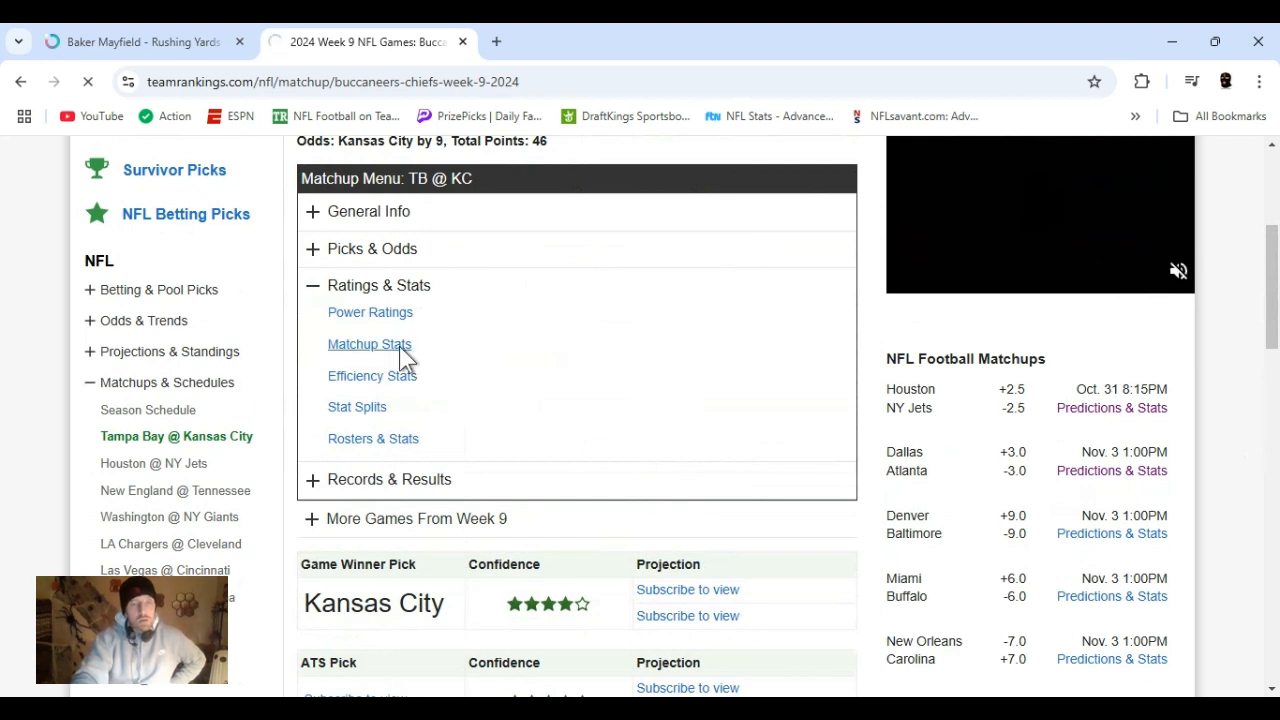
pyautogui.click(368, 344)
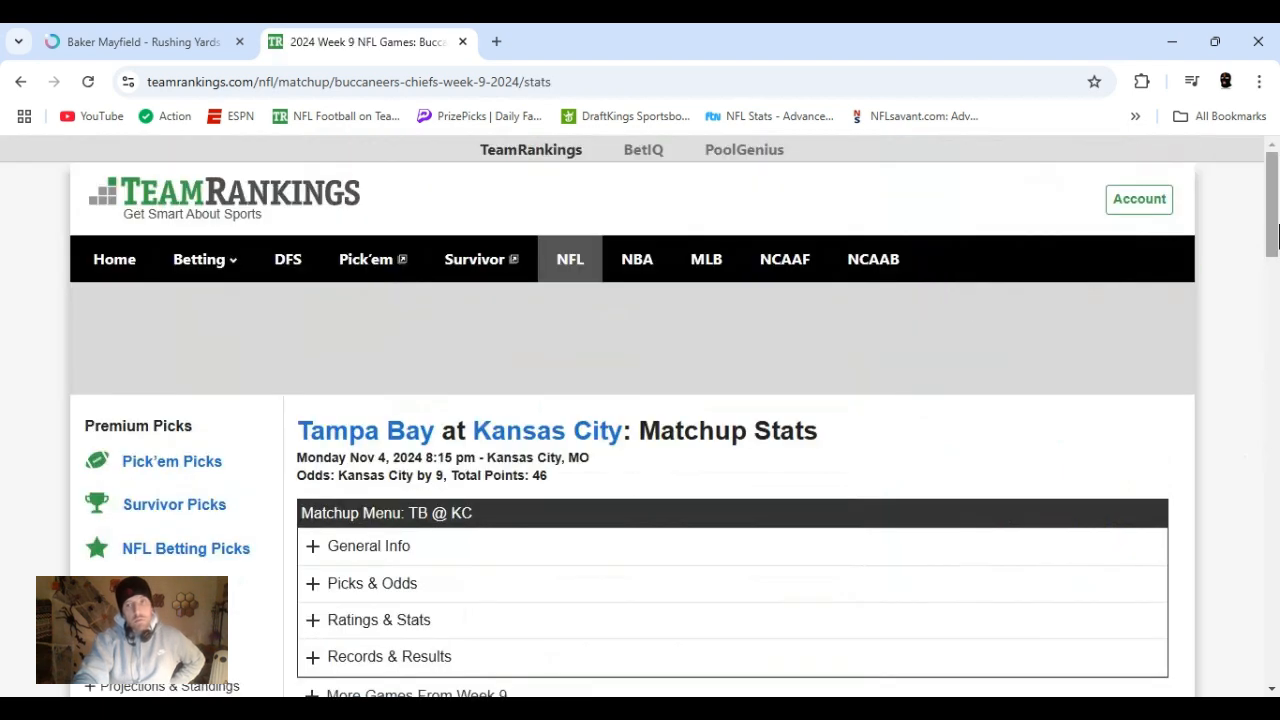
pyautogui.scroll(-3)
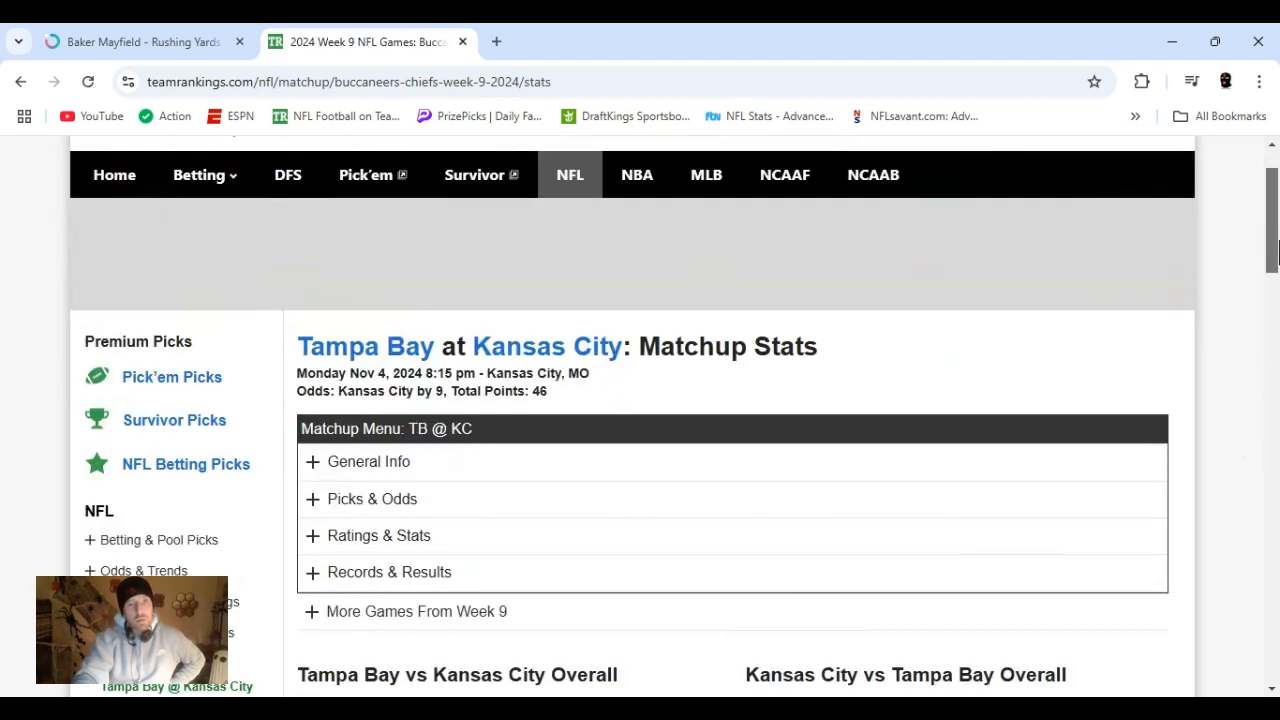
pyautogui.scroll(-3)
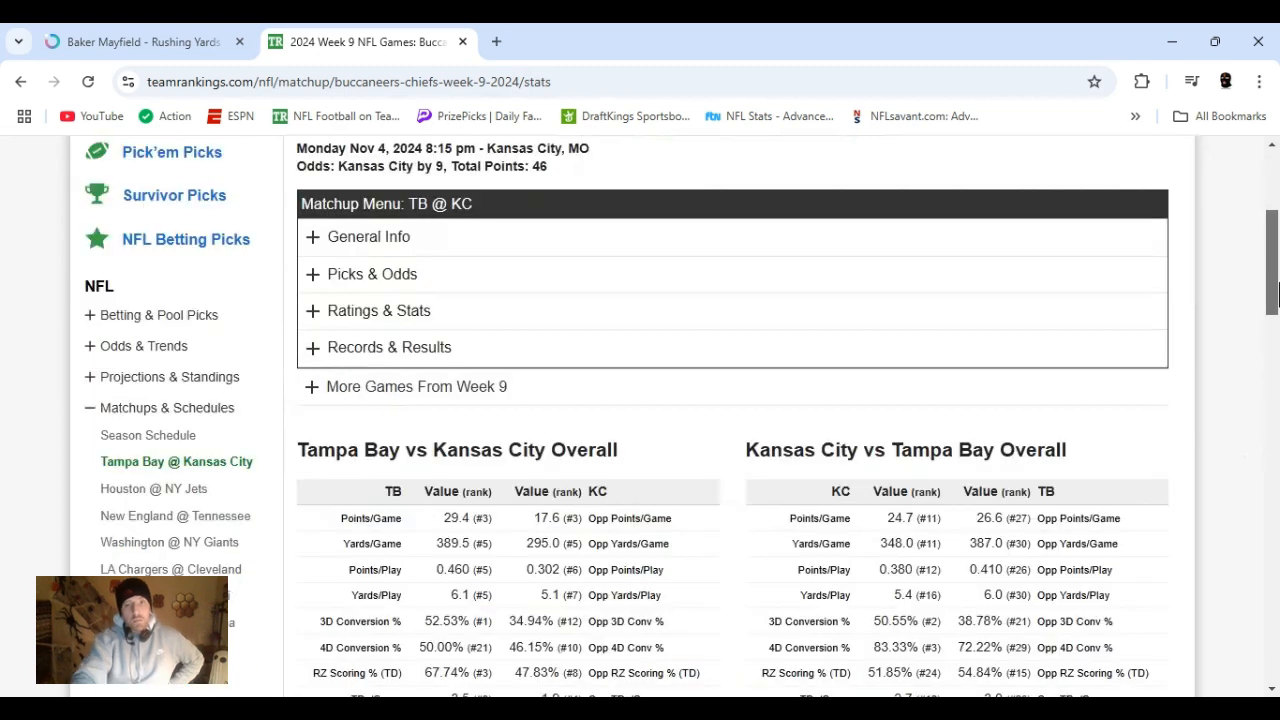
pyautogui.scroll(-3)
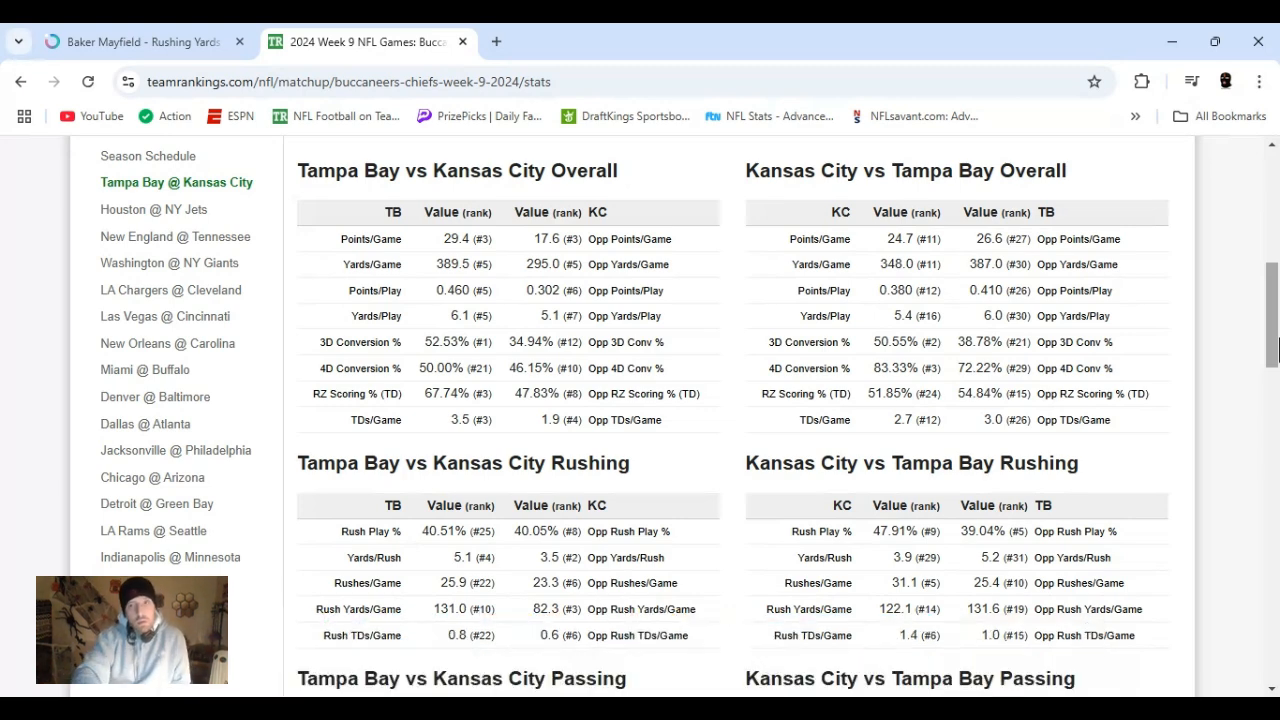
pyautogui.scroll(-3)
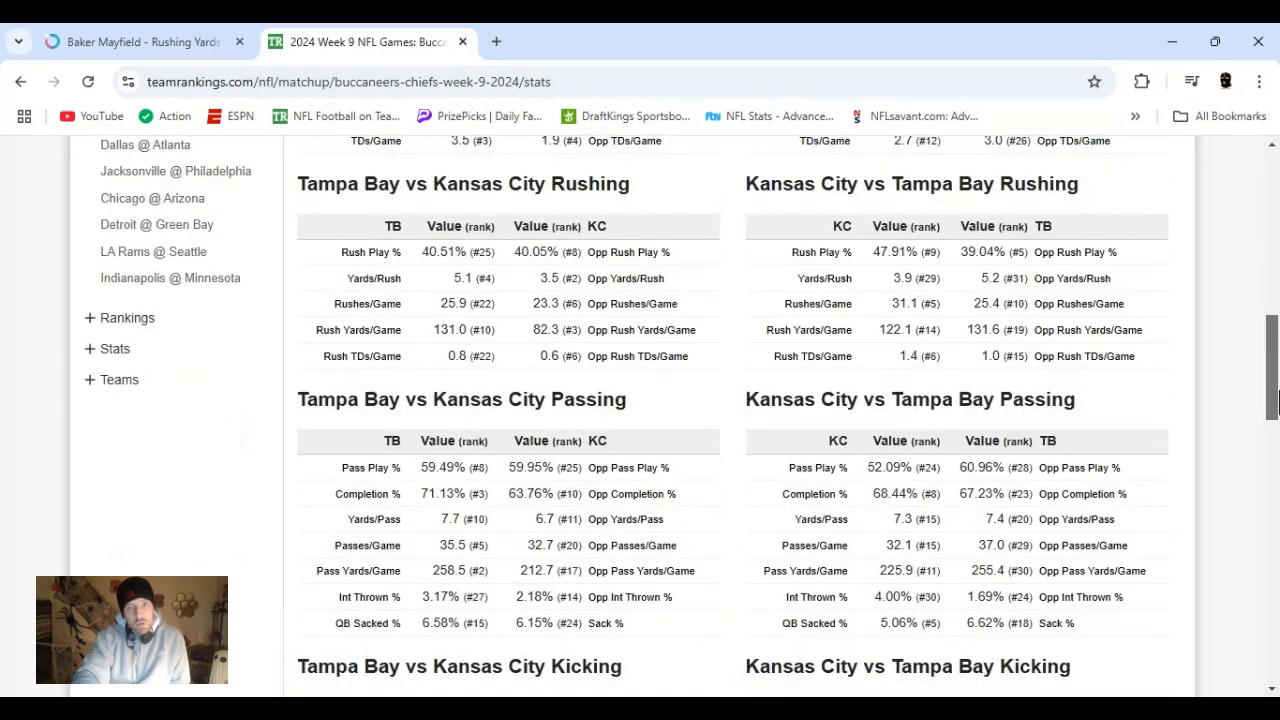
pyautogui.scroll(-3)
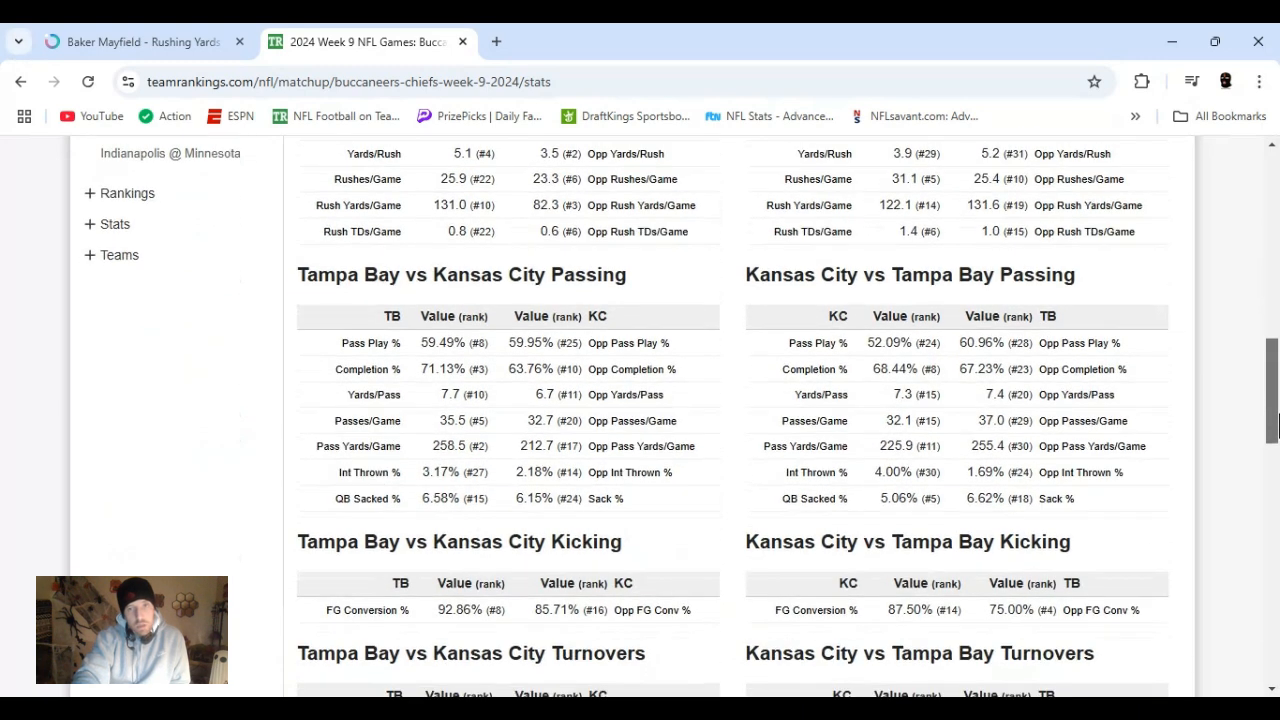
pyautogui.scroll(-3)
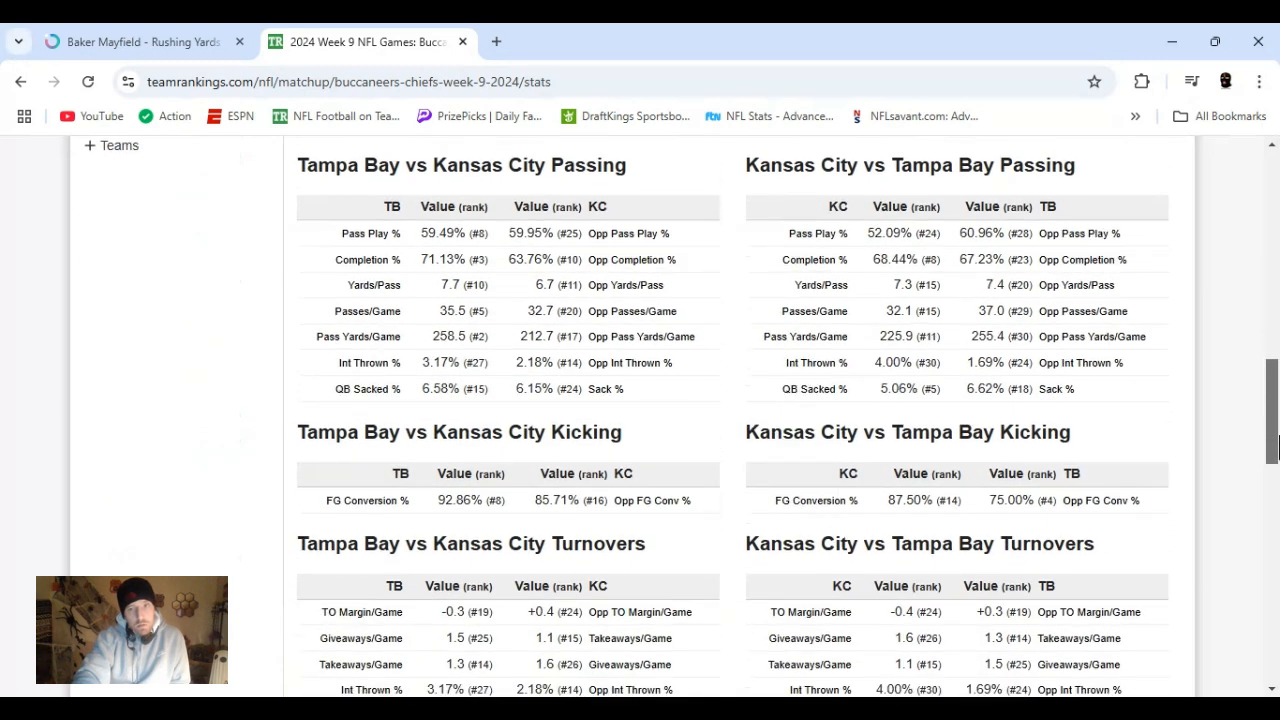
pyautogui.scroll(-3)
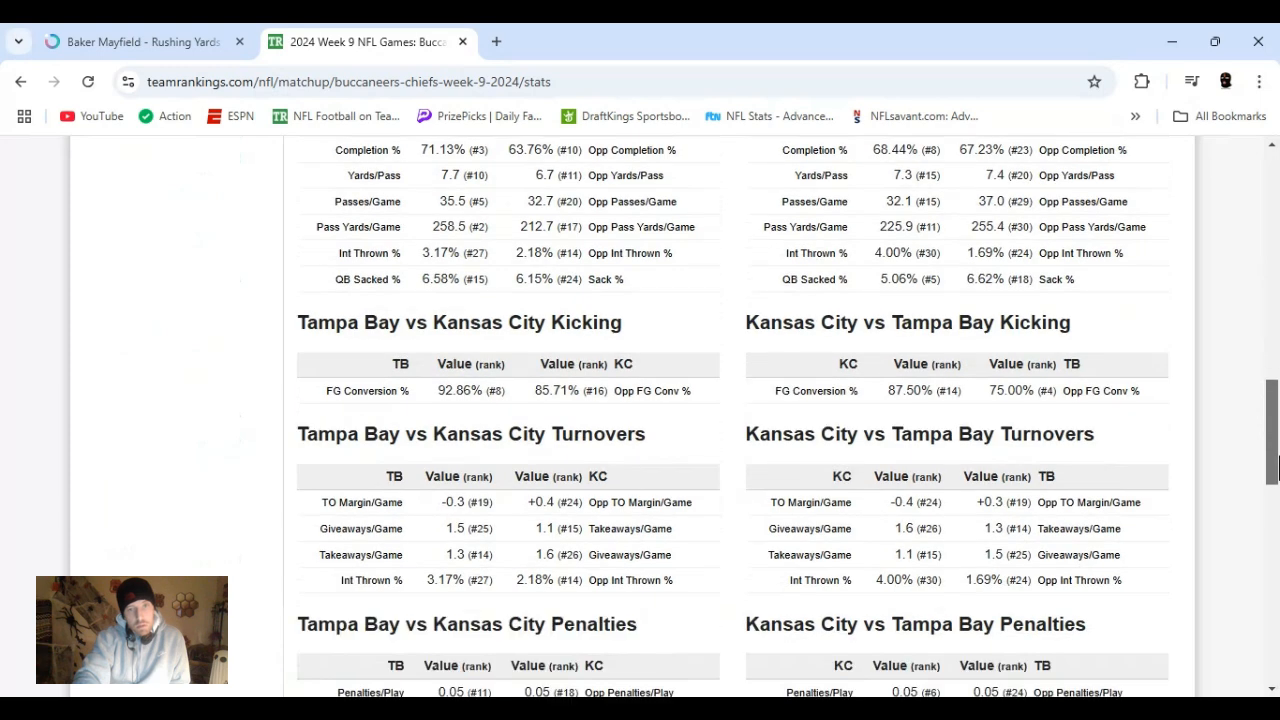
pyautogui.scroll(-3)
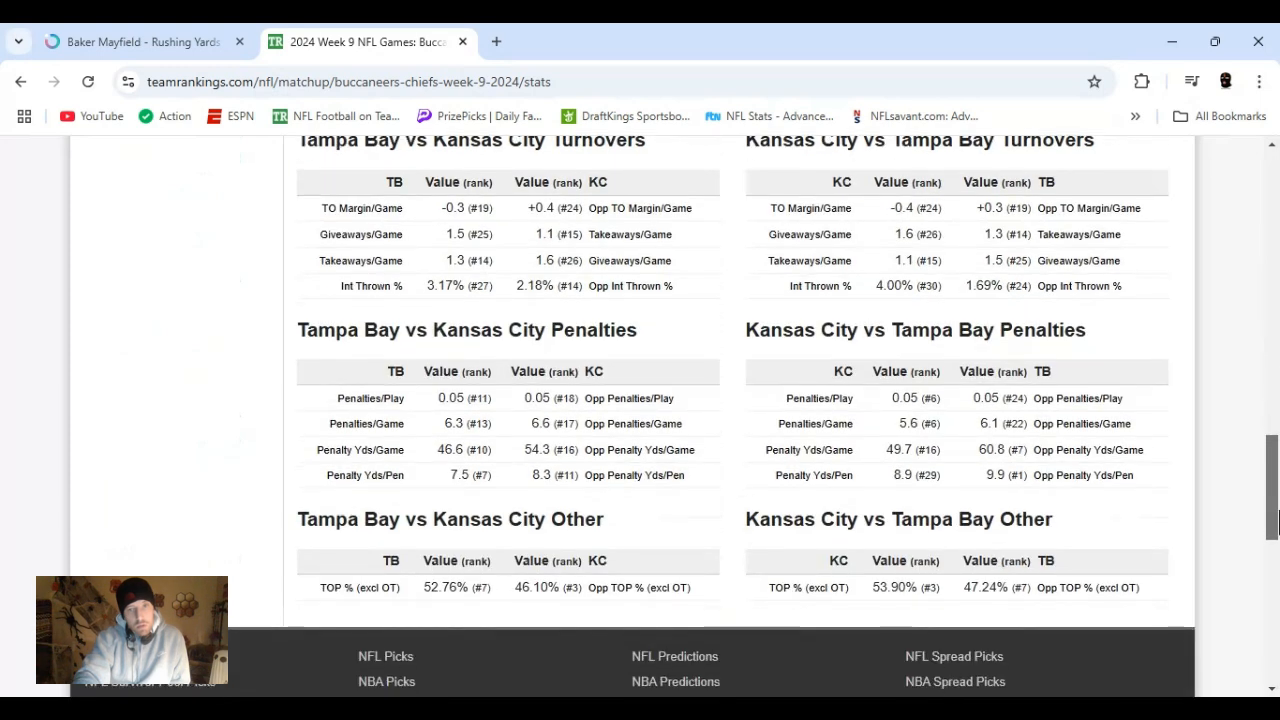
pyautogui.scroll(-3)
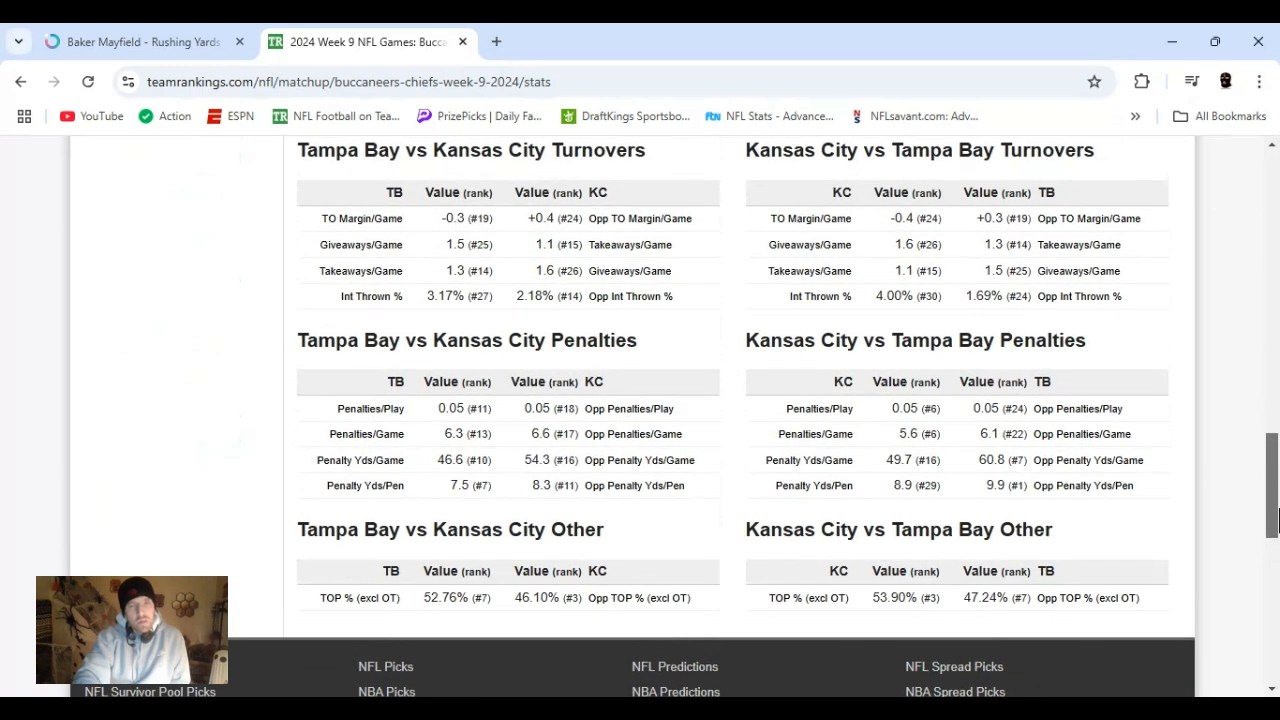
pyautogui.scroll(3)
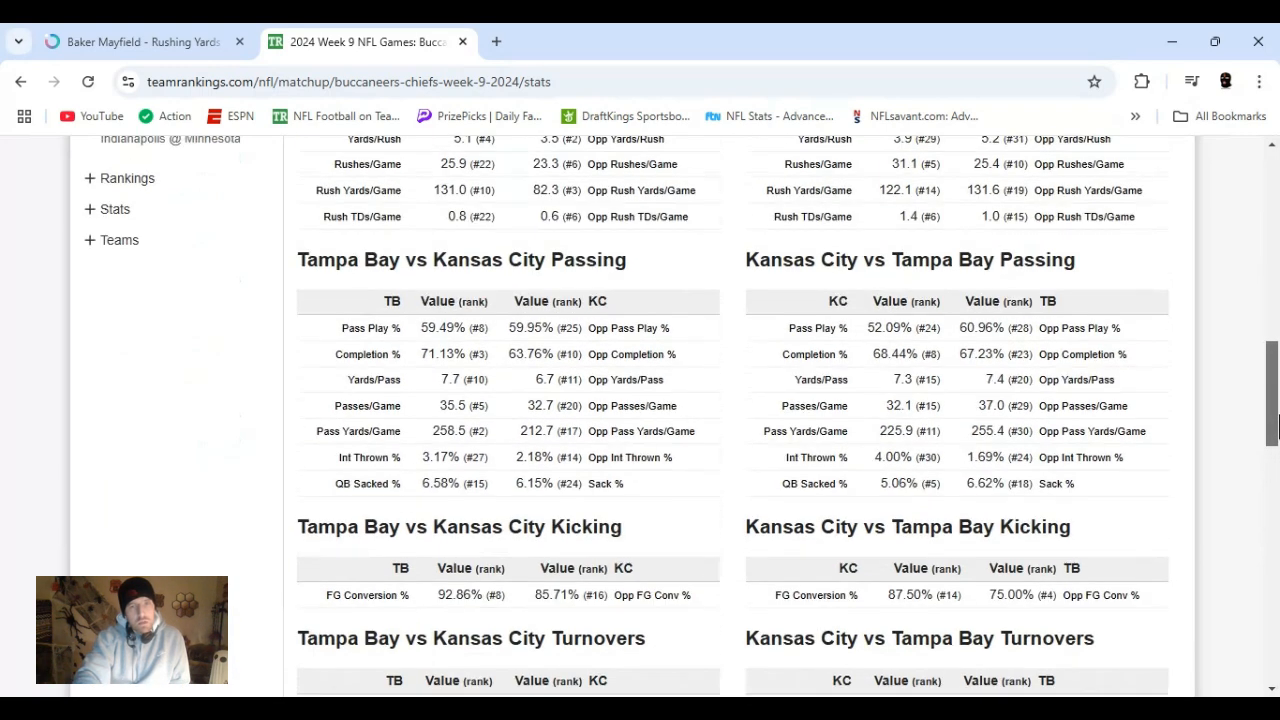
pyautogui.scroll(3)
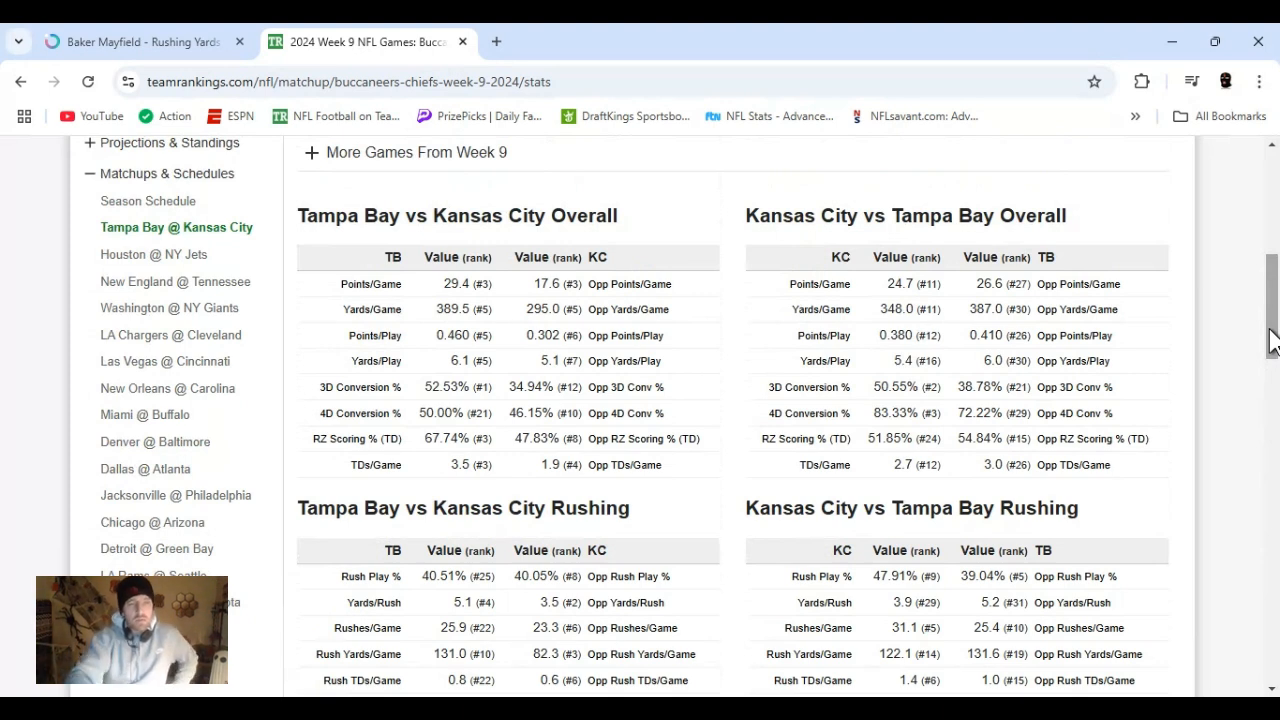
pyautogui.moveTo(1052, 414)
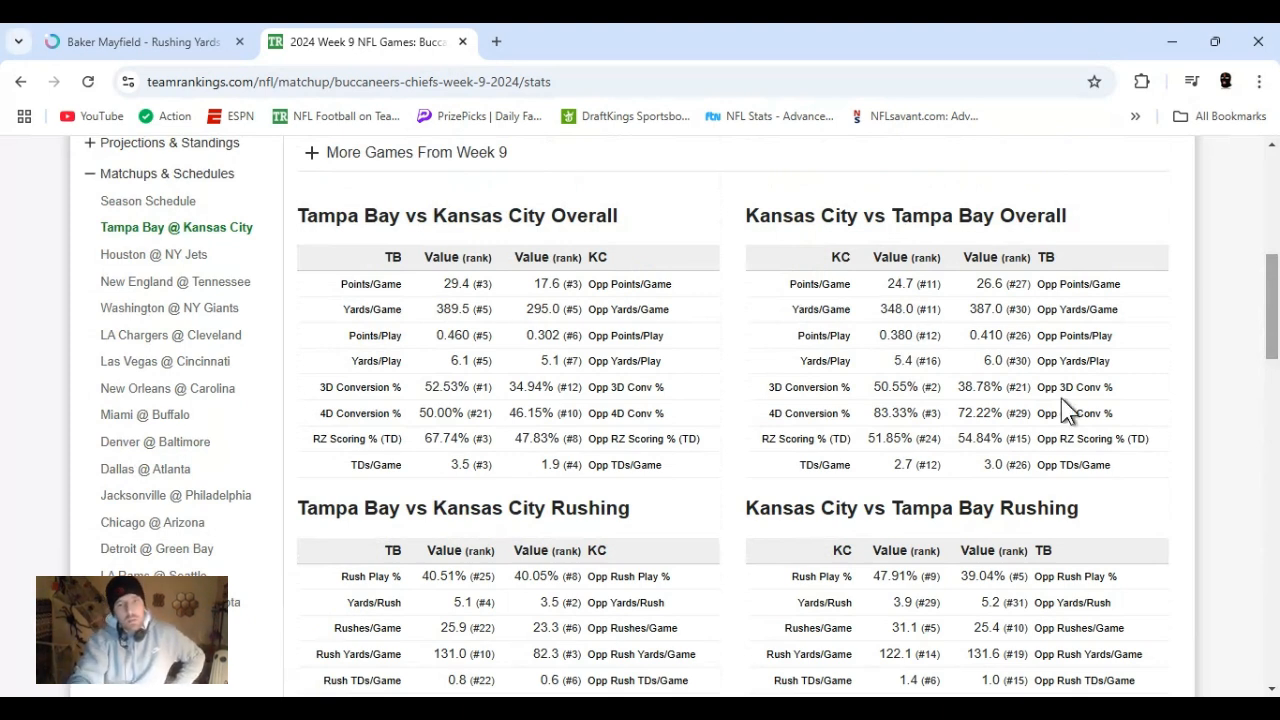
# Return to Mayfield's Rushing Yards Over 13.5 prop and show KC's rushing defense vs QB.
pyautogui.click(140, 42)
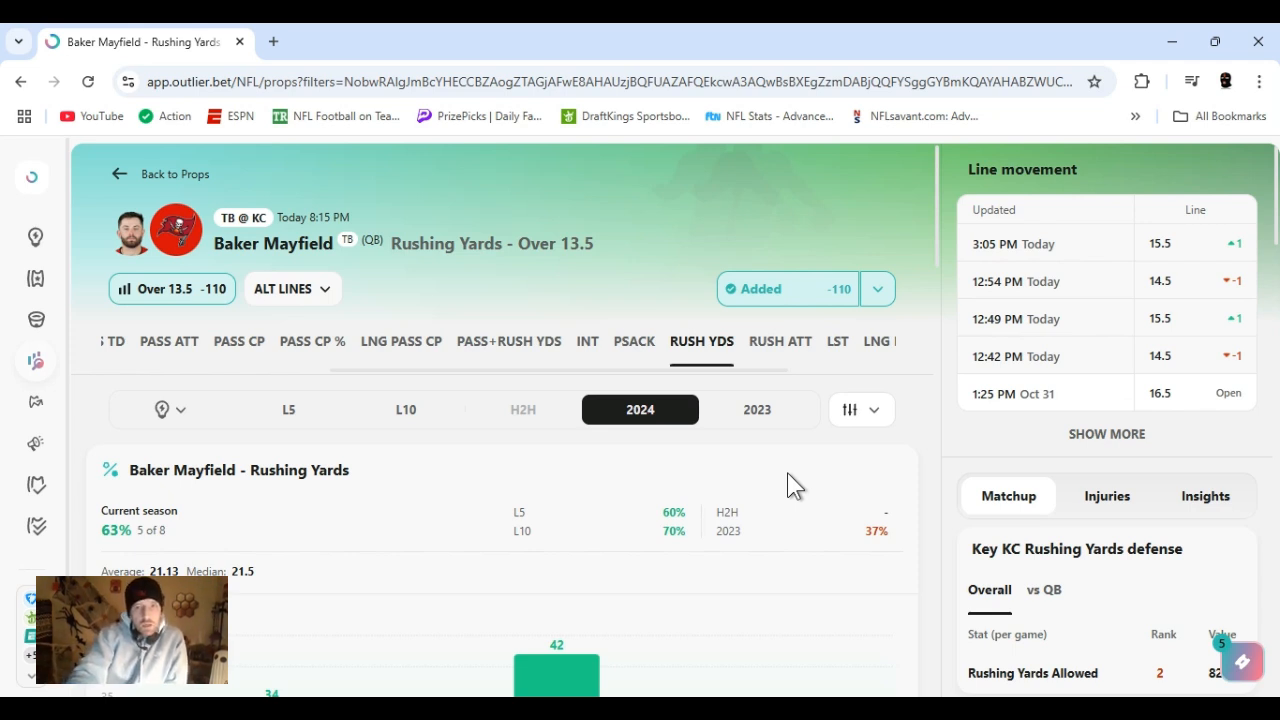
pyautogui.moveTo(932, 228)
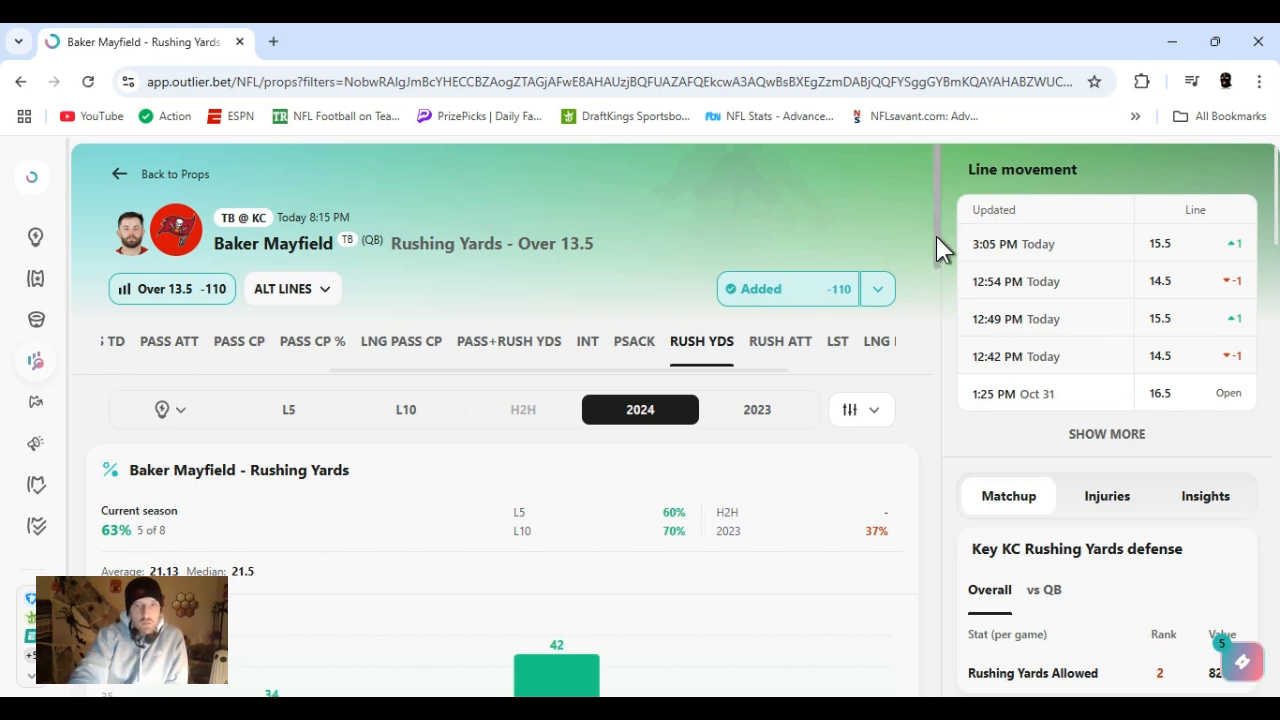
pyautogui.scroll(-3)
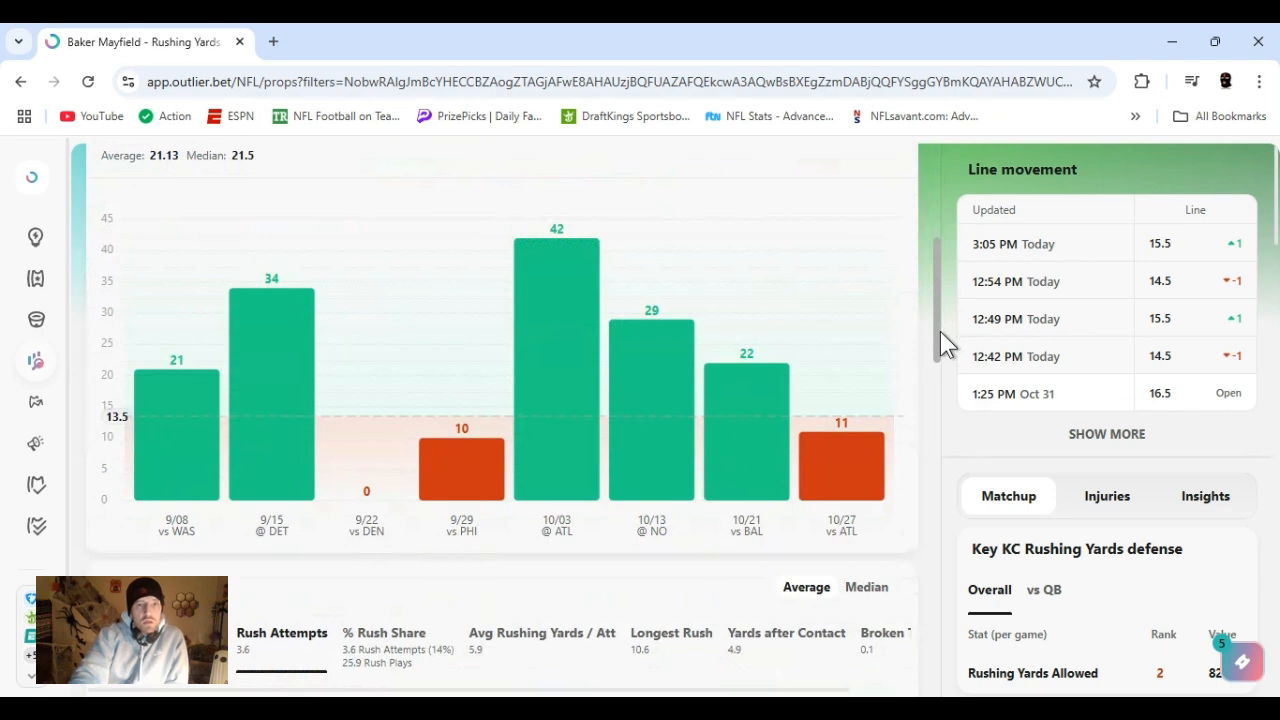
pyautogui.scroll(-3)
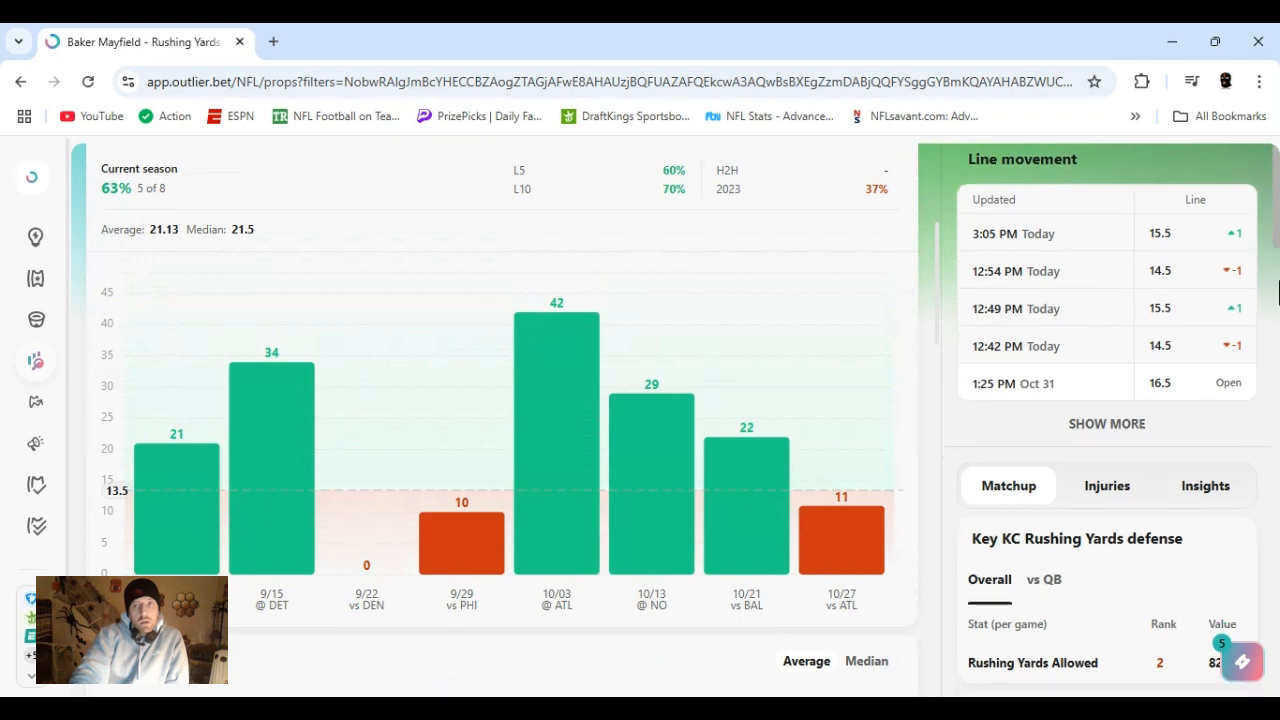
pyautogui.scroll(-3)
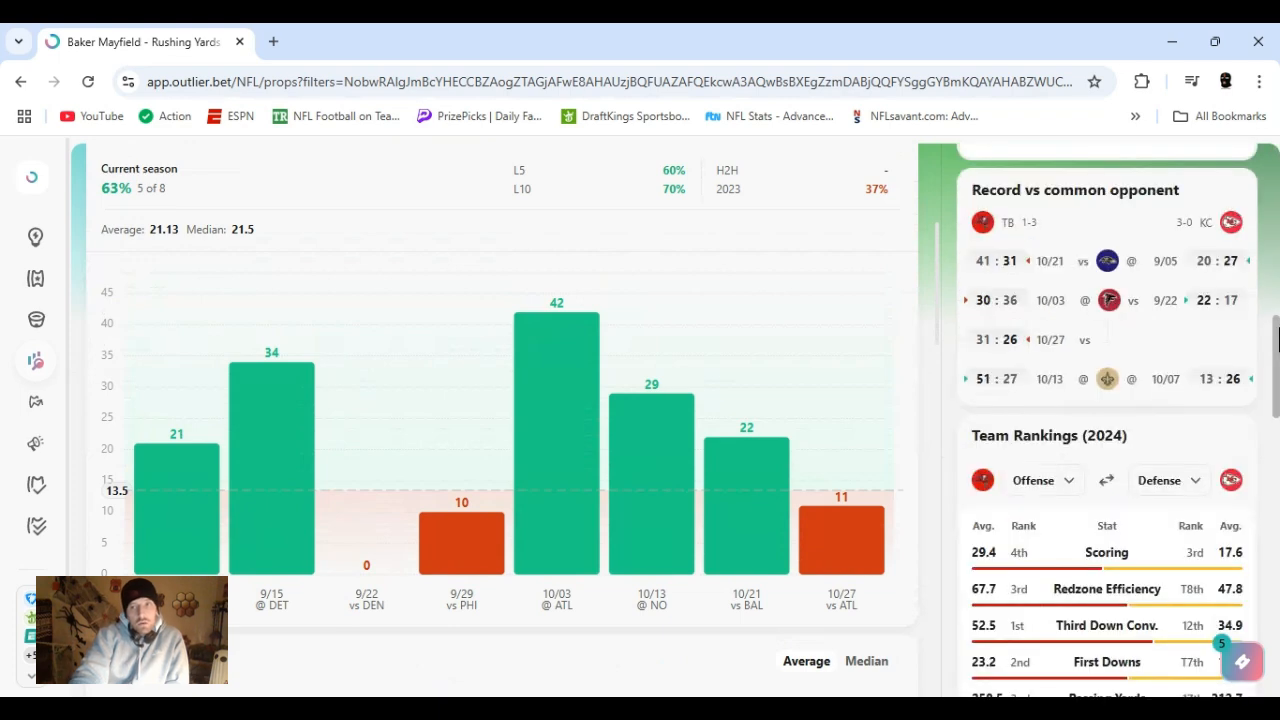
pyautogui.scroll(-3)
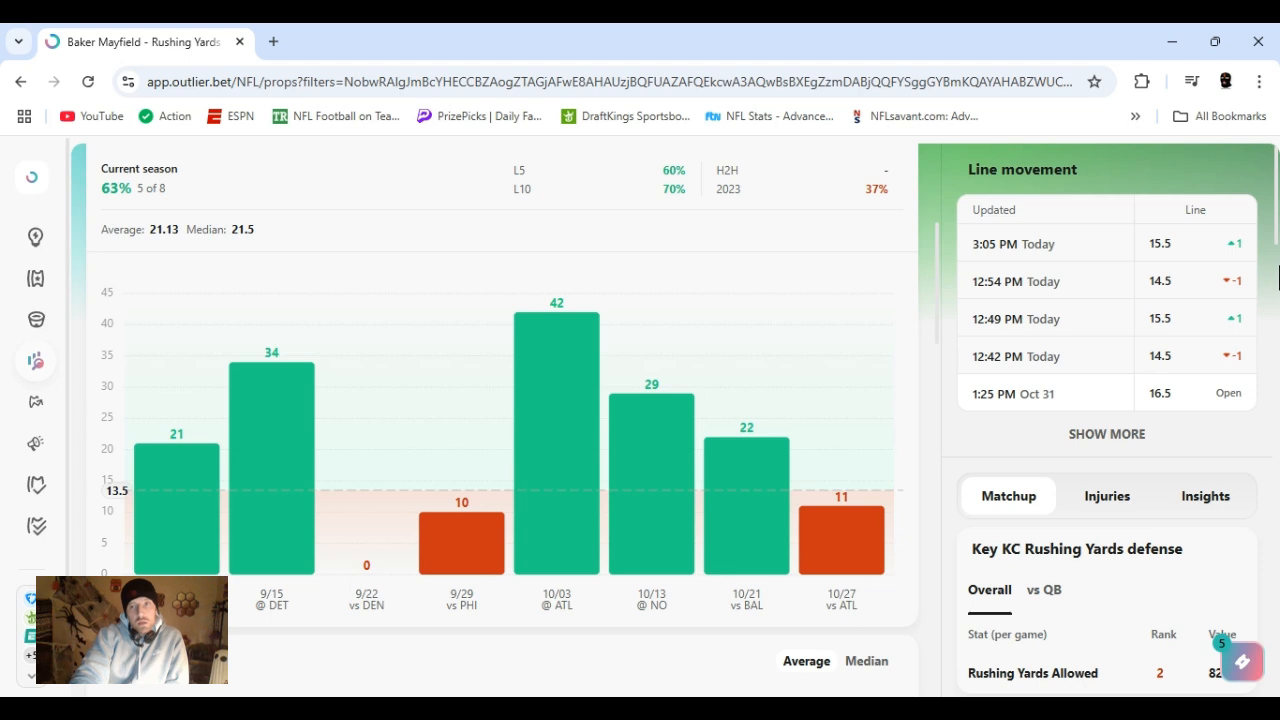
pyautogui.scroll(-3)
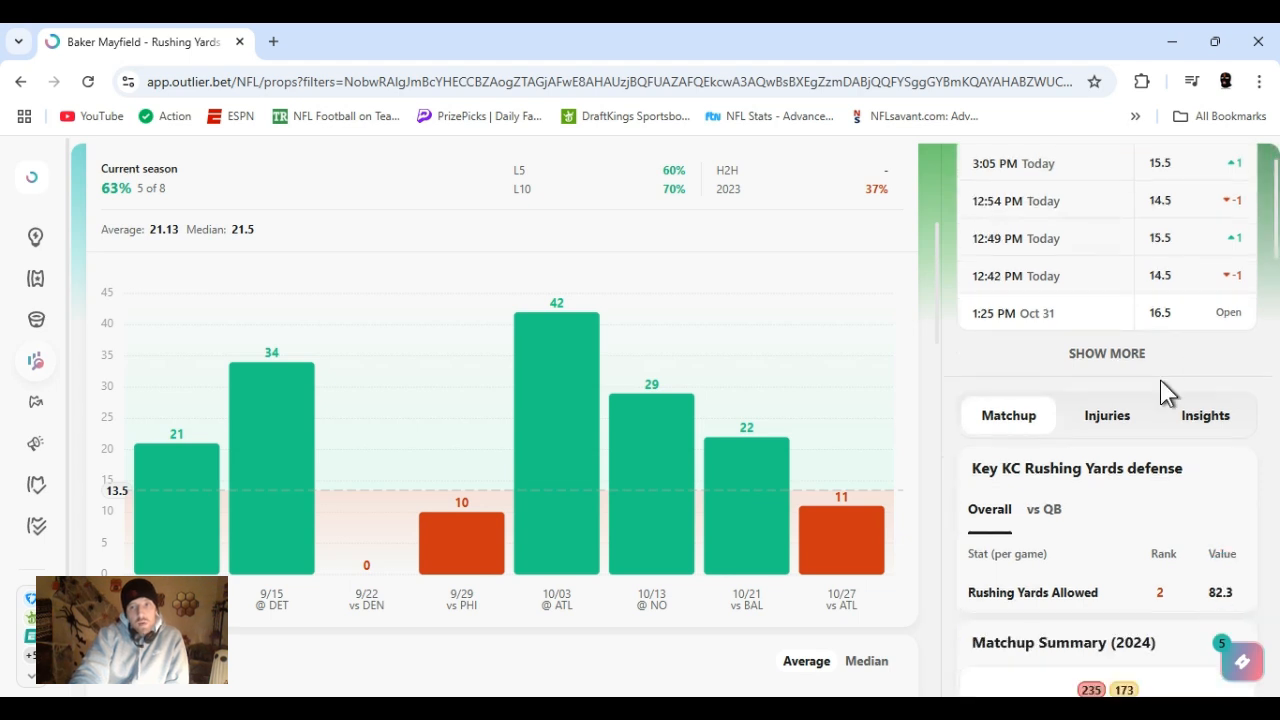
pyautogui.click(1044, 510)
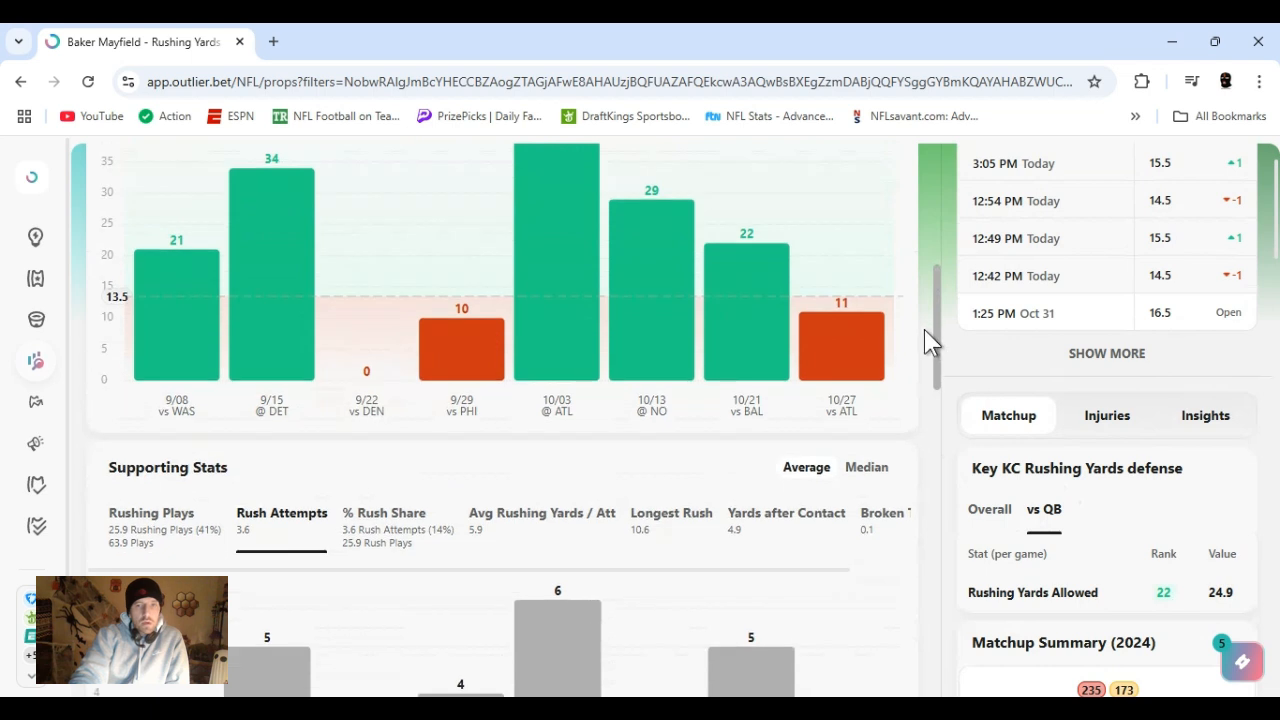
# Show Mayfield's Avg Rushing Yards / Att by game in Supporting Stats.
pyautogui.scroll(-3)
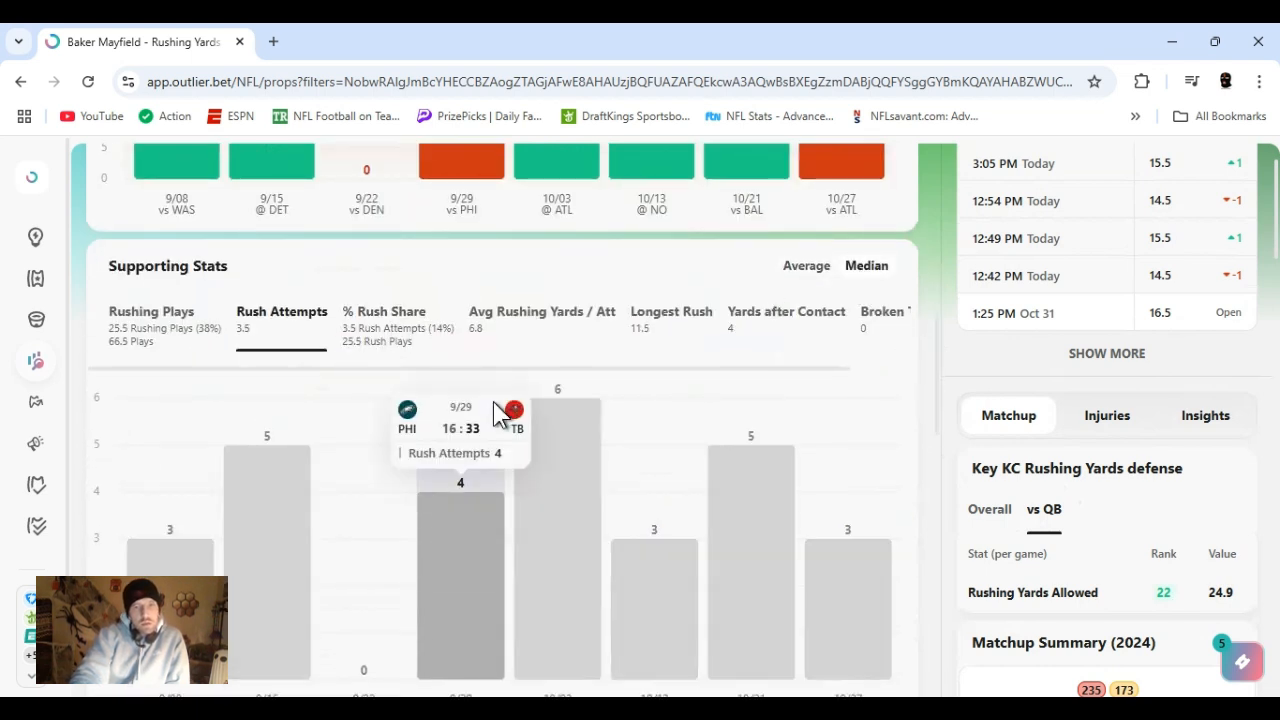
pyautogui.click(540, 312)
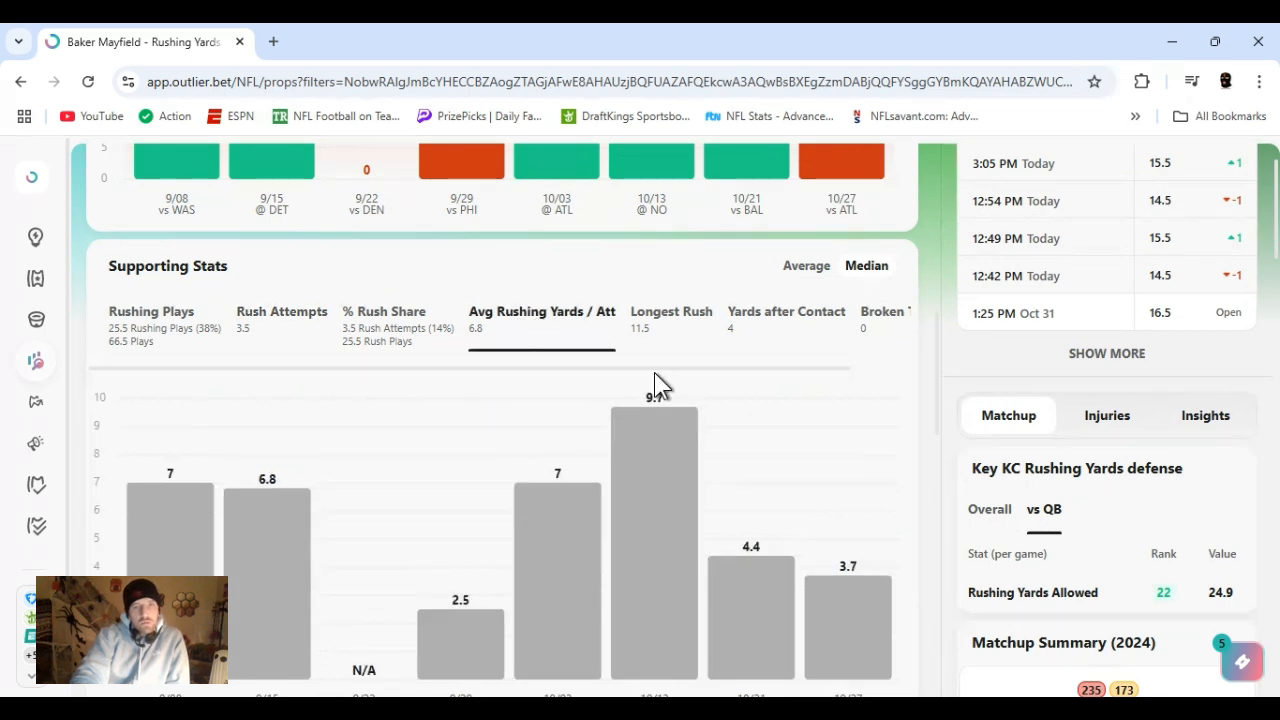
pyautogui.moveTo(944, 370)
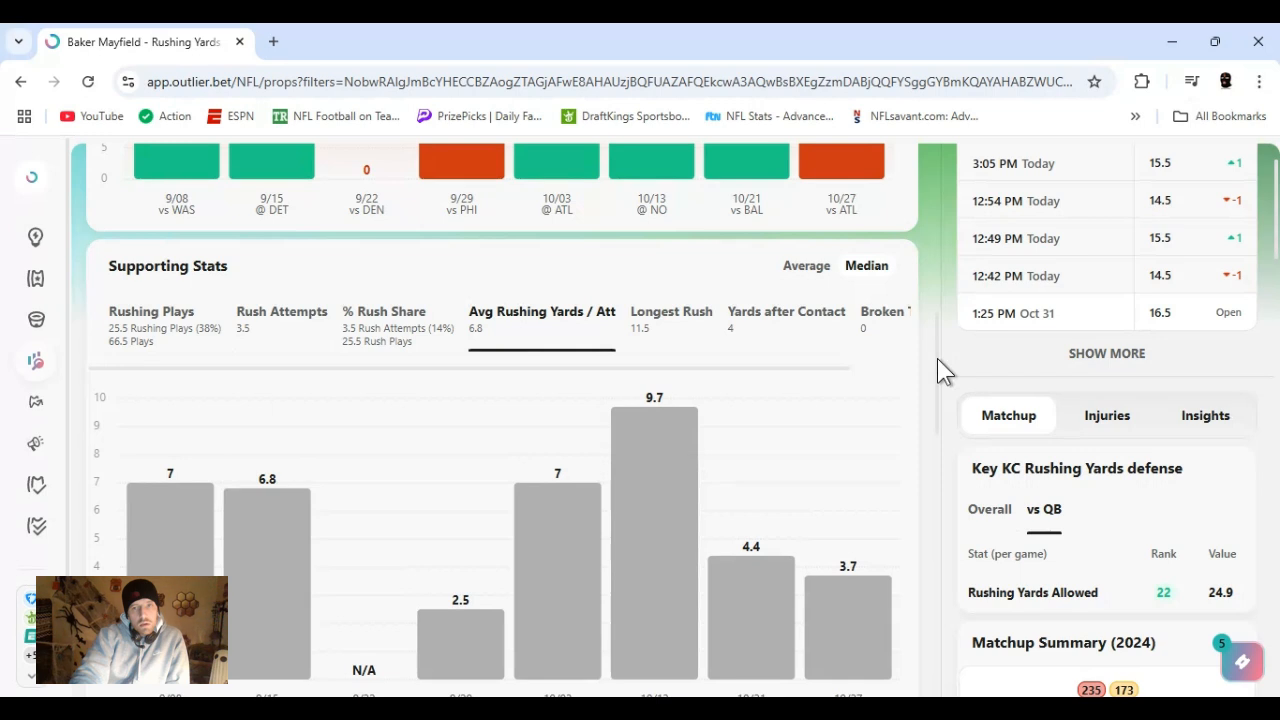
pyautogui.moveTo(1100, 284)
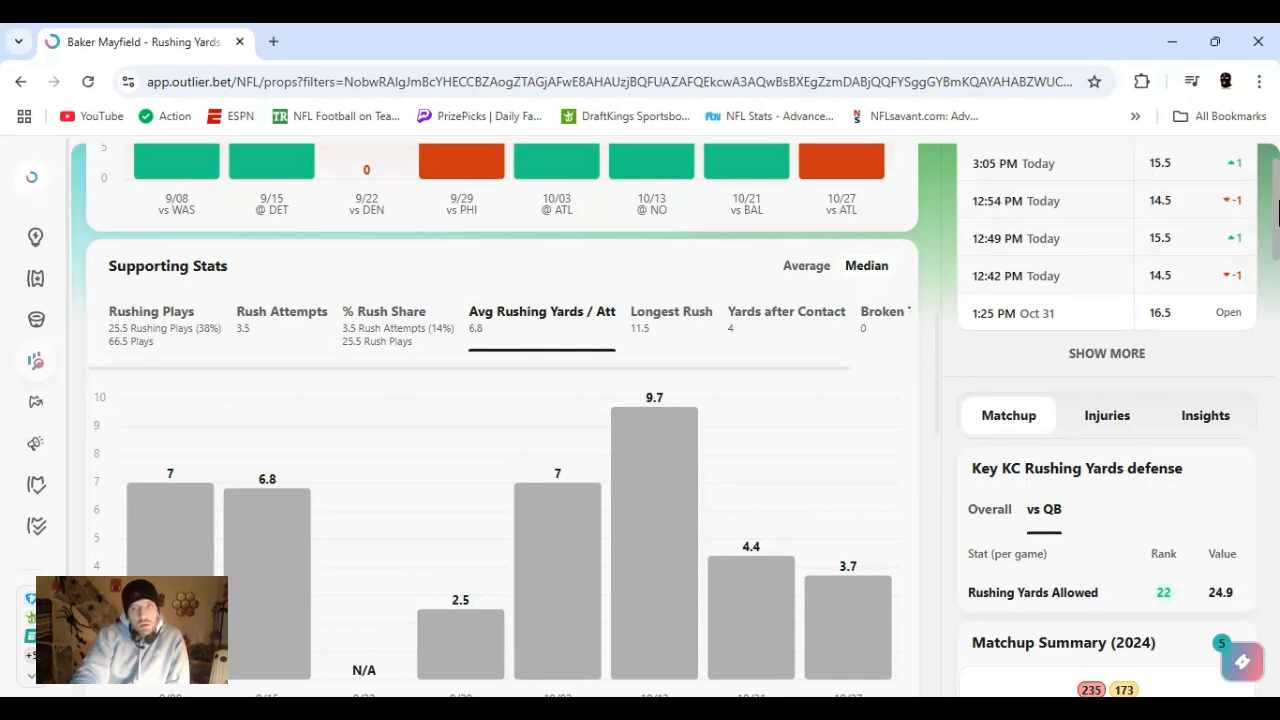
pyautogui.scroll(-3)
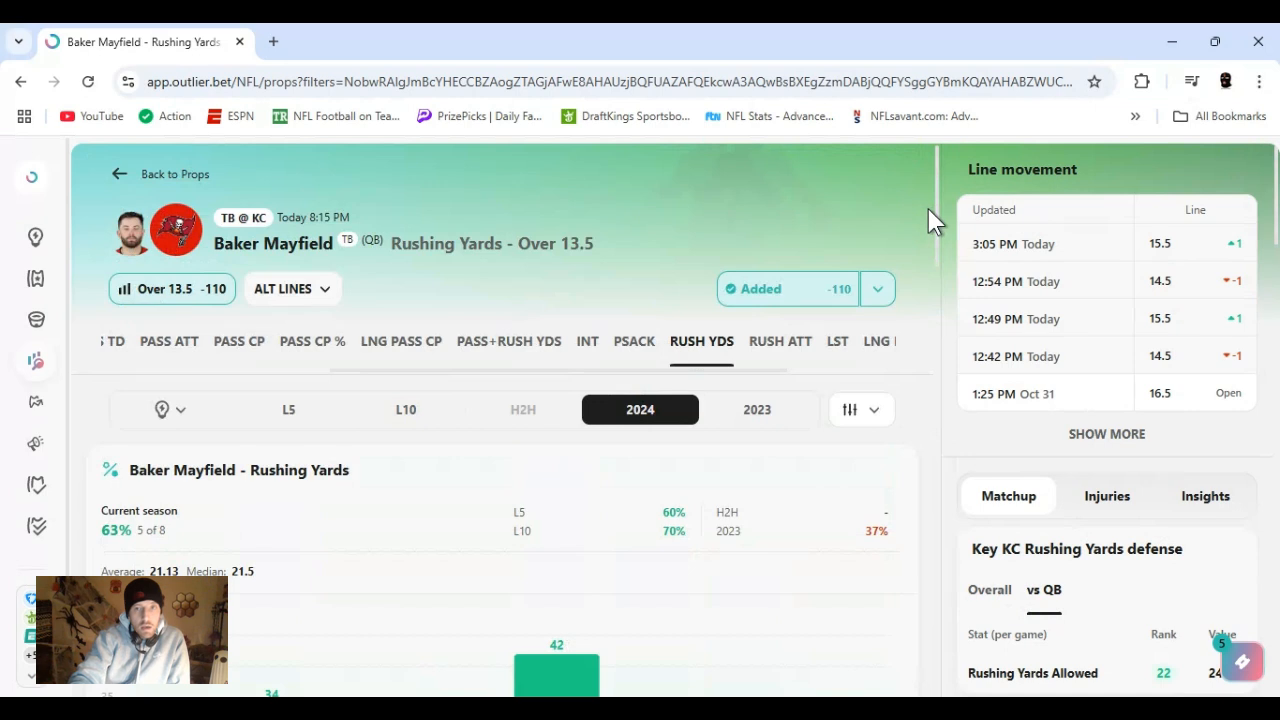
pyautogui.scroll(-3)
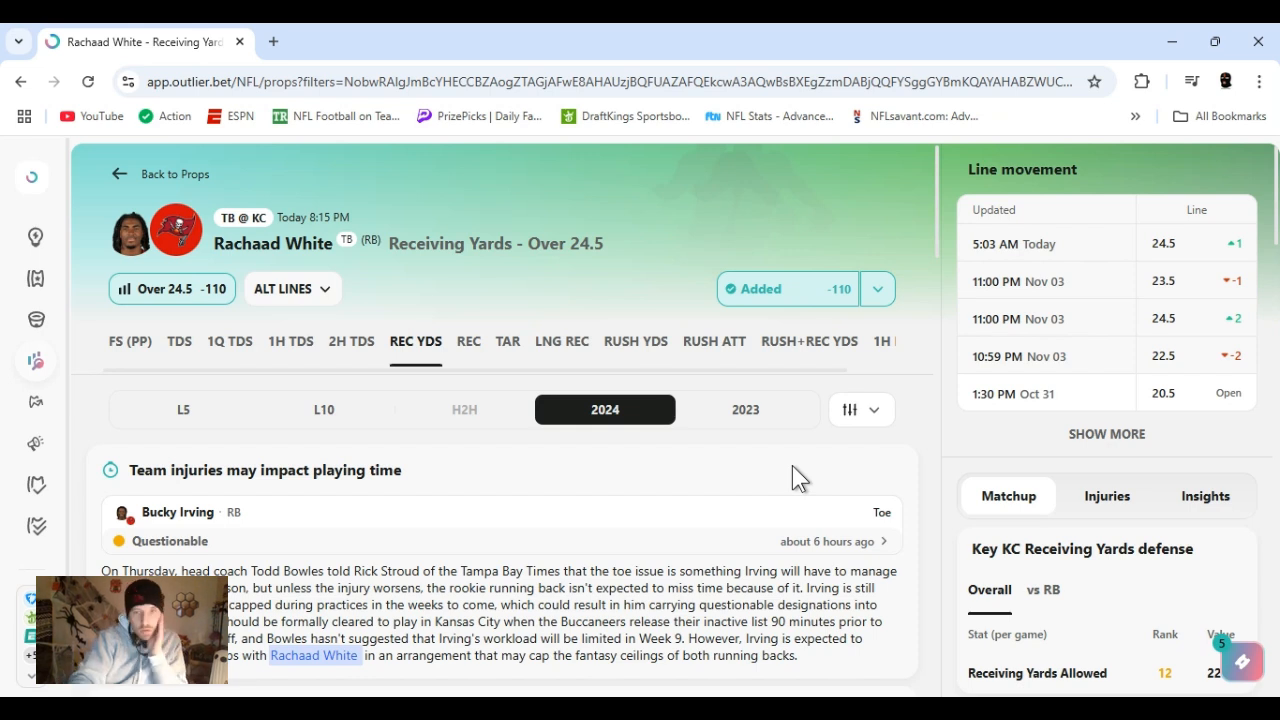
# Check the sportsbook odds list for White's Receiving Yards Over 24.5 and scroll to Supporting Stats.
pyautogui.click(876, 288)
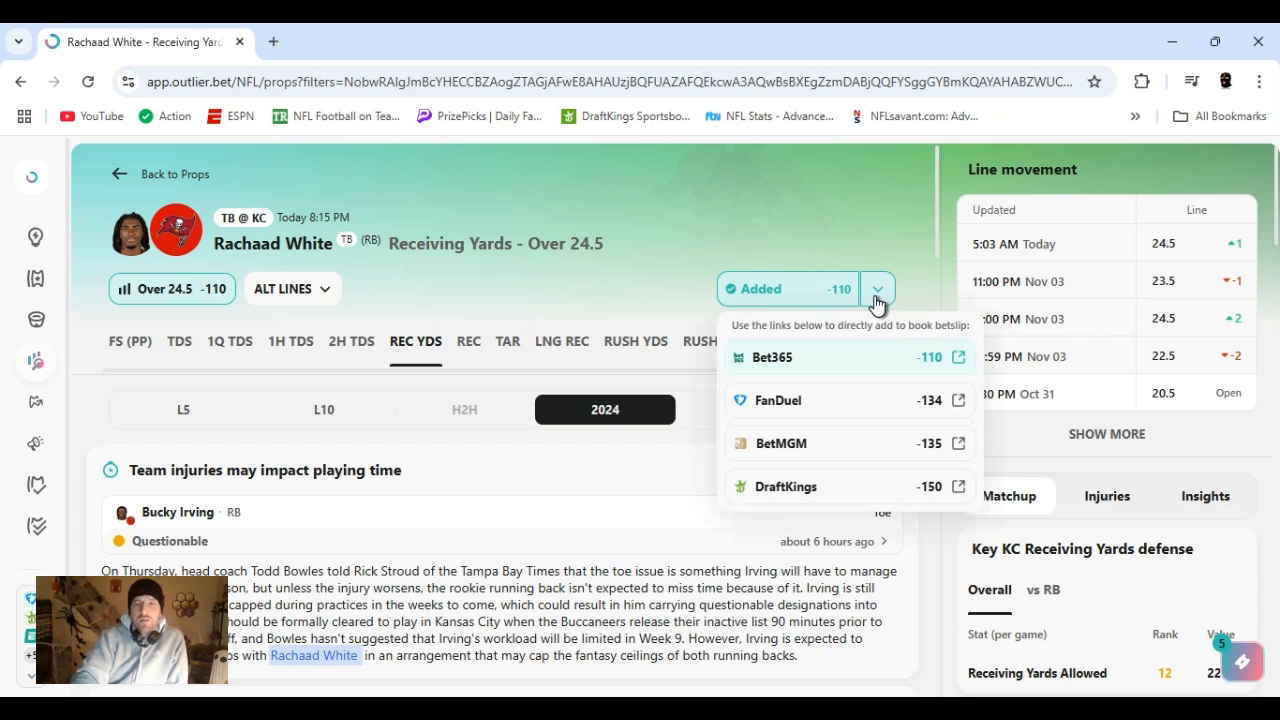
pyautogui.click(876, 288)
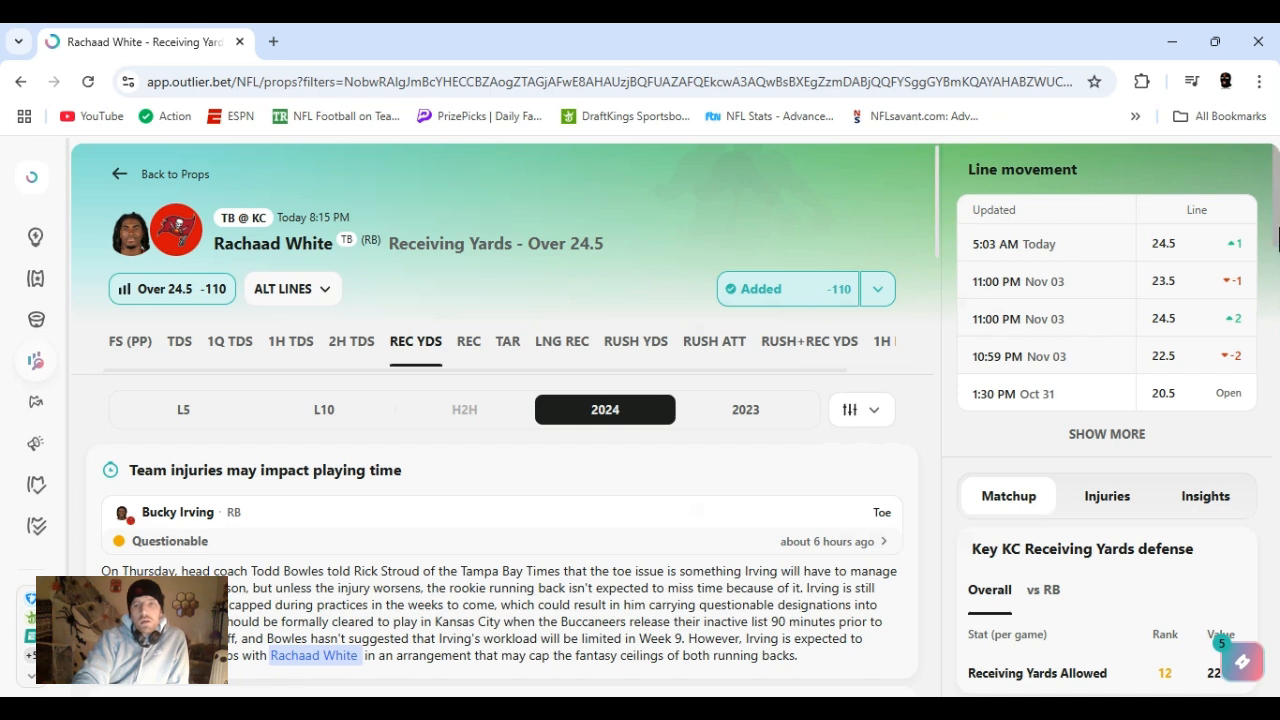
pyautogui.scroll(-3)
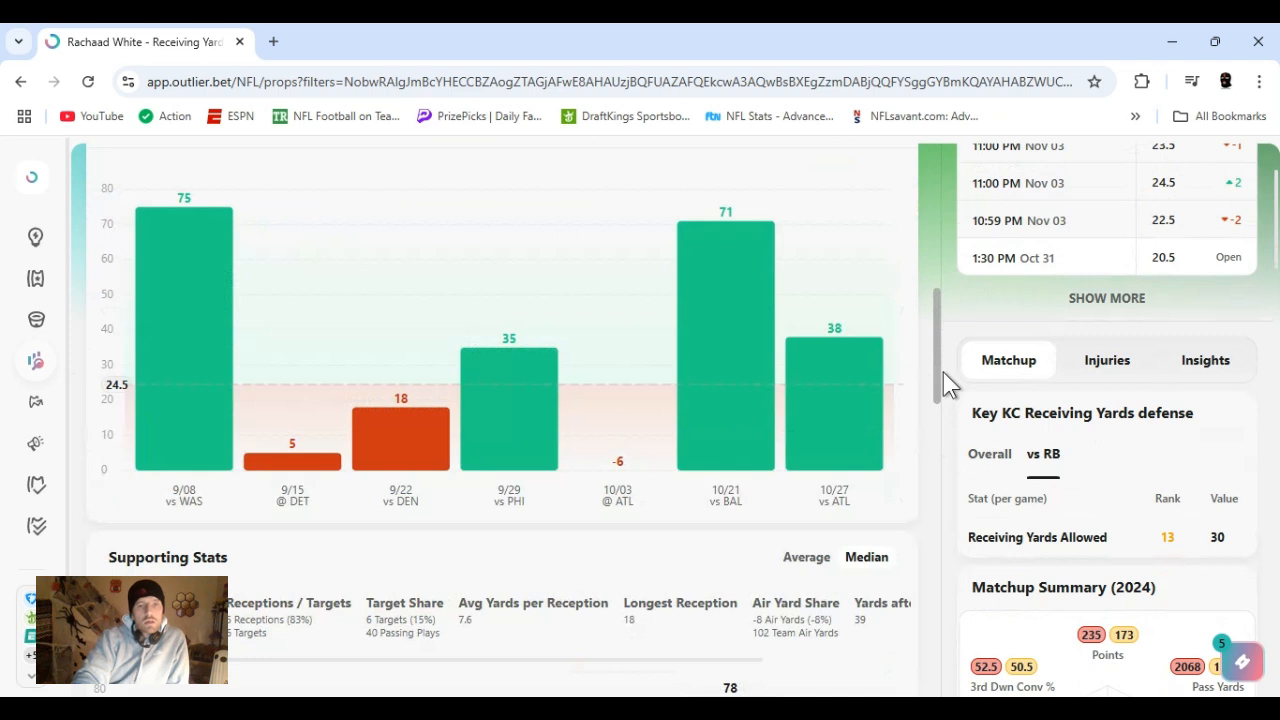
pyautogui.scroll(-3)
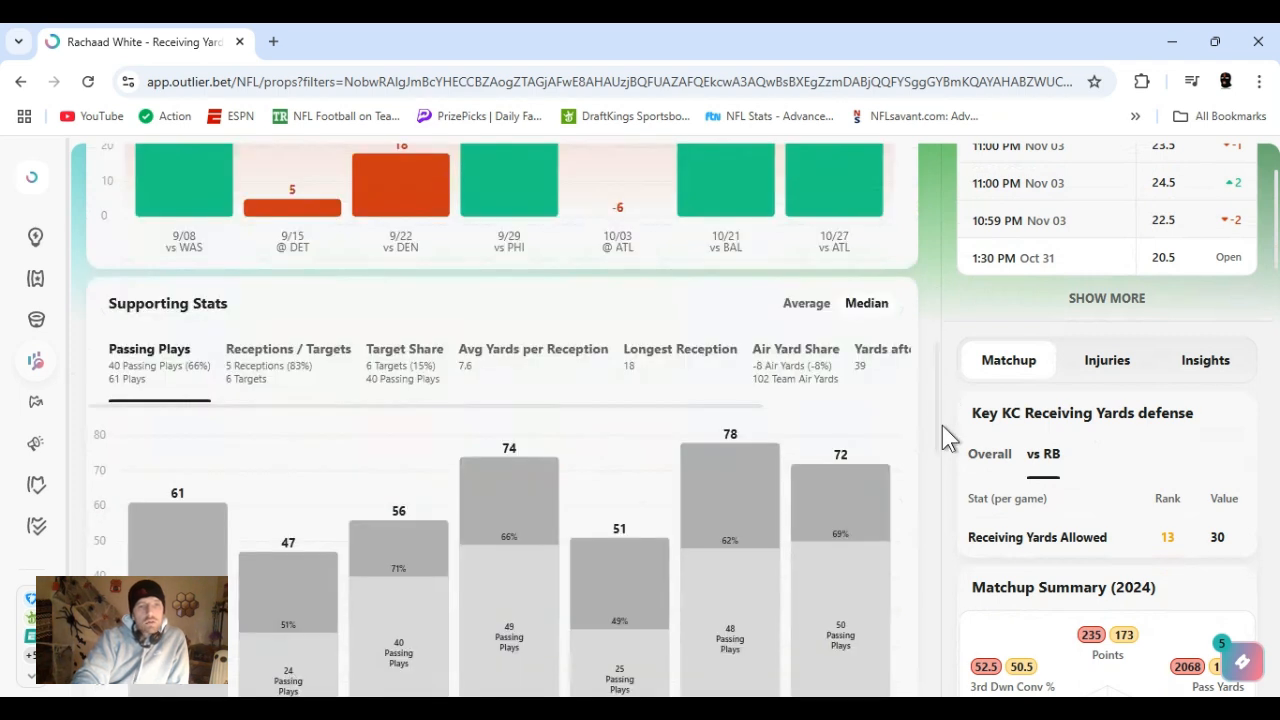
# Show White's Receptions / Targets per game and KC's defense against running backs.
pyautogui.click(288, 356)
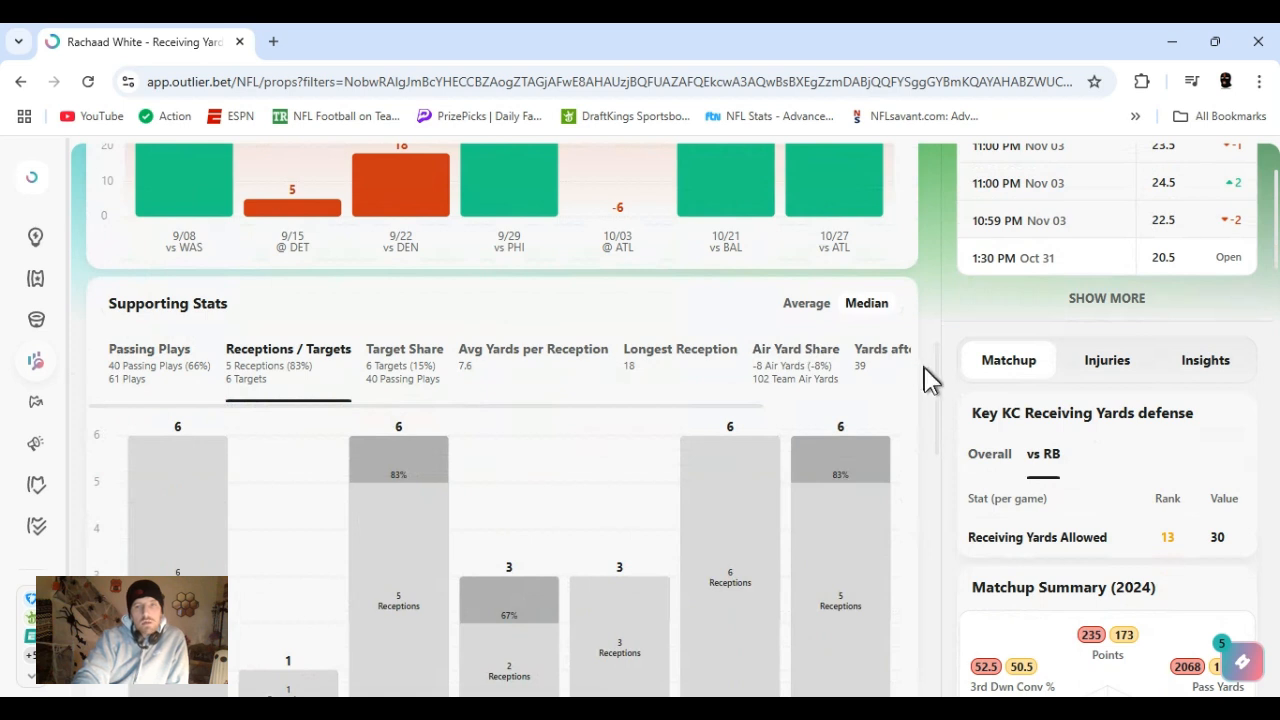
pyautogui.scroll(-3)
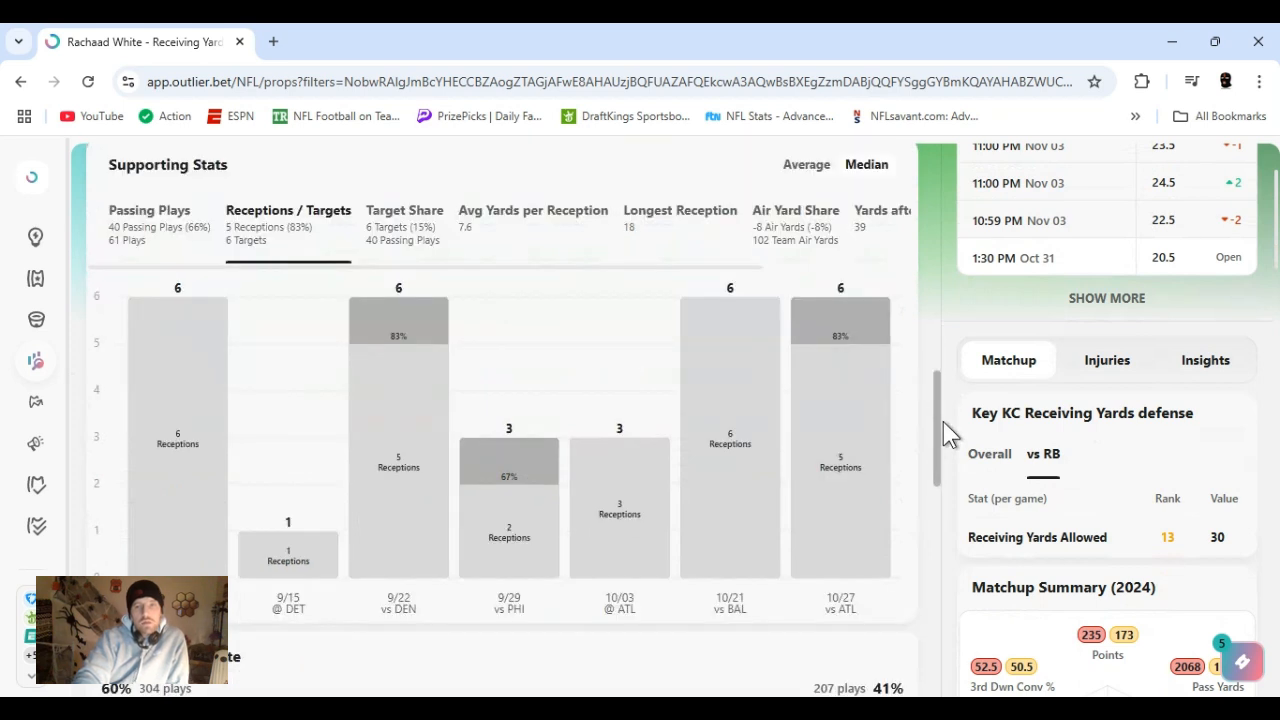
pyautogui.scroll(-3)
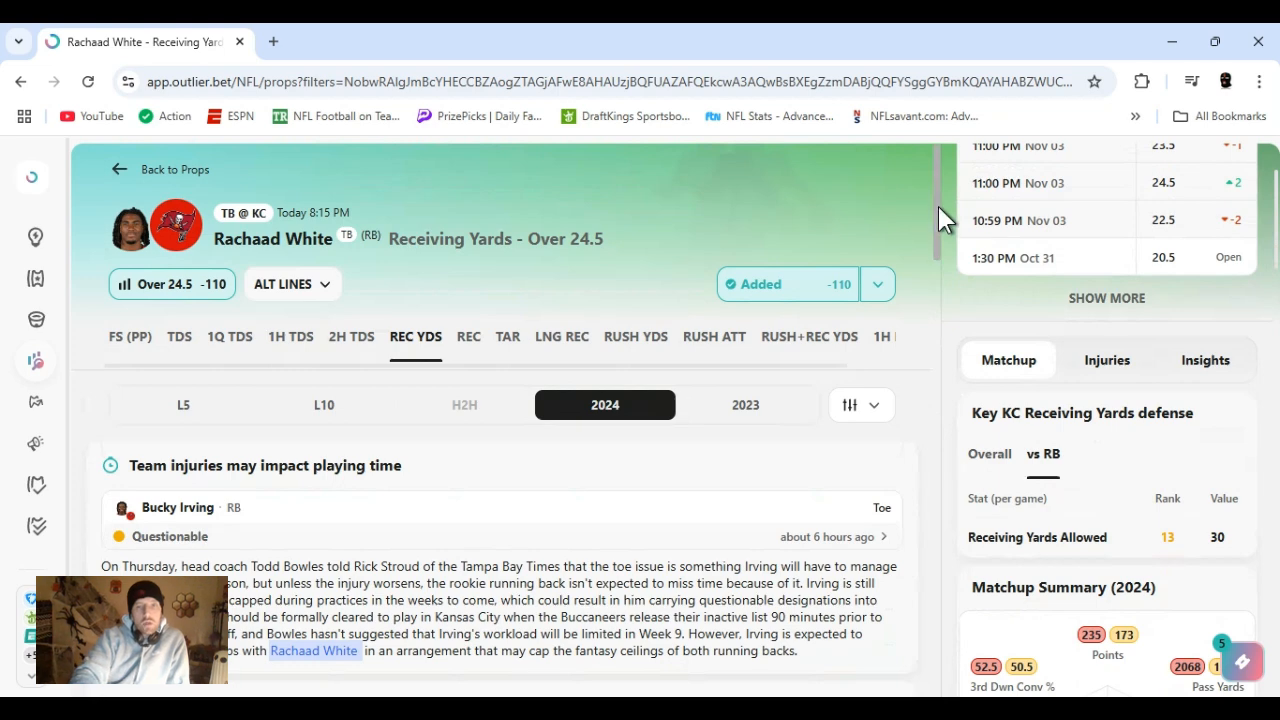
pyautogui.scroll(-3)
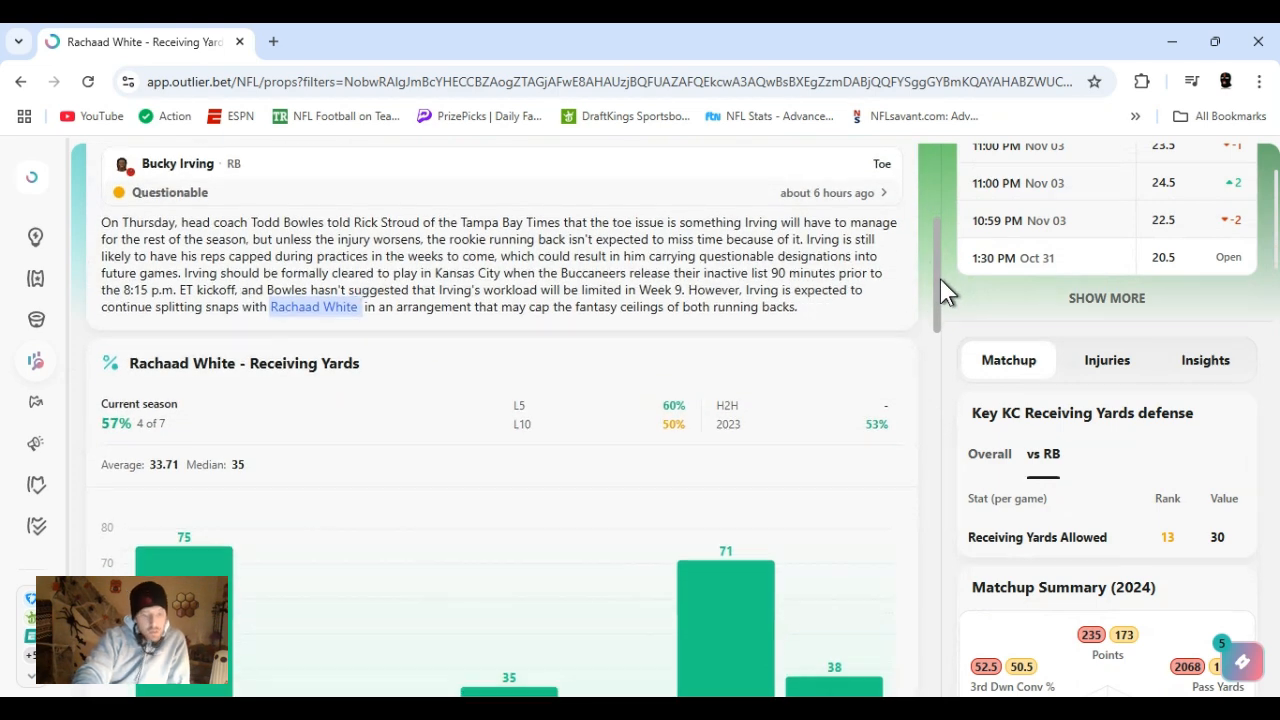
pyautogui.scroll(-3)
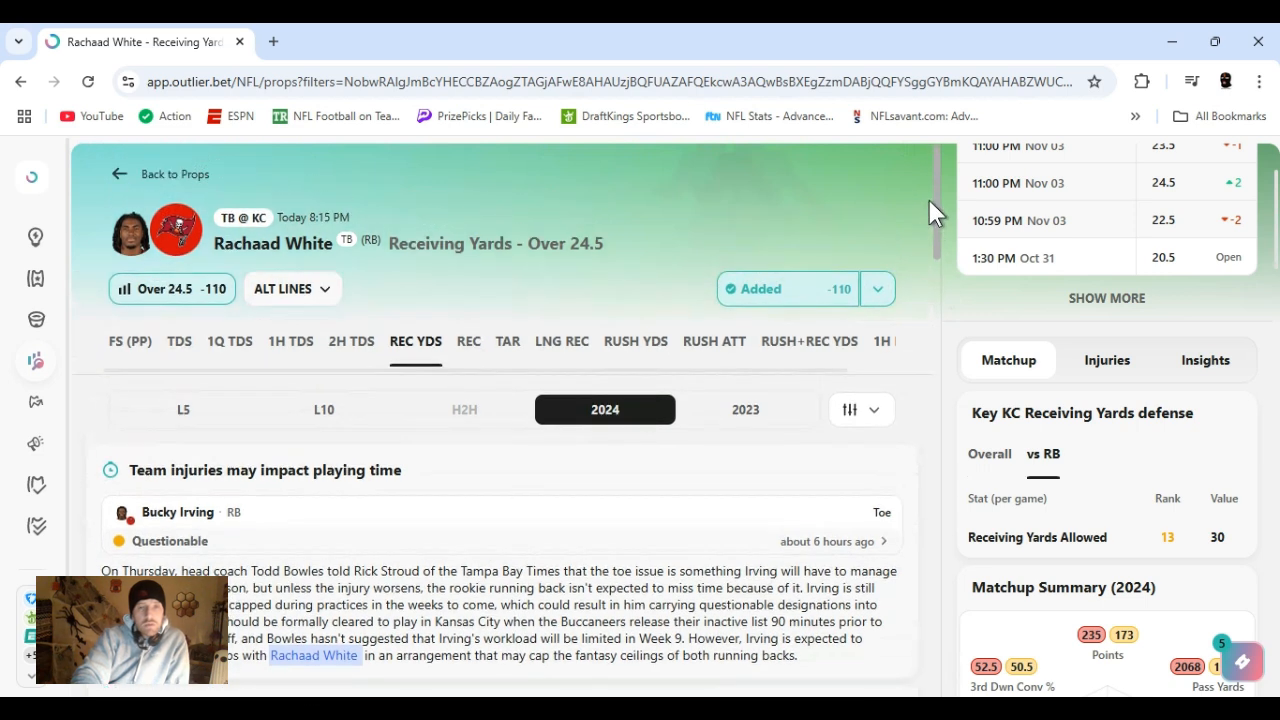
pyautogui.moveTo(644, 300)
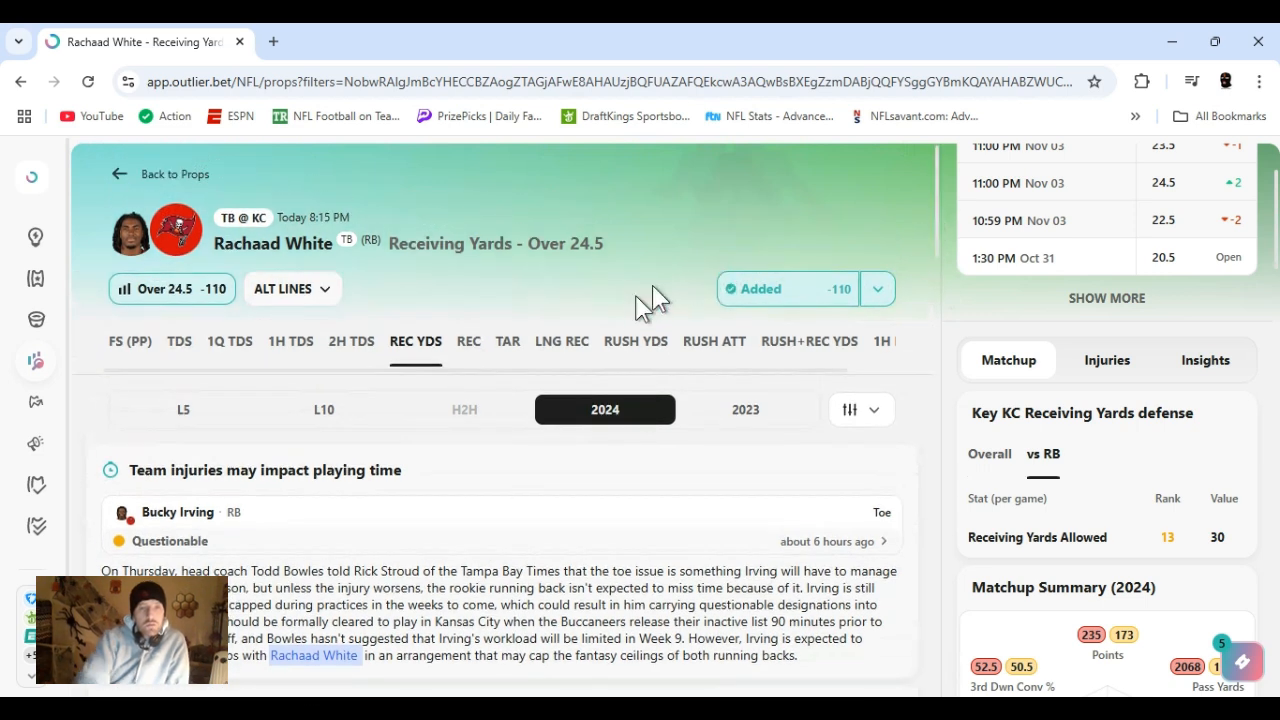
pyautogui.moveTo(630, 316)
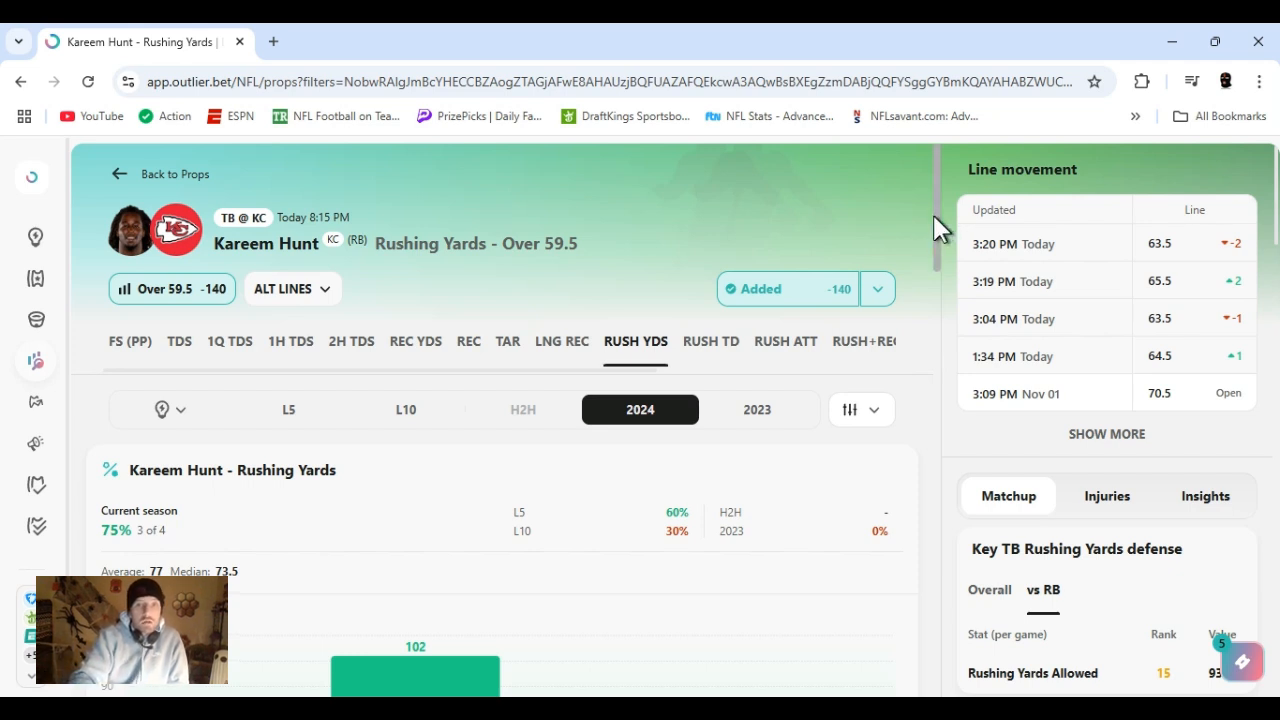
pyautogui.moveTo(904, 262)
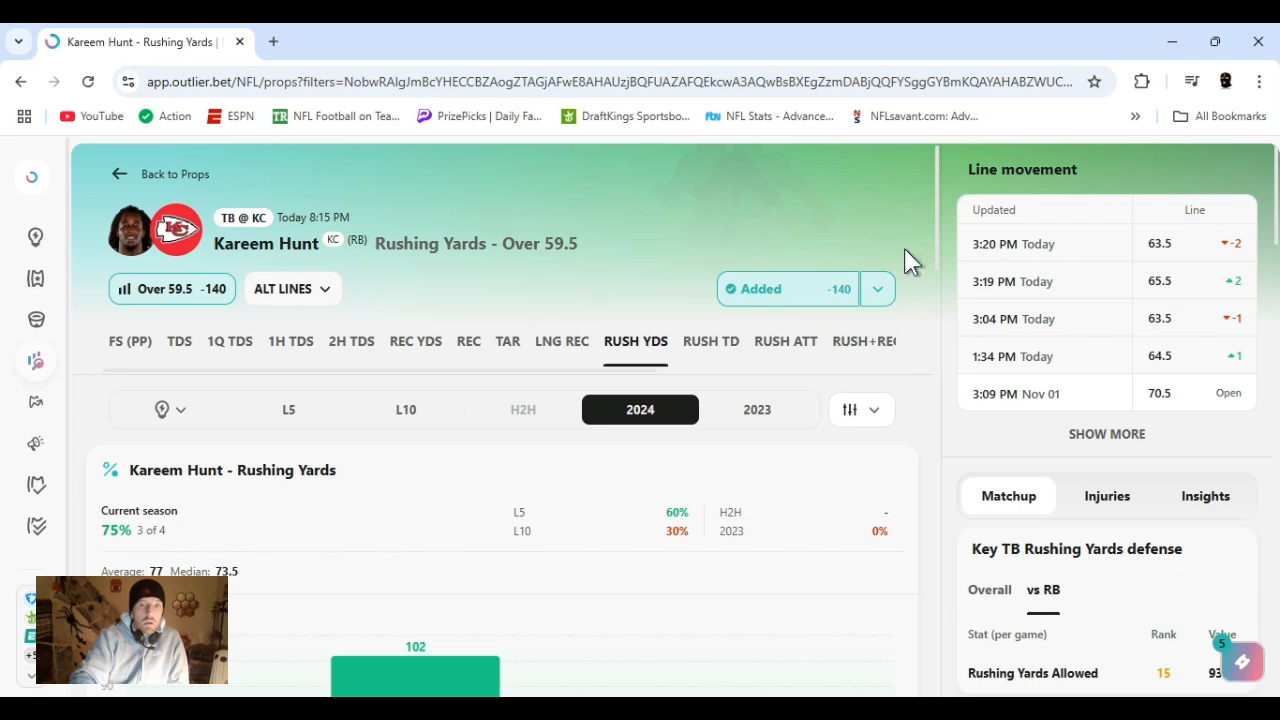
pyautogui.moveTo(940, 242)
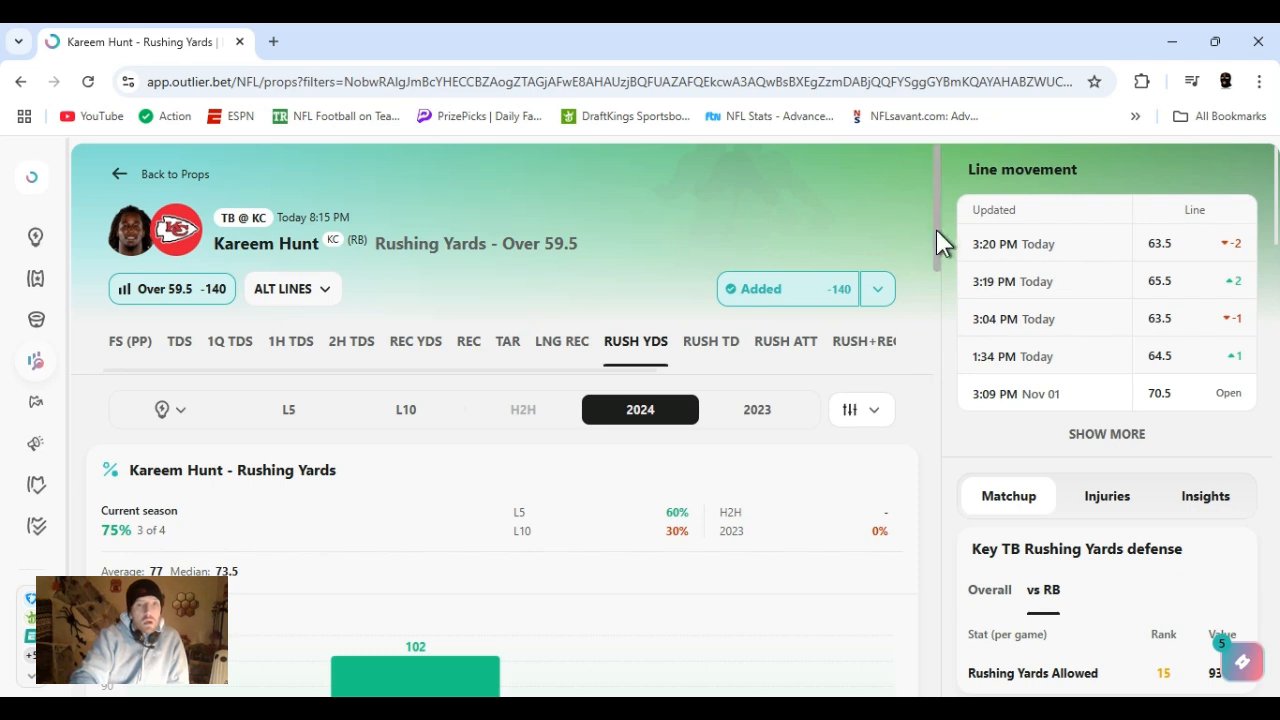
pyautogui.moveTo(942, 252)
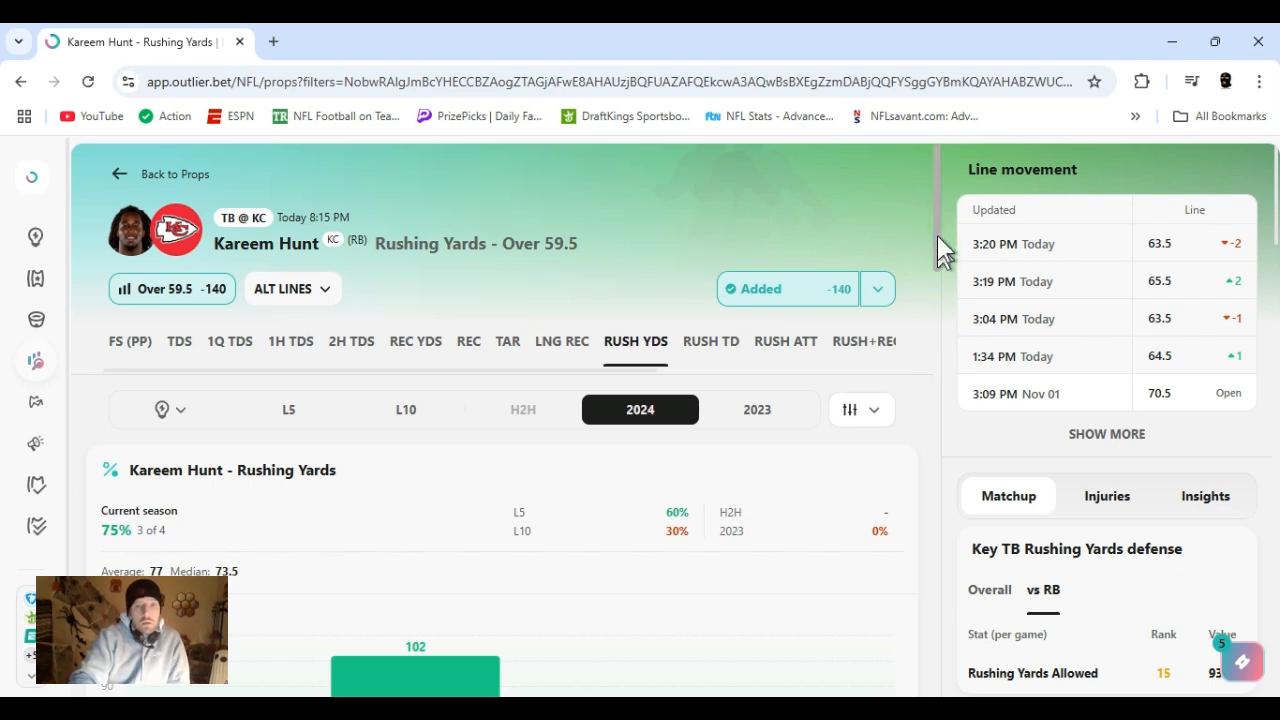
pyautogui.scroll(-3)
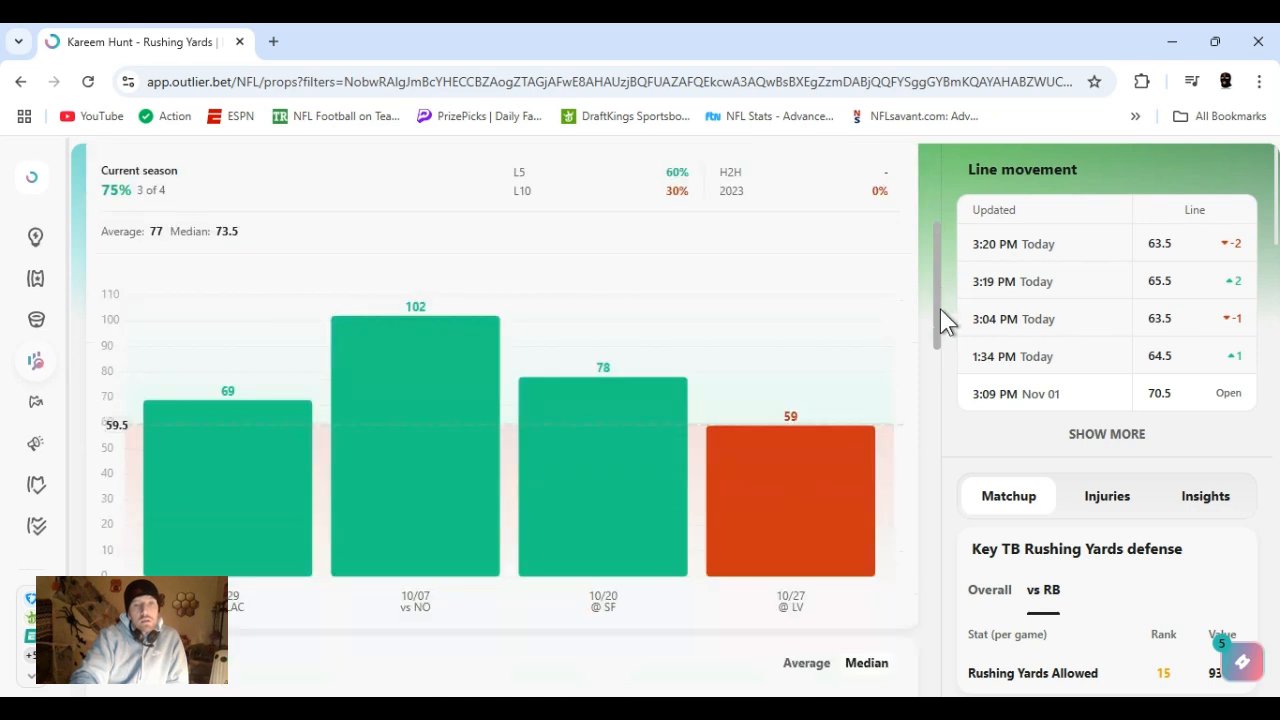
pyautogui.moveTo(938, 322)
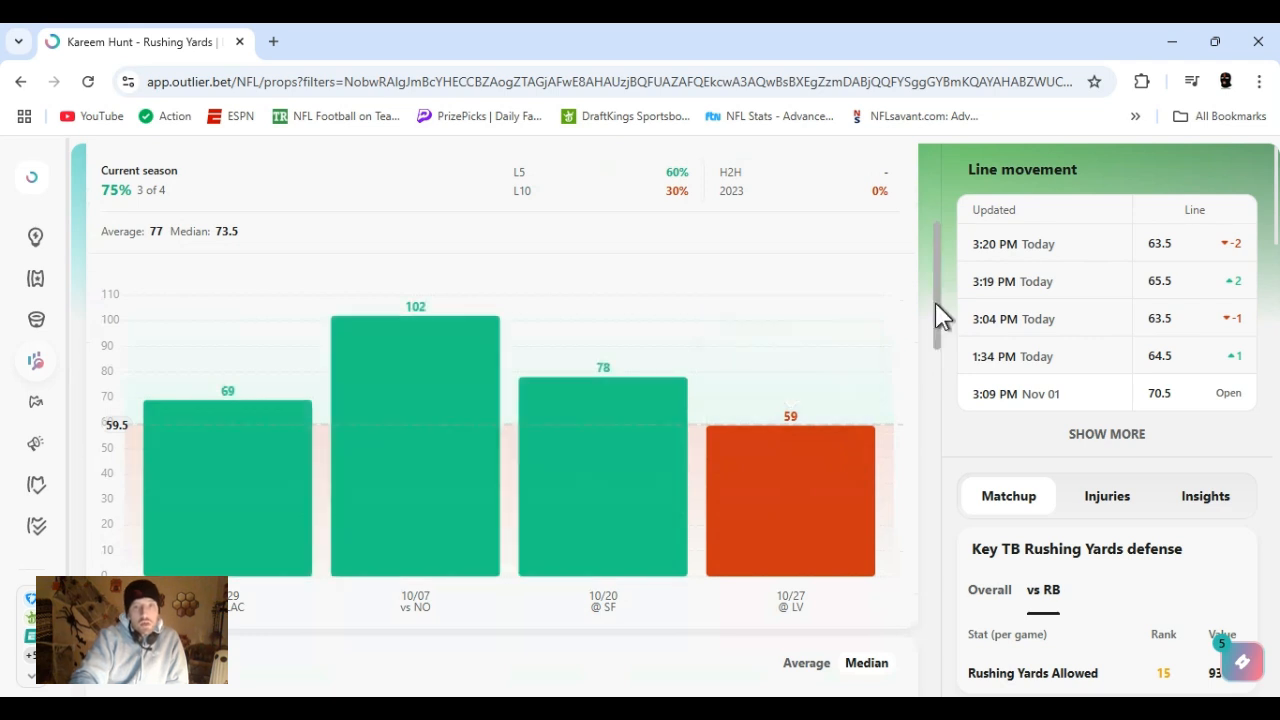
pyautogui.moveTo(944, 330)
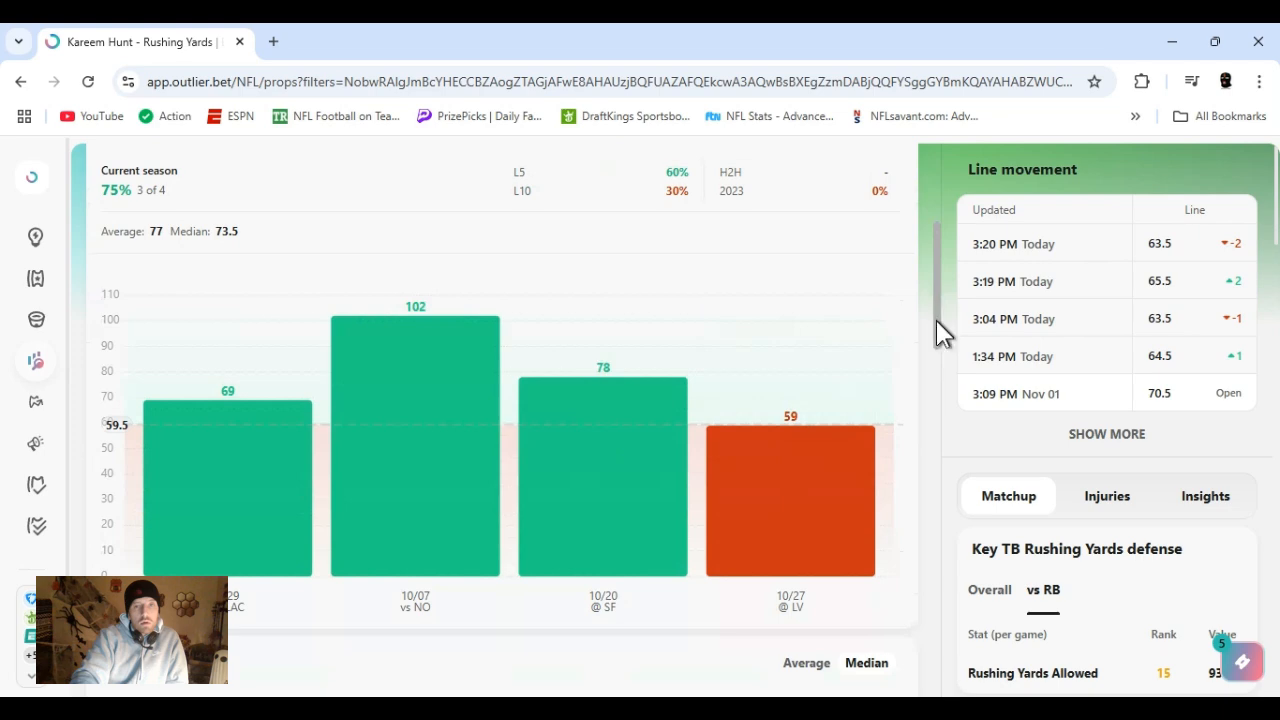
pyautogui.scroll(-3)
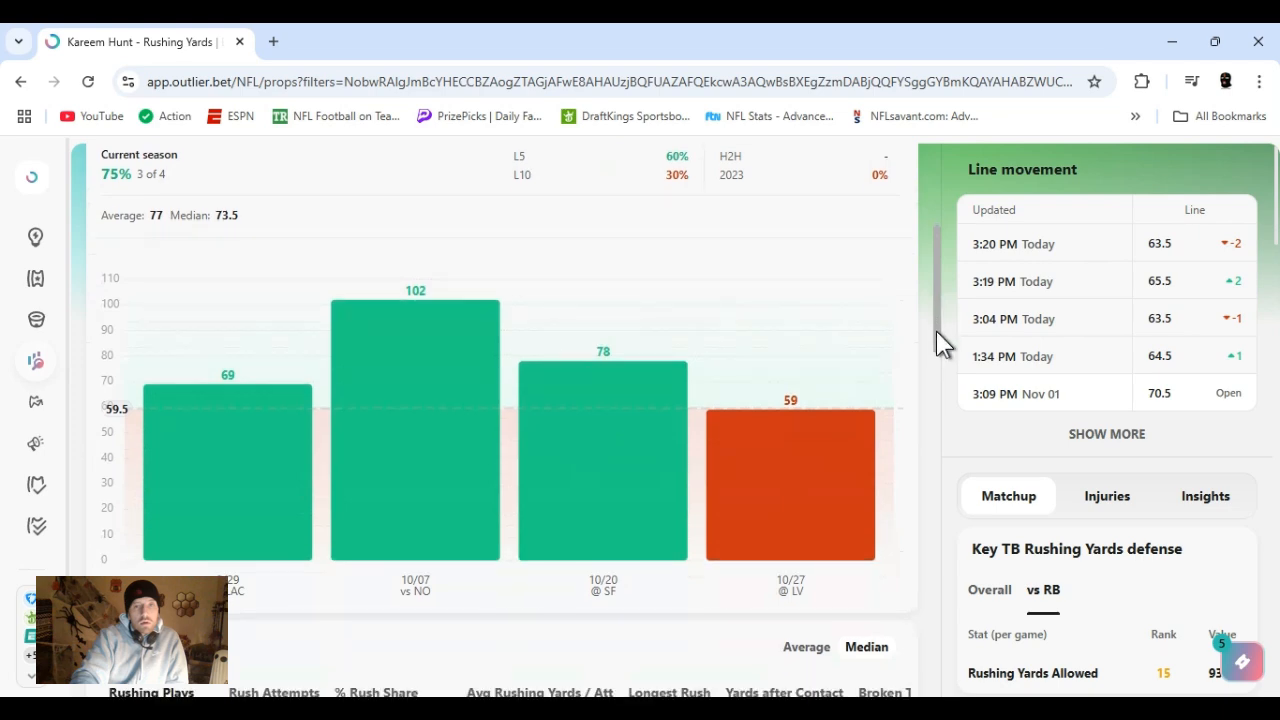
pyautogui.scroll(-3)
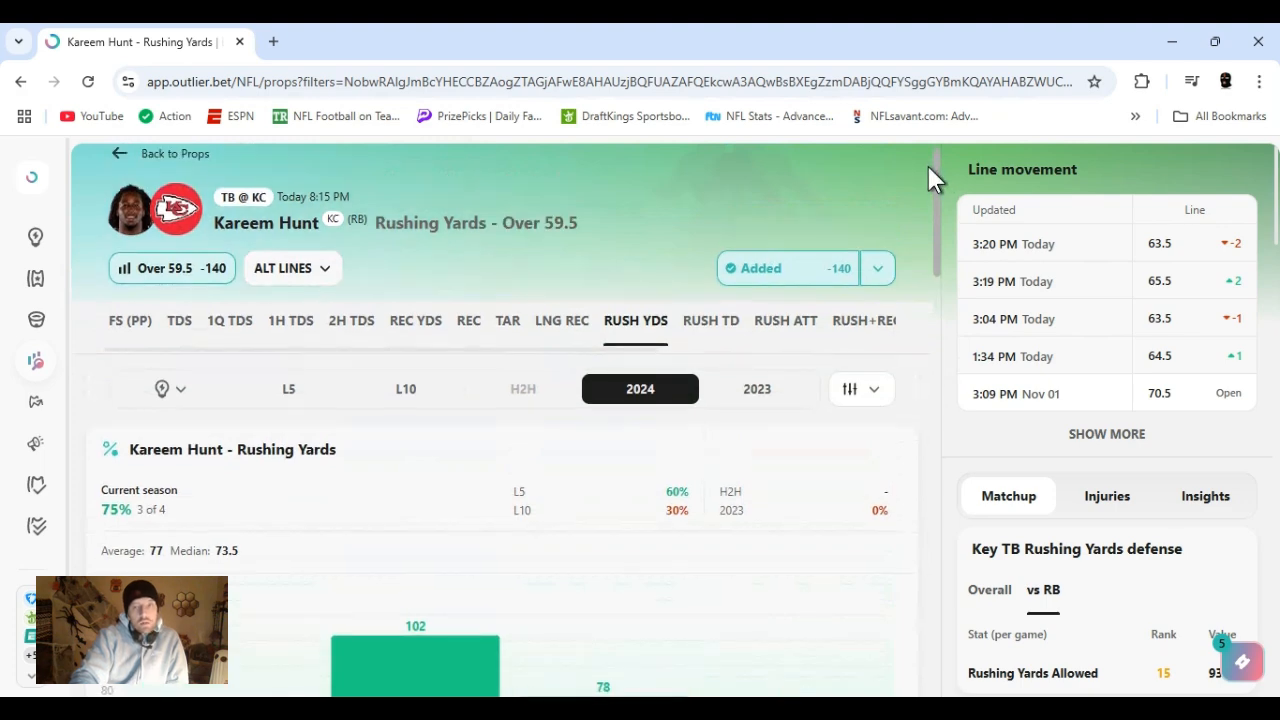
pyautogui.scroll(-3)
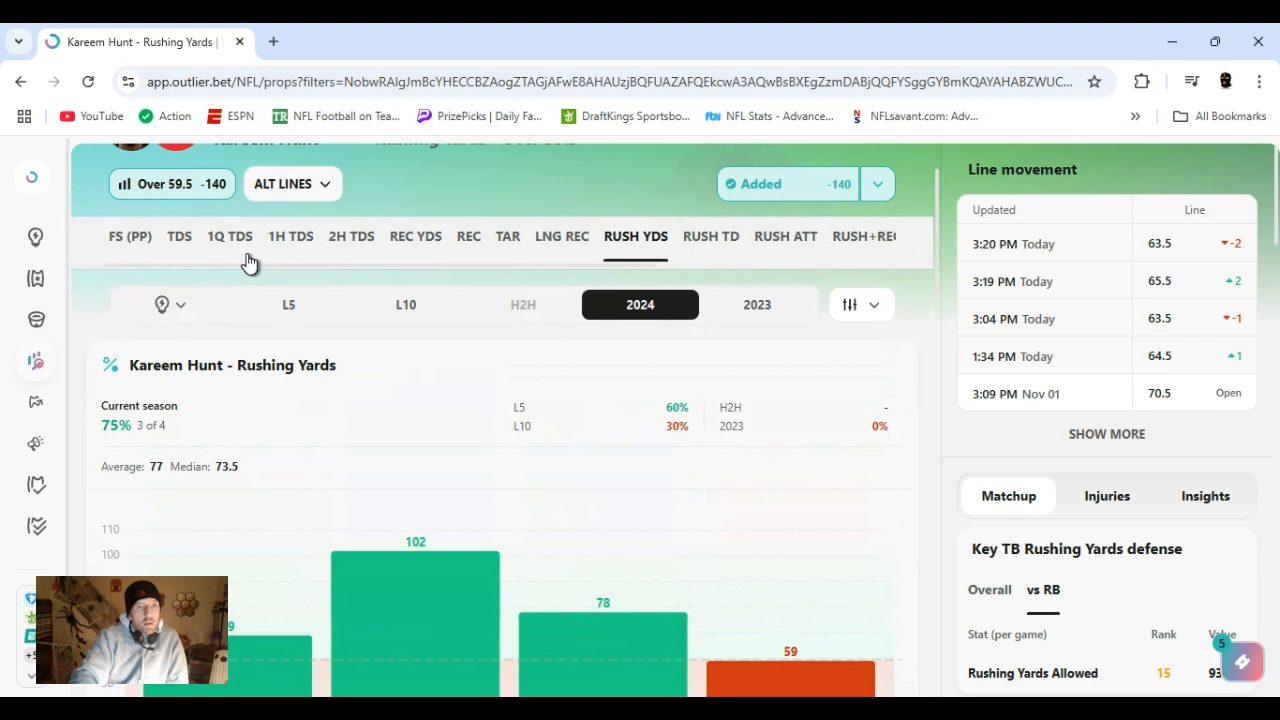
pyautogui.moveTo(288, 256)
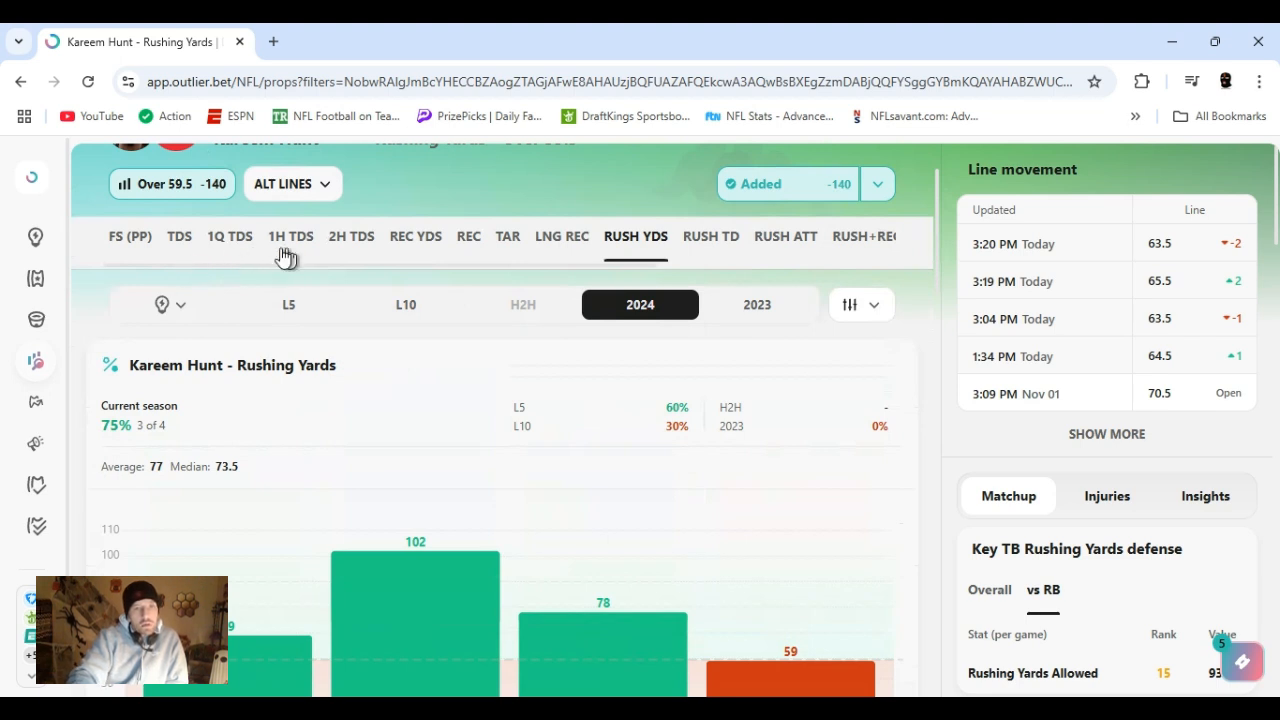
# Review Hunt's 1H TDs prop, then return to his Rush Yds prop at Over 64.5.
pyautogui.click(290, 236)
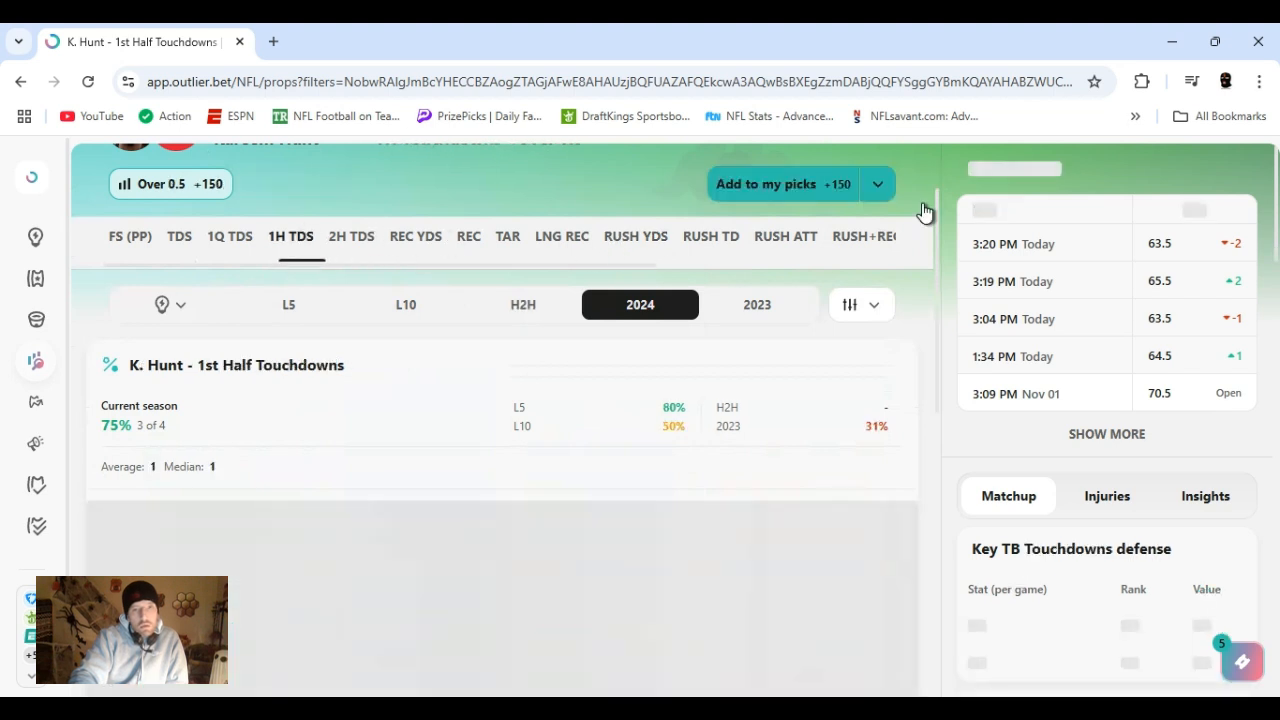
pyautogui.scroll(-3)
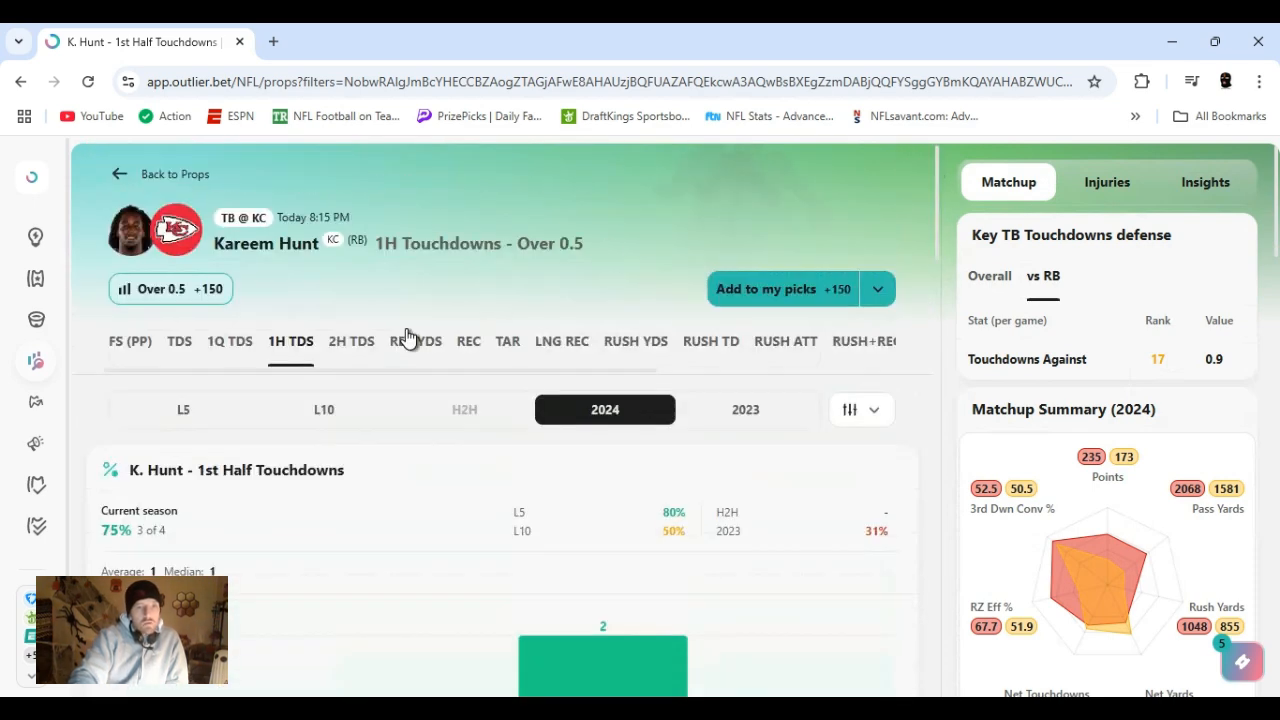
pyautogui.moveTo(622, 340)
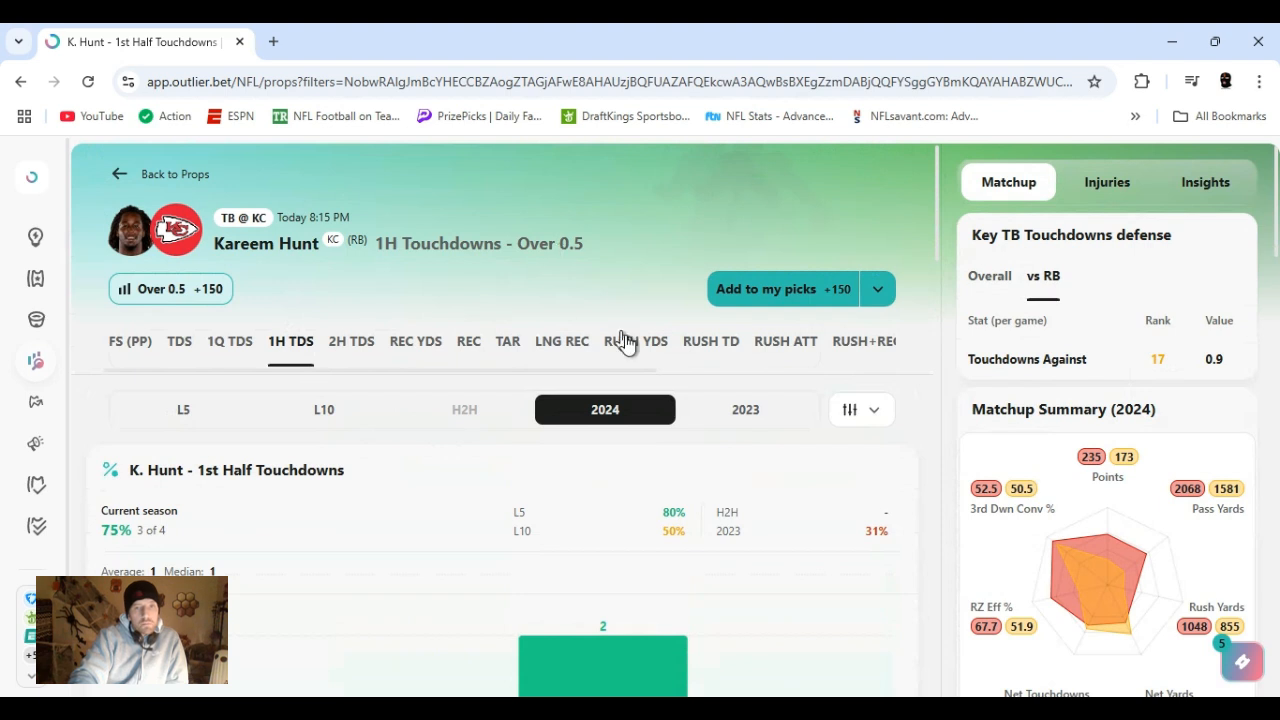
pyautogui.click(636, 340)
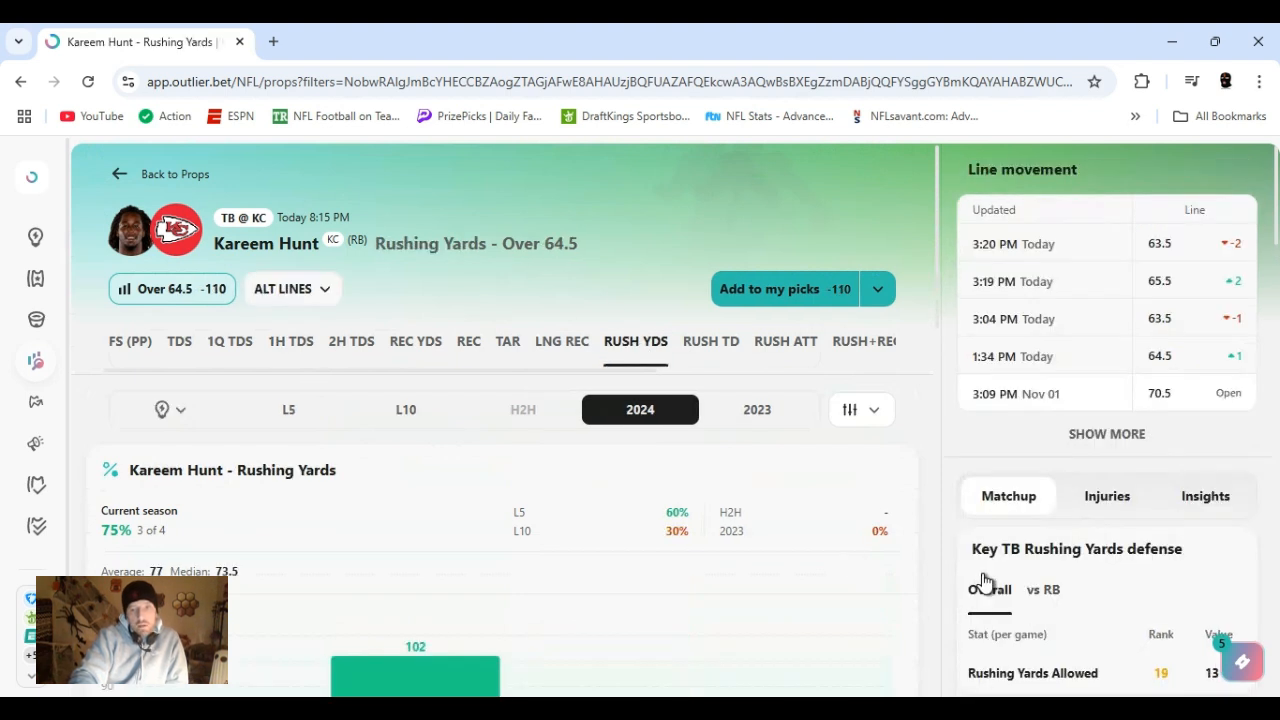
# Choose the alternate Over 59.5 line for Hunt's rushing yards from ALT LINES.
pyautogui.click(1044, 590)
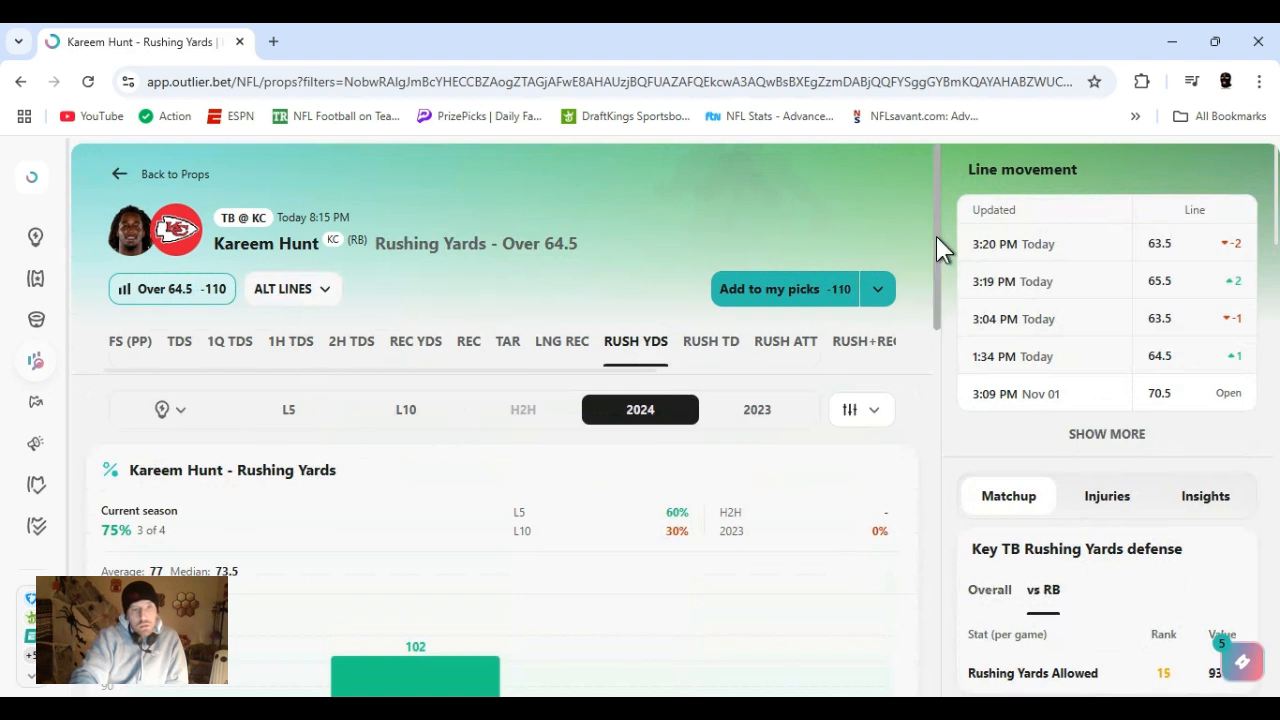
pyautogui.moveTo(312, 292)
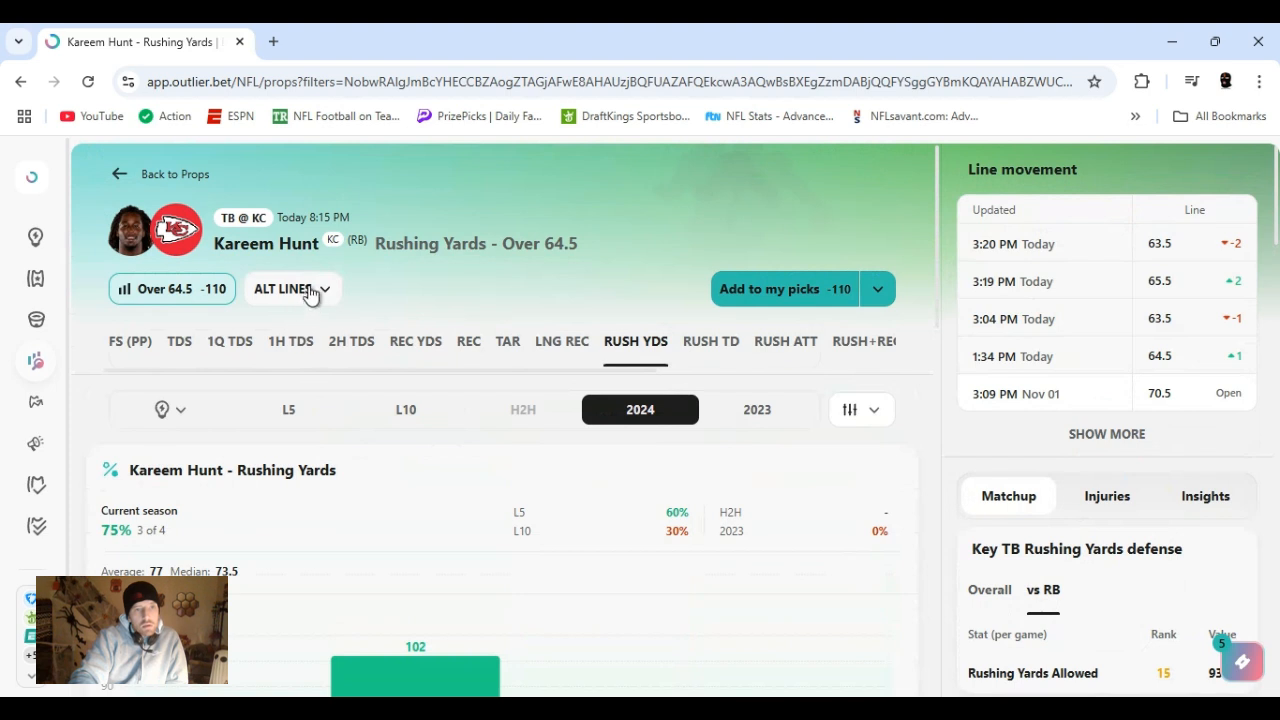
pyautogui.click(290, 288)
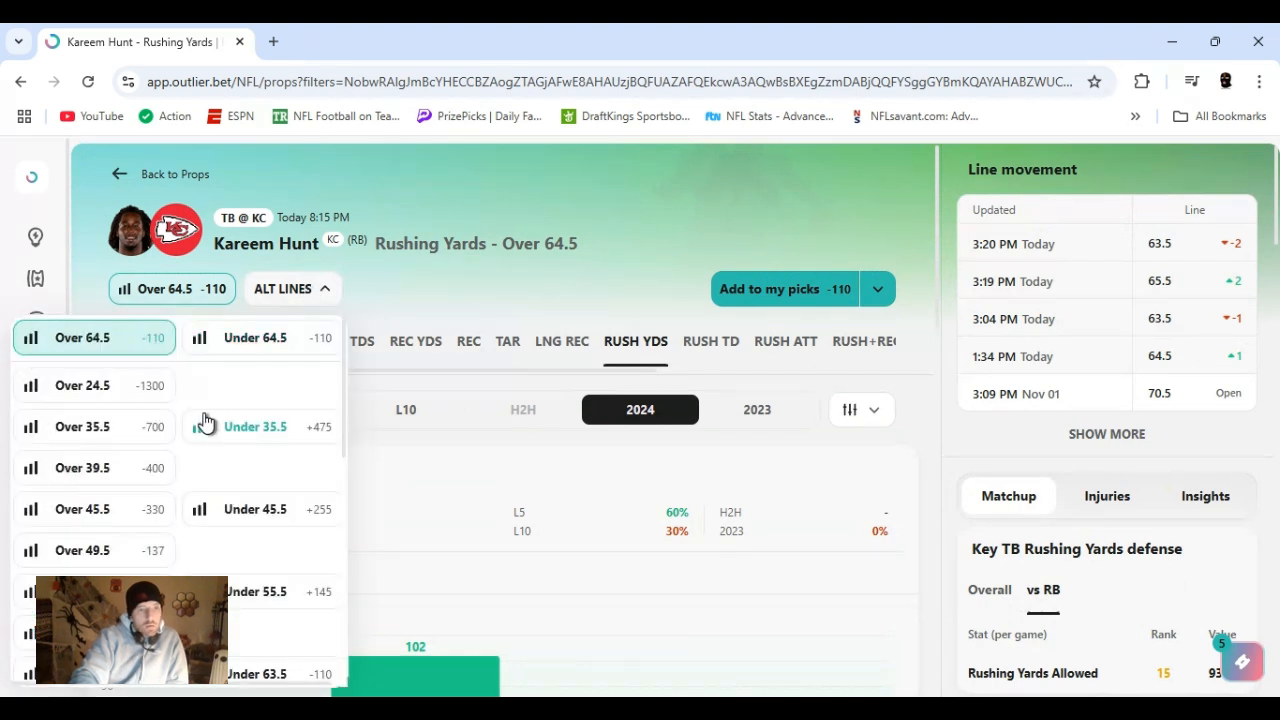
pyautogui.moveTo(200, 552)
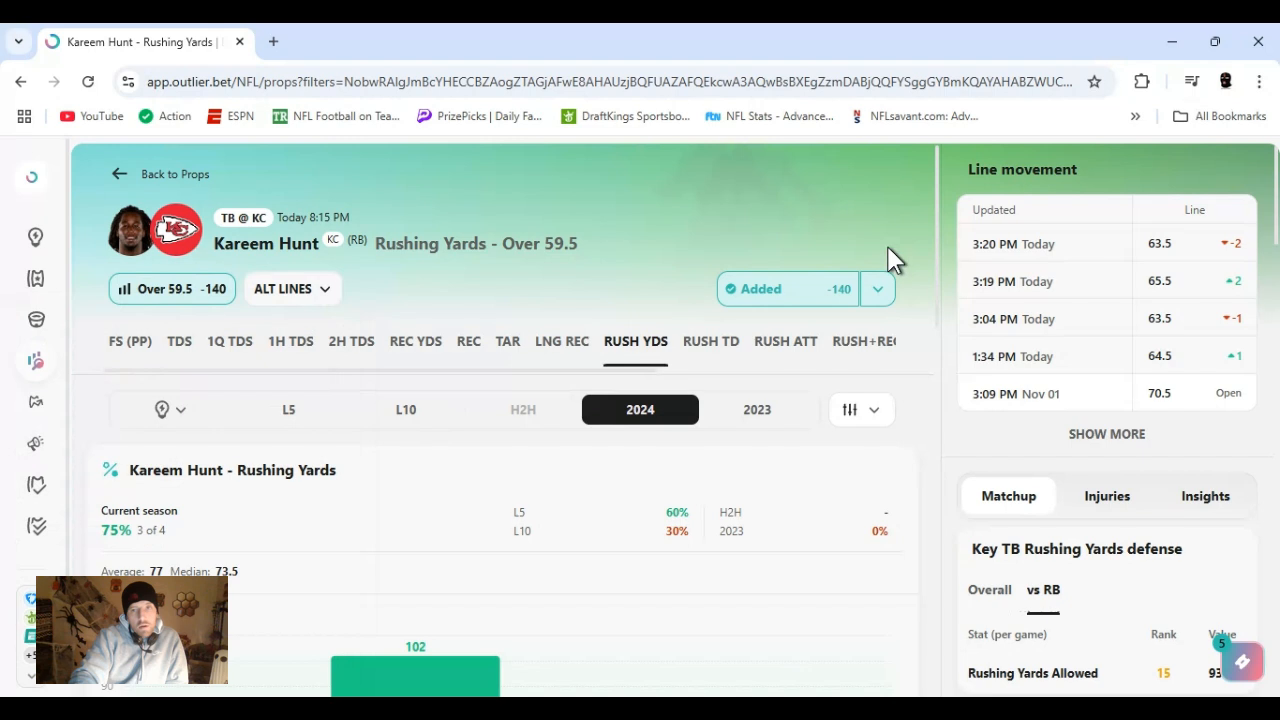
pyautogui.moveTo(940, 228)
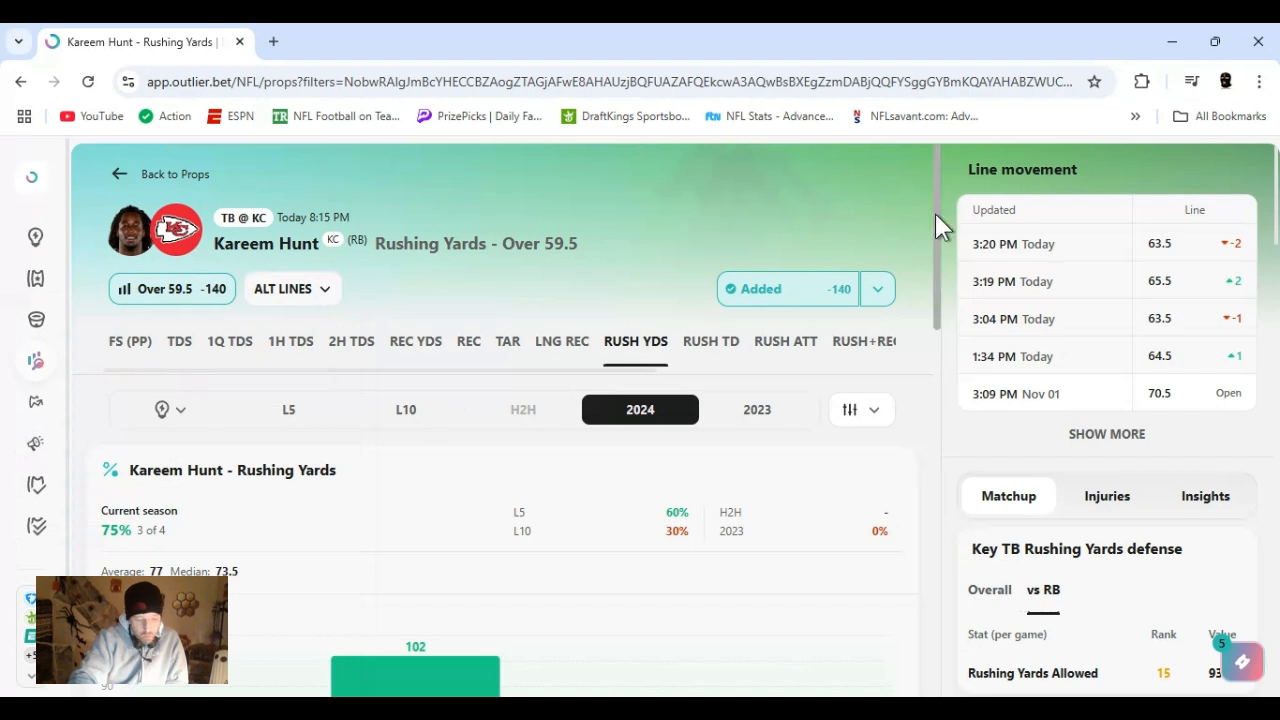
pyautogui.scroll(-3)
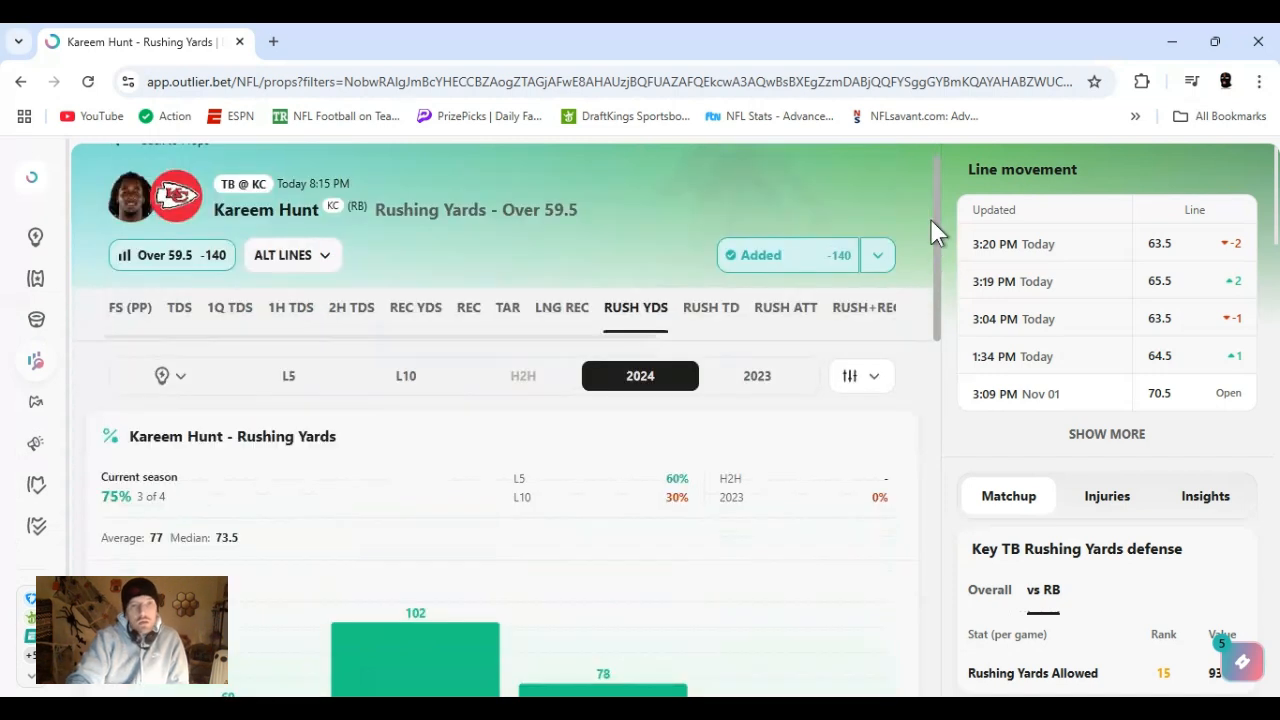
pyautogui.scroll(-3)
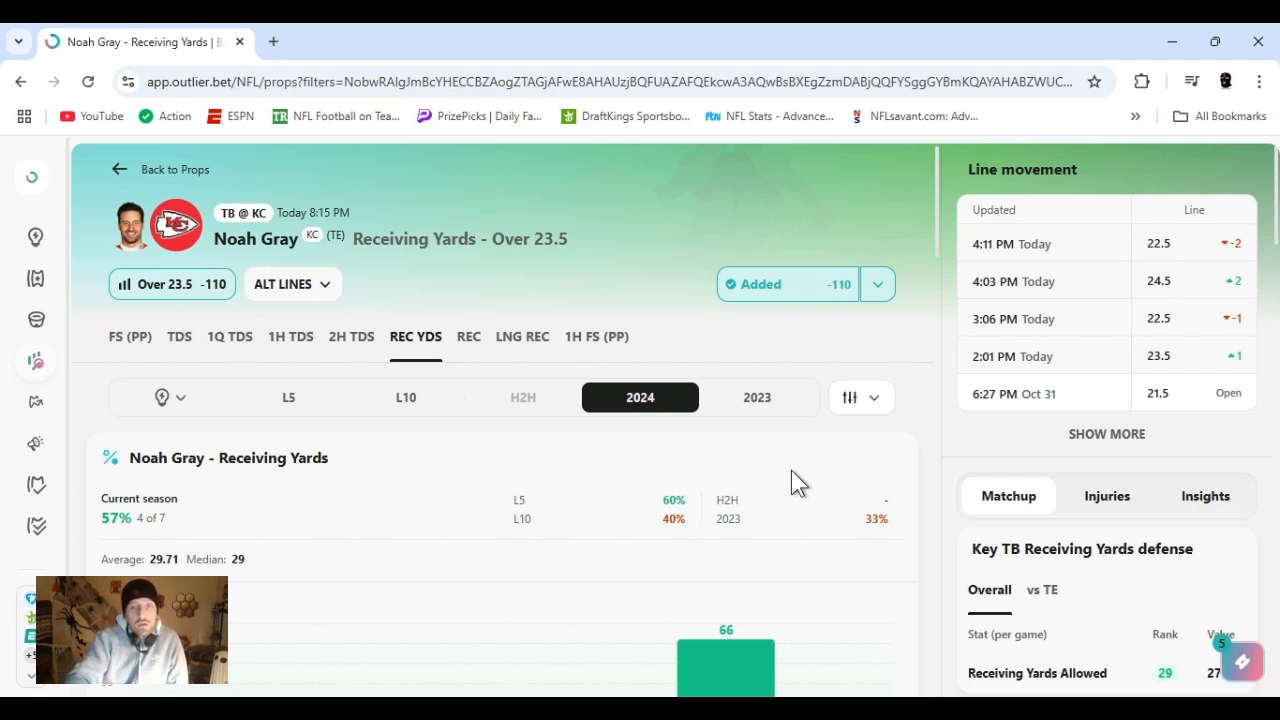
pyautogui.moveTo(952, 222)
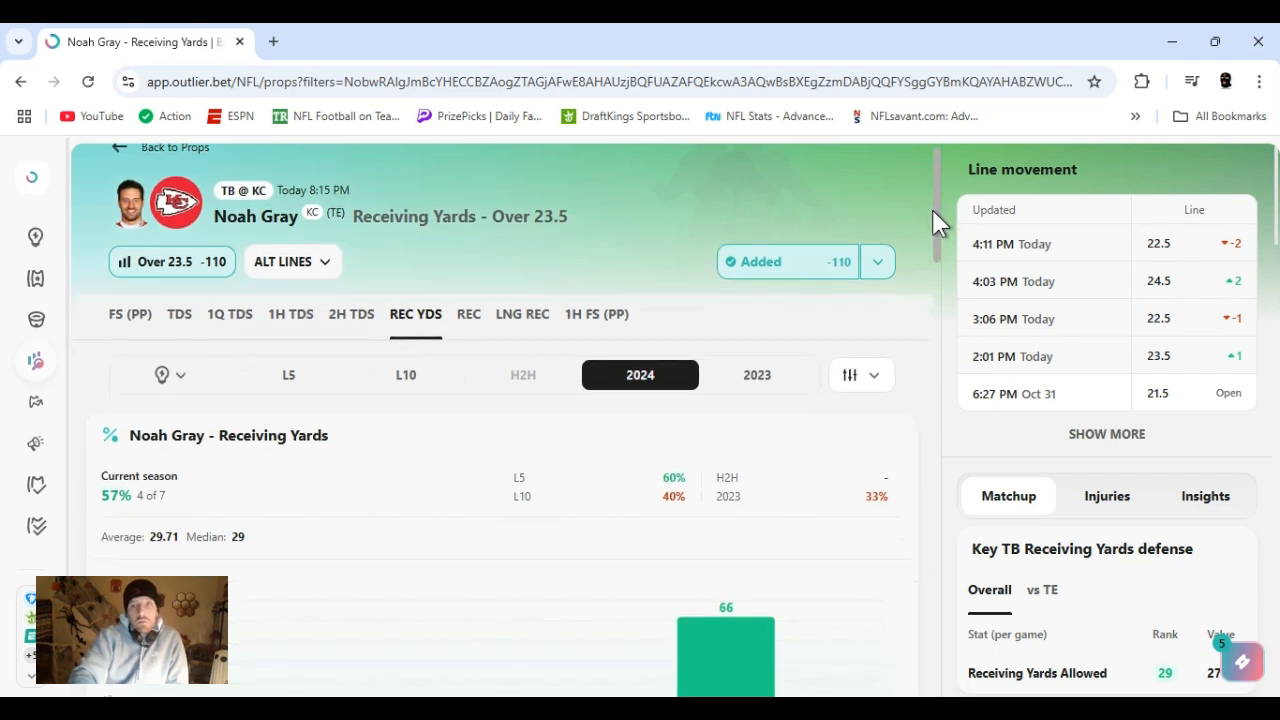
# Scroll Noah Gray's Receiving Yards Over 23.5 chart and show TB's receiving defense vs TE.
pyautogui.scroll(-3)
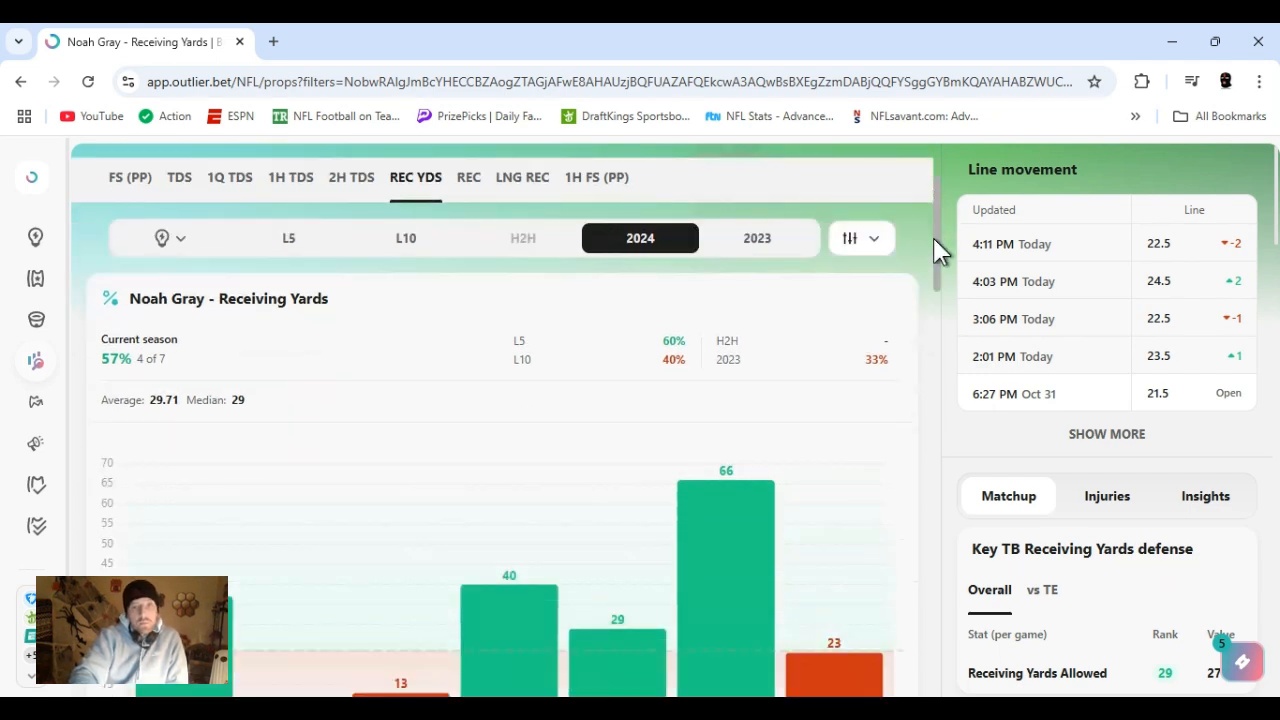
pyautogui.scroll(-3)
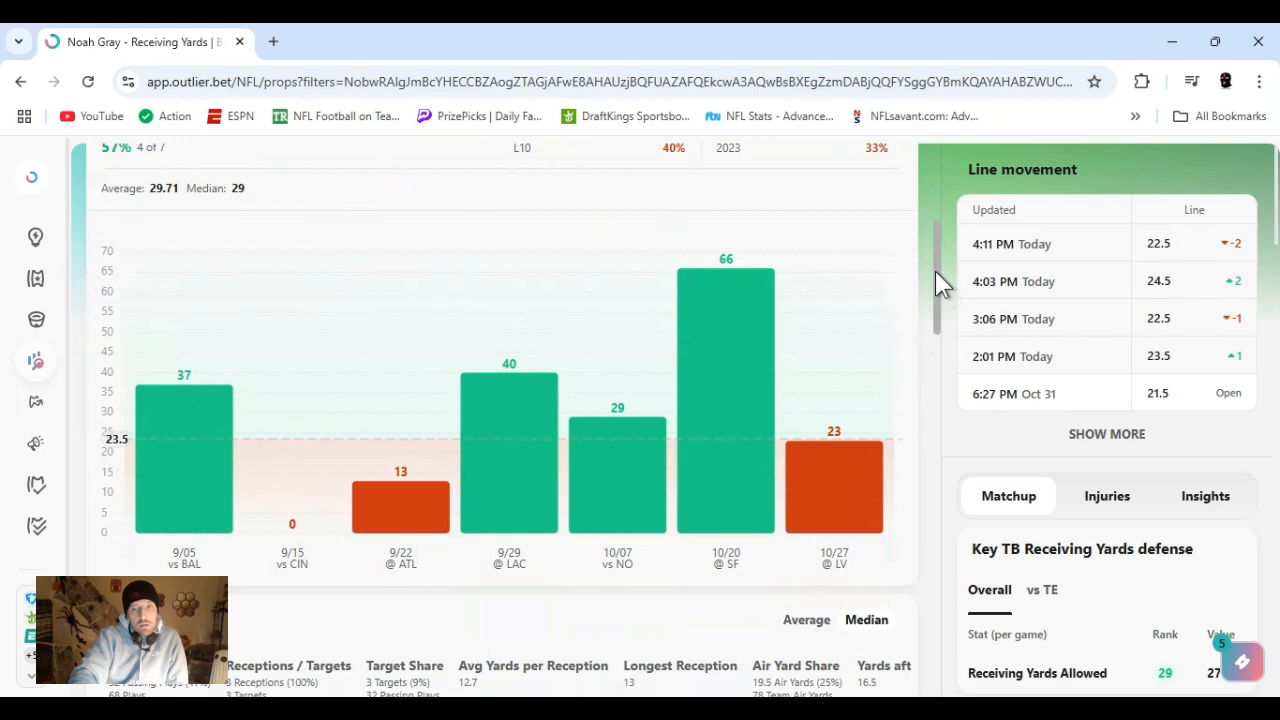
pyautogui.scroll(-3)
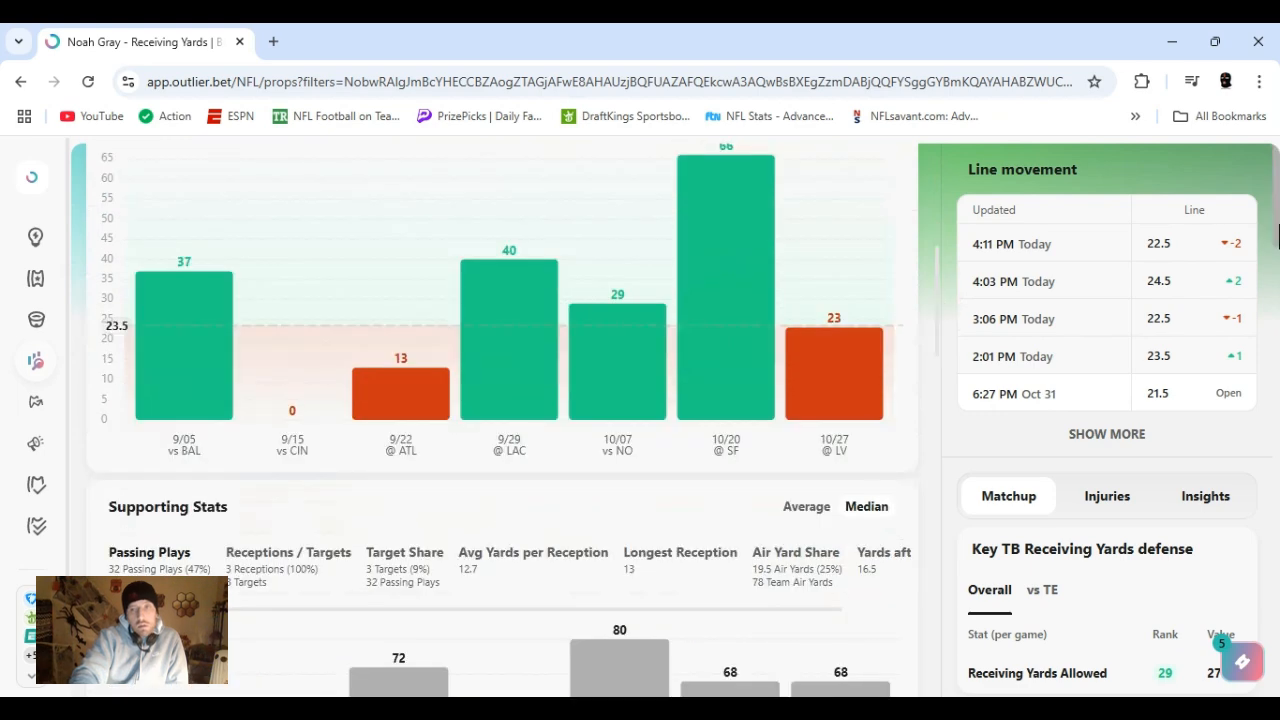
pyautogui.scroll(-3)
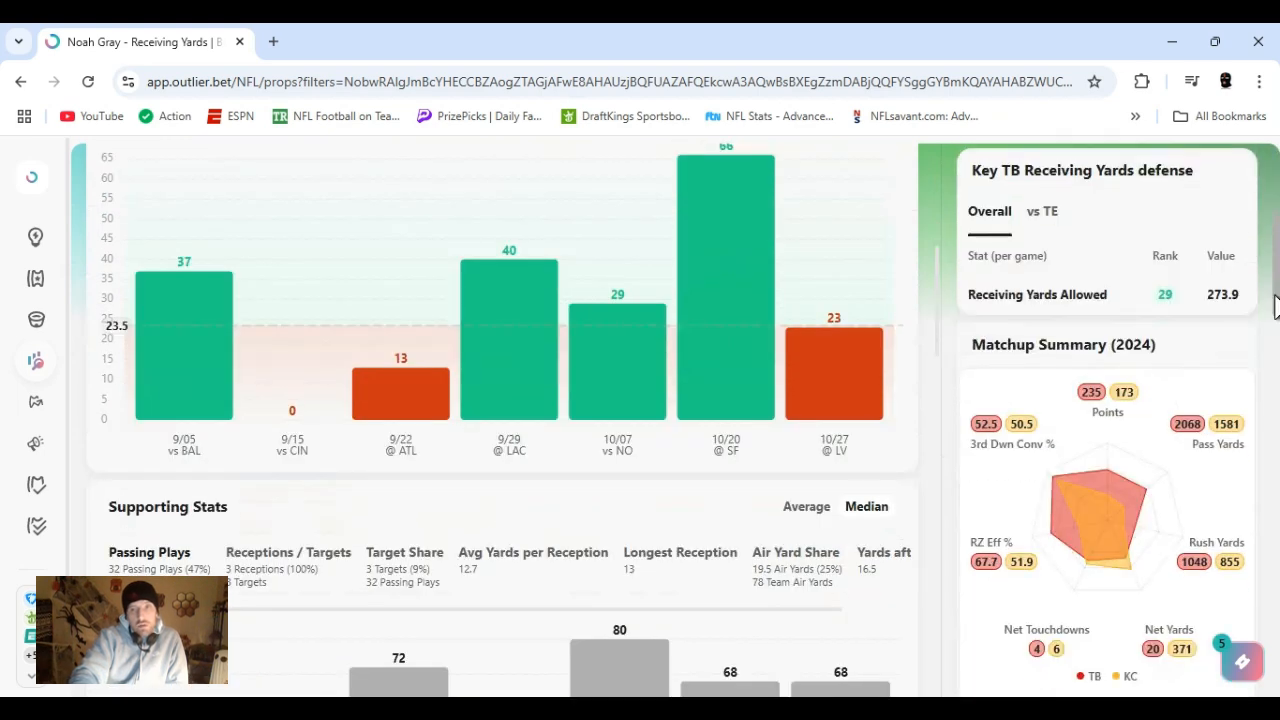
pyautogui.click(1044, 212)
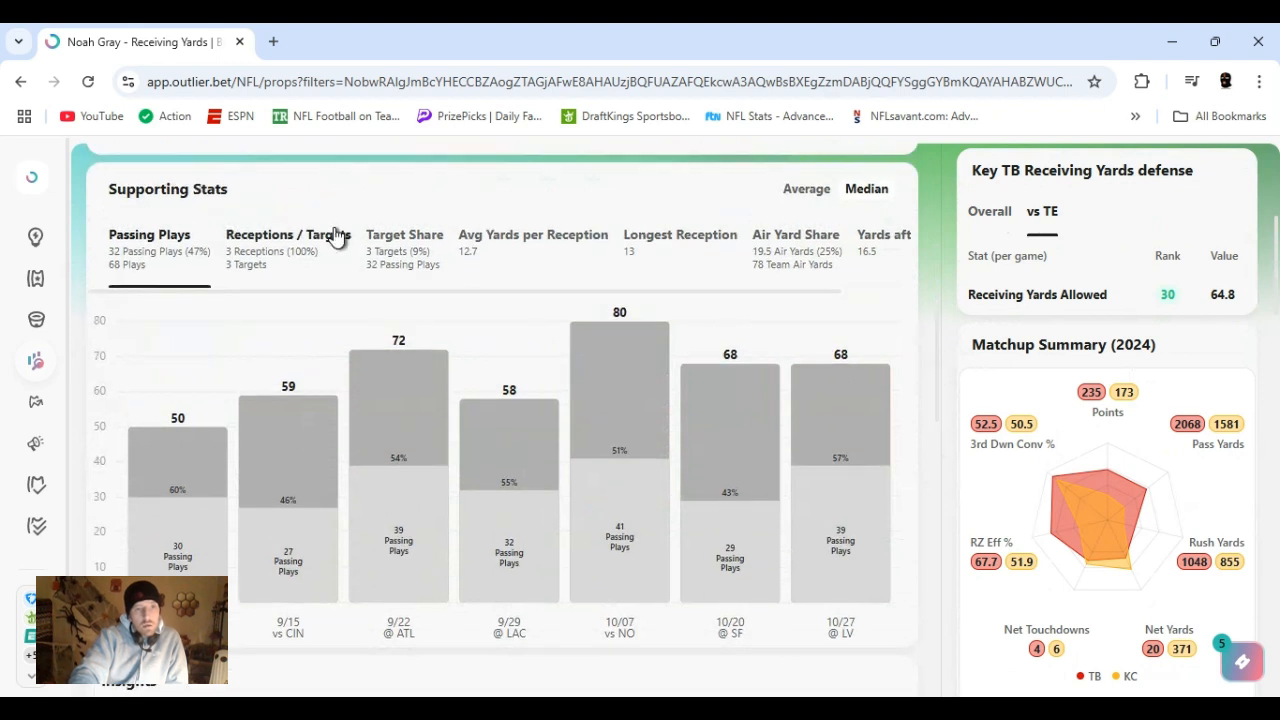
pyautogui.click(288, 234)
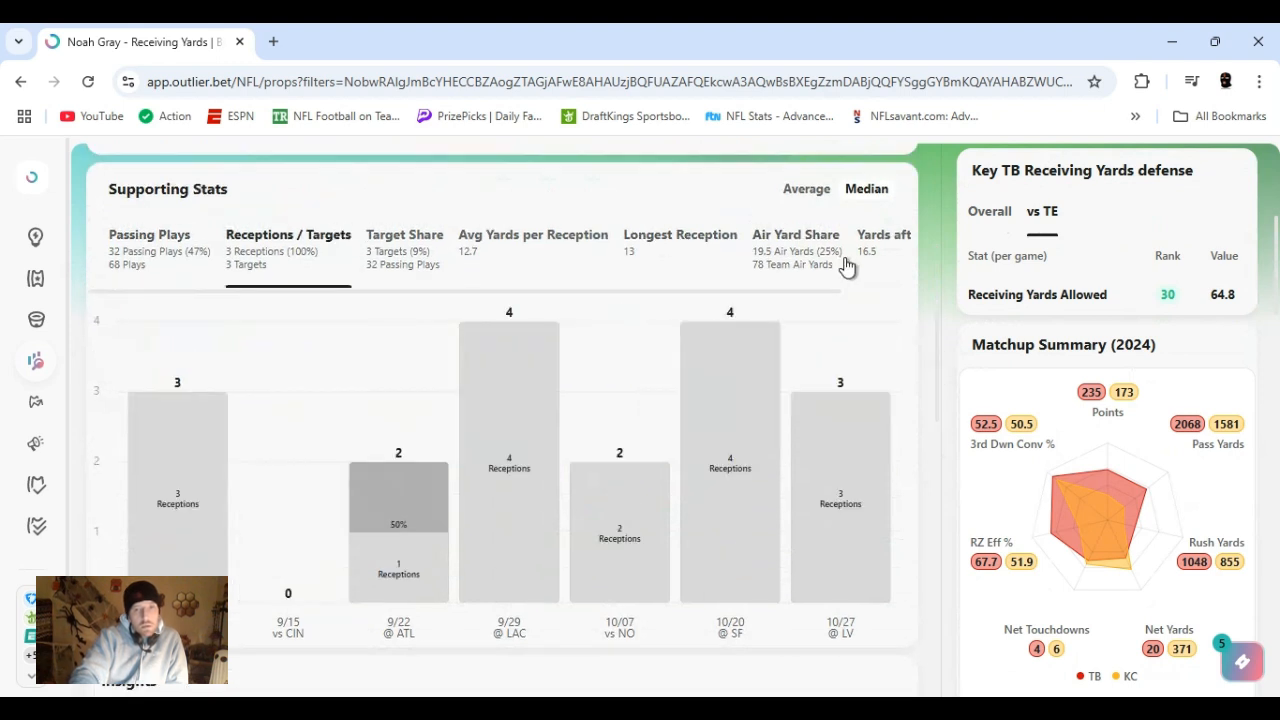
pyautogui.moveTo(950, 300)
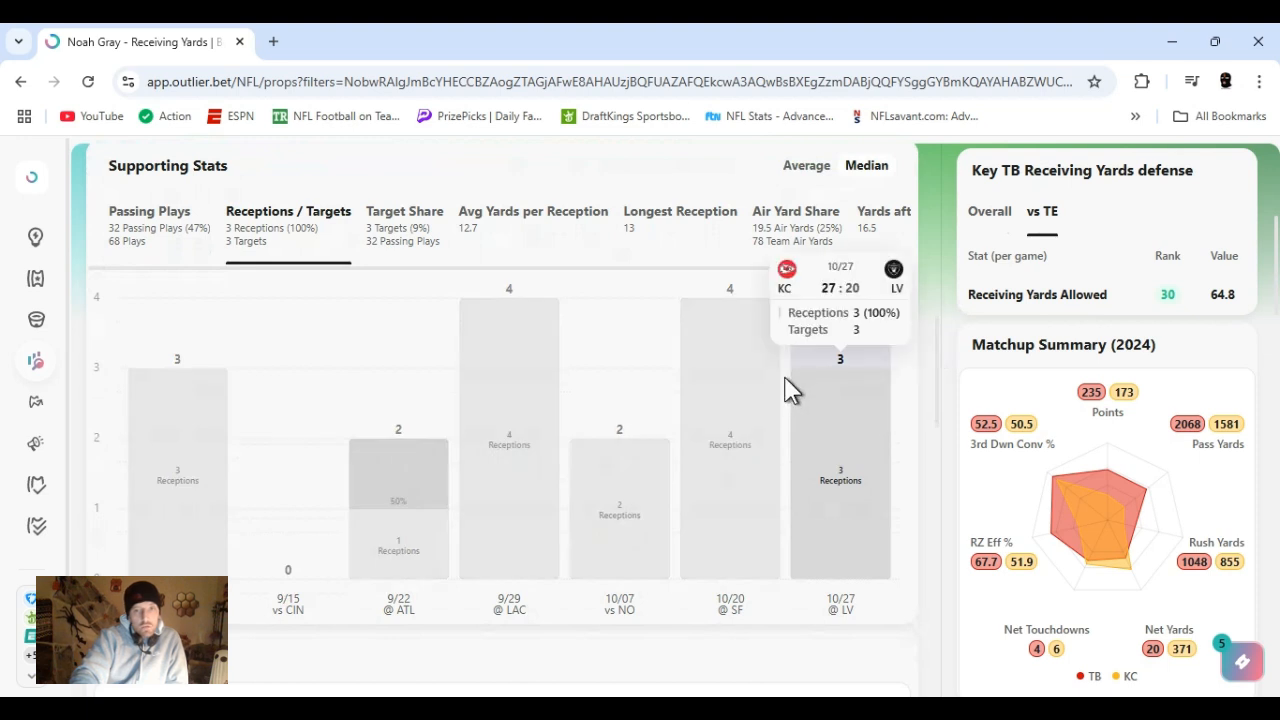
pyautogui.moveTo(660, 456)
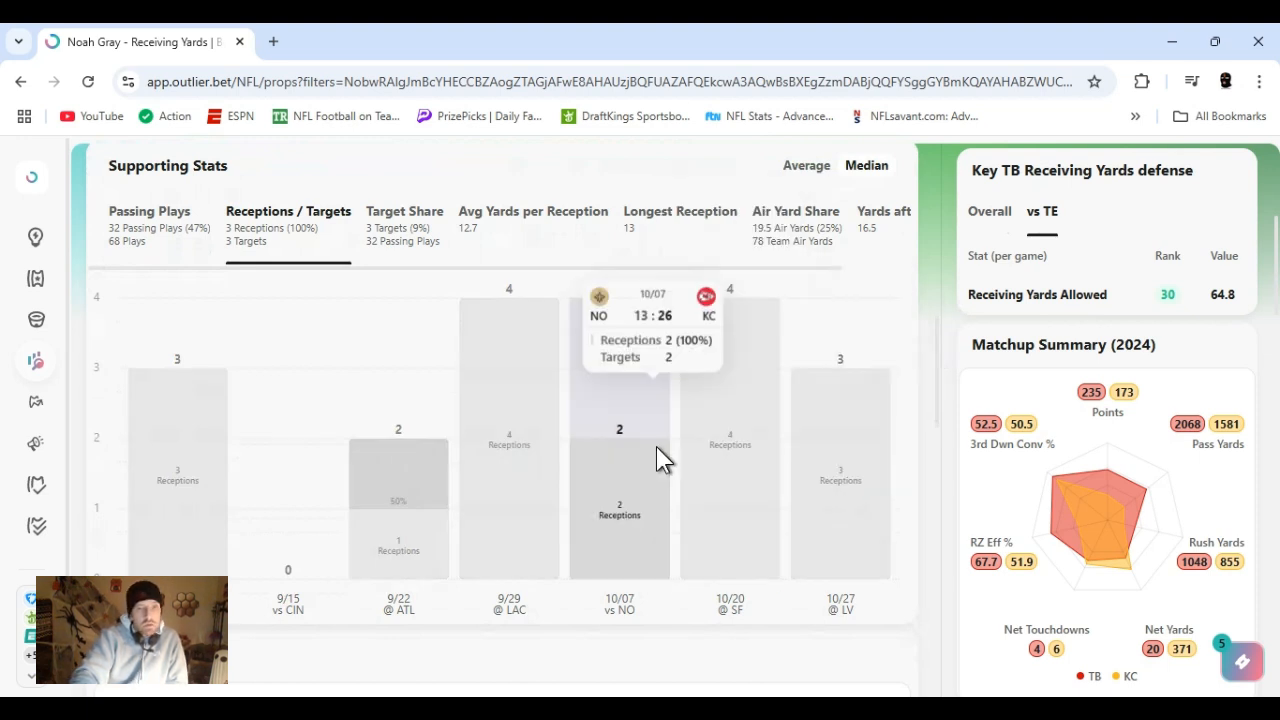
pyautogui.moveTo(864, 292)
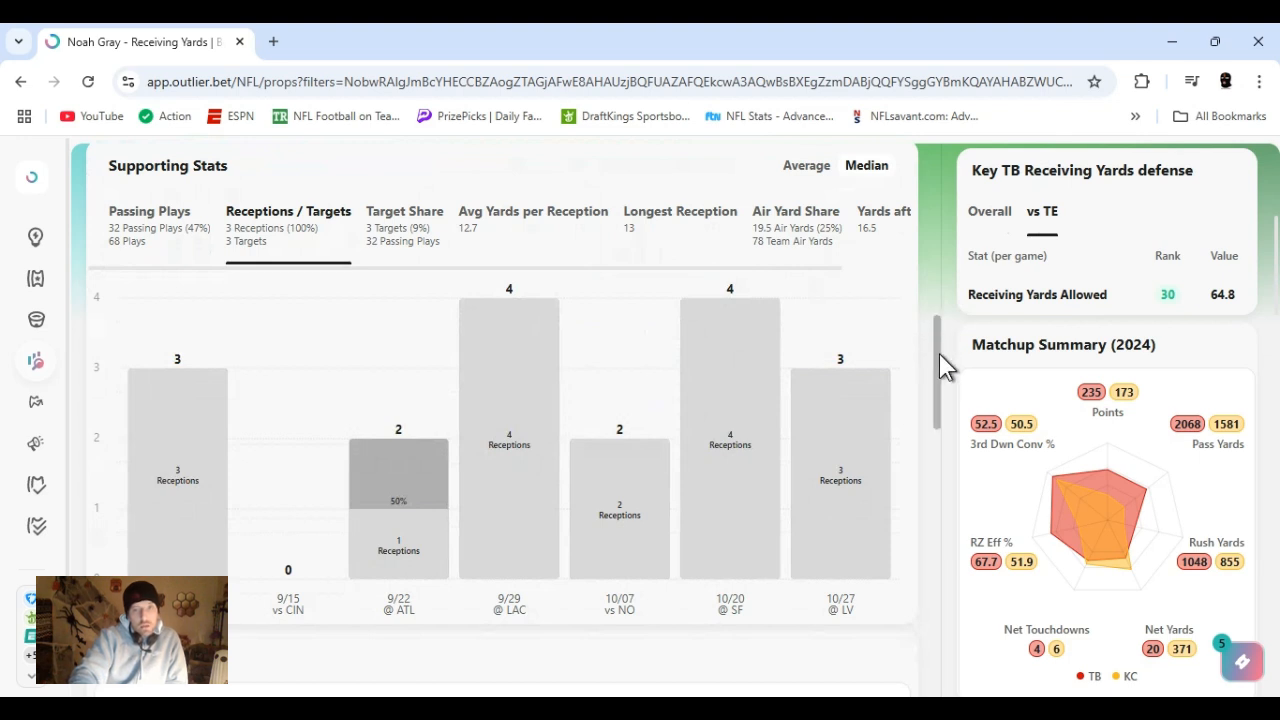
pyautogui.scroll(-3)
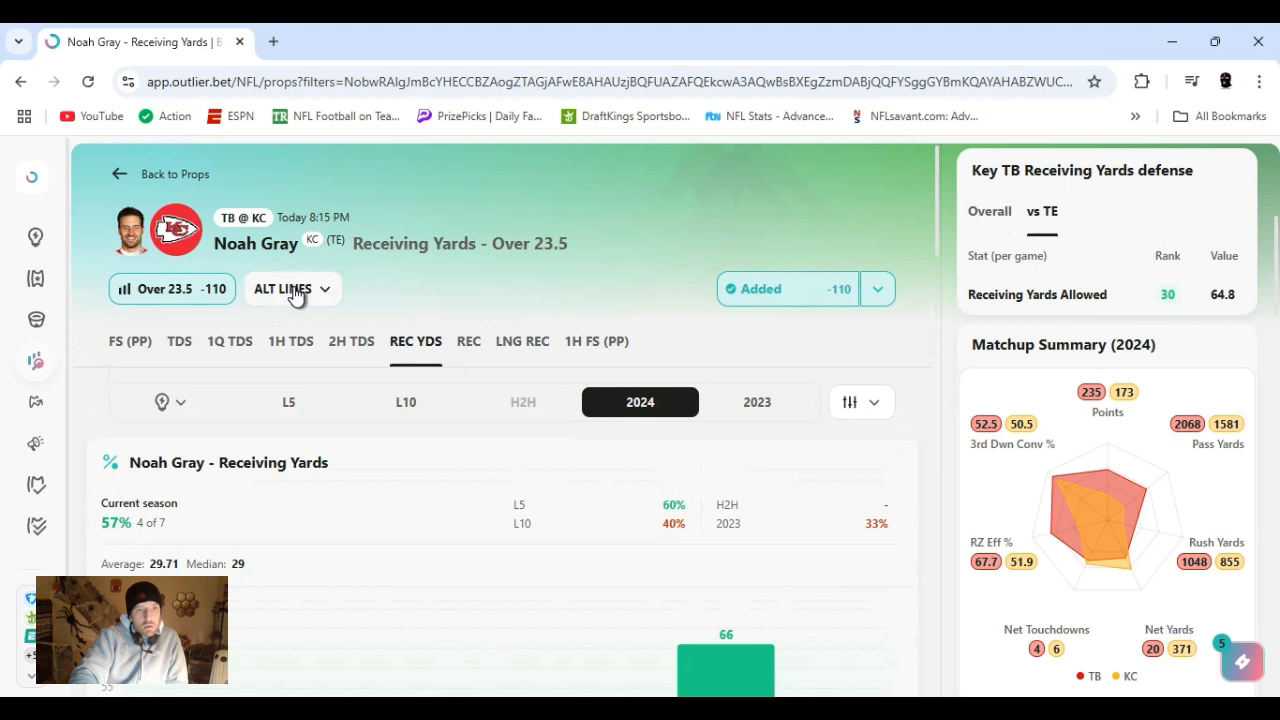
# Switch Gray's receiving yards to the Over 22.5 alt line and list each sportsbook's price.
pyautogui.click(292, 288)
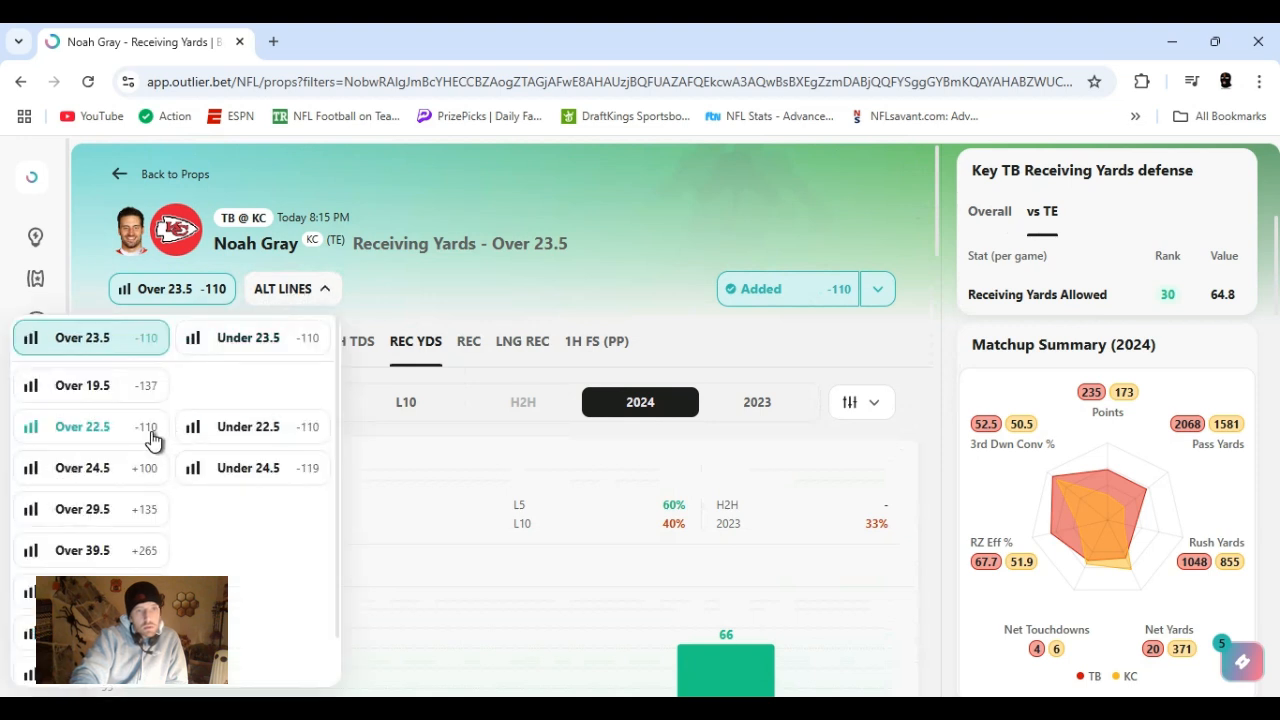
pyautogui.click(82, 428)
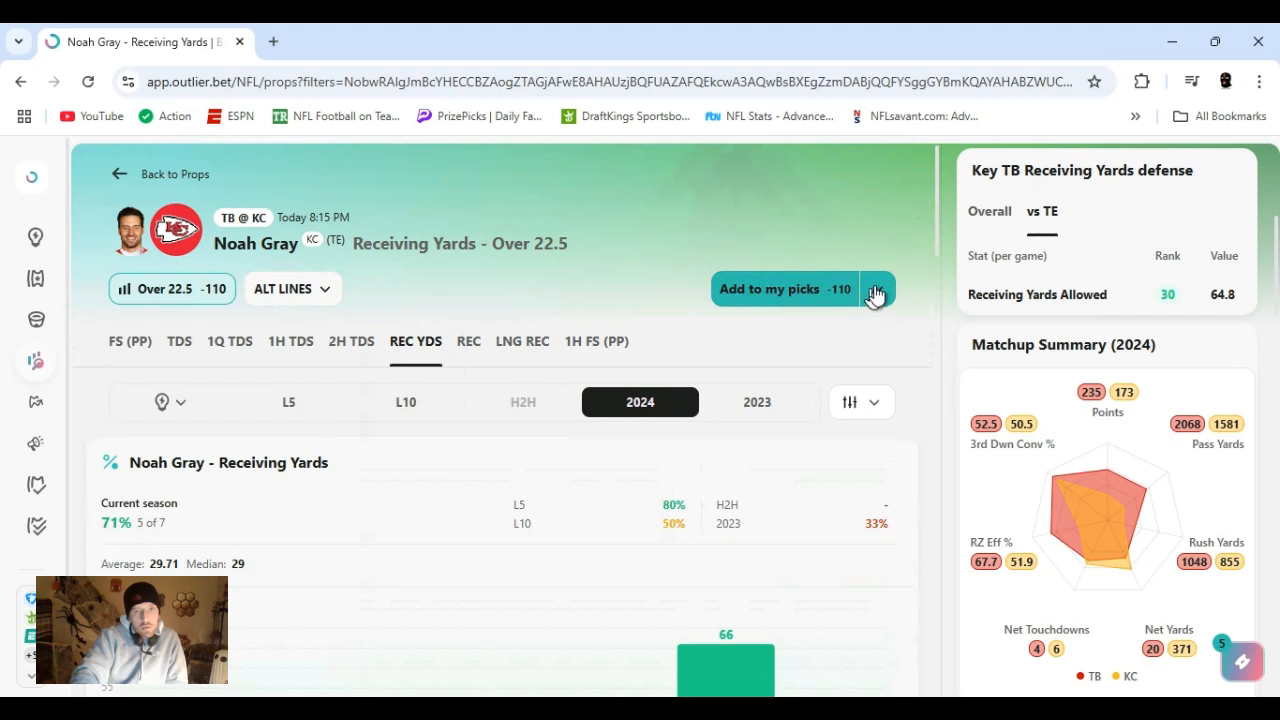
pyautogui.click(878, 288)
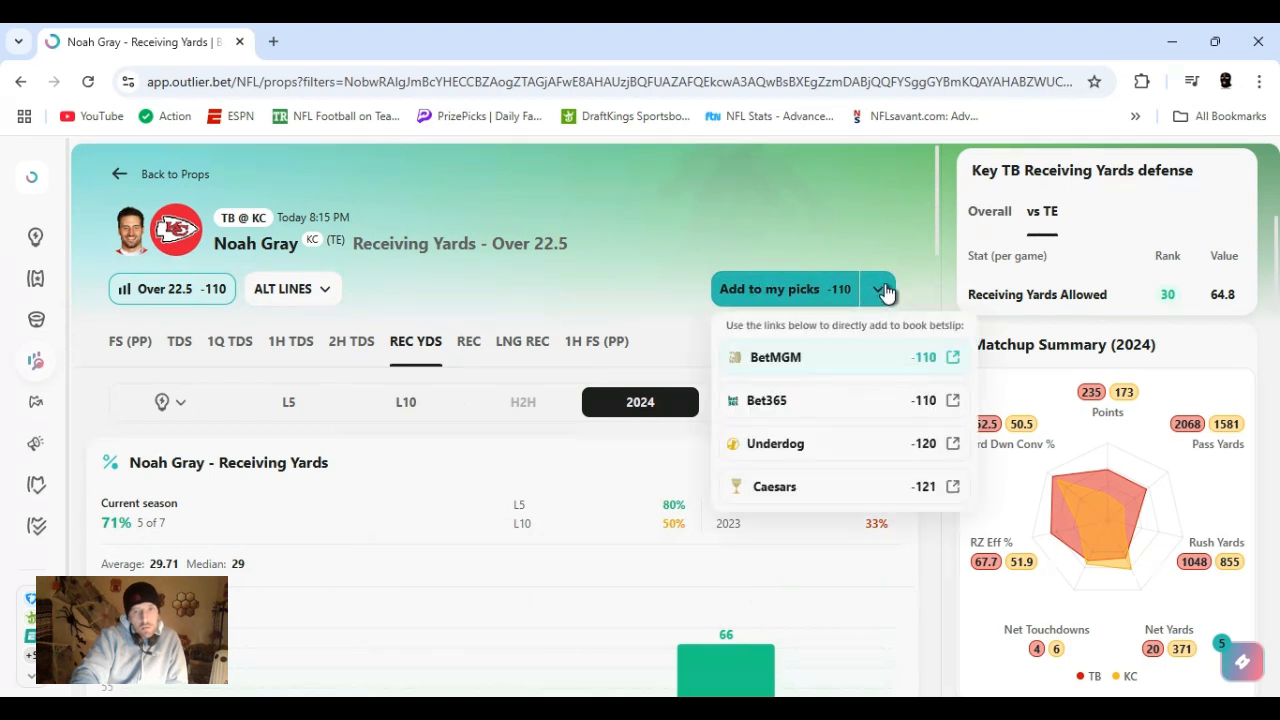
pyautogui.moveTo(888, 290)
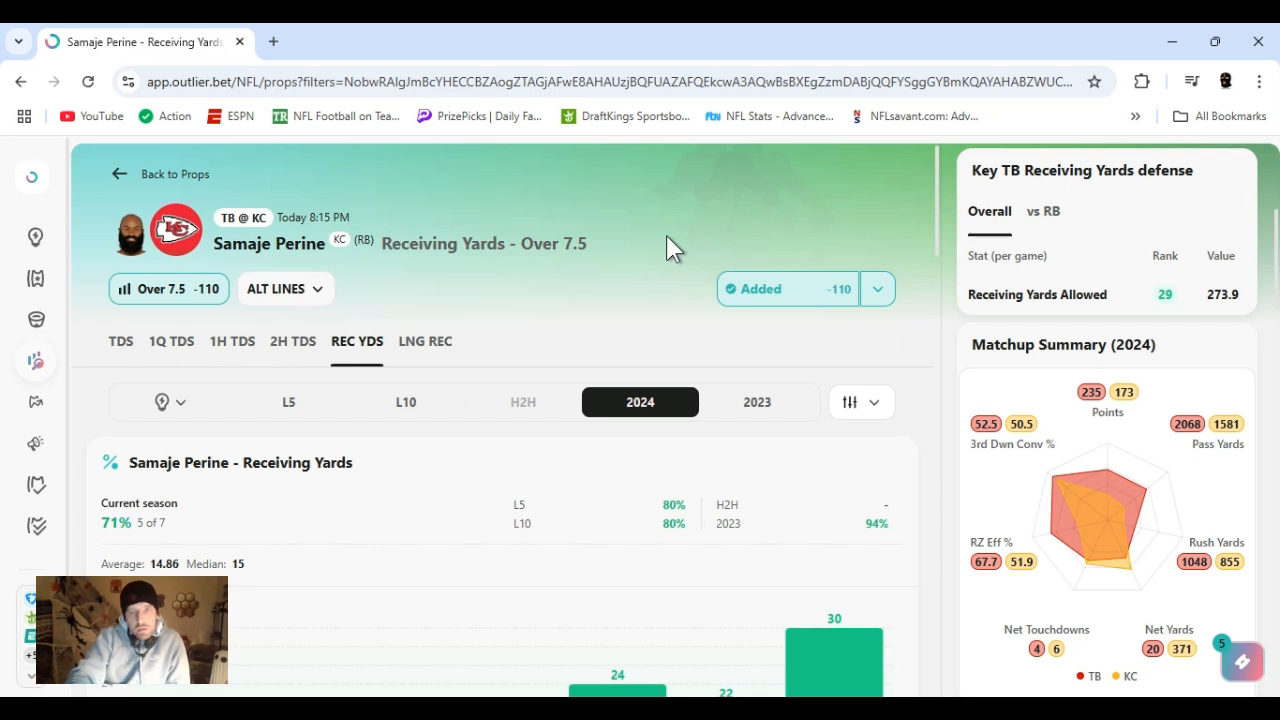
# On Perine's Receiving Yards Over 7.5 prop, show TB's receiving yards allowed vs RB.
pyautogui.click(876, 288)
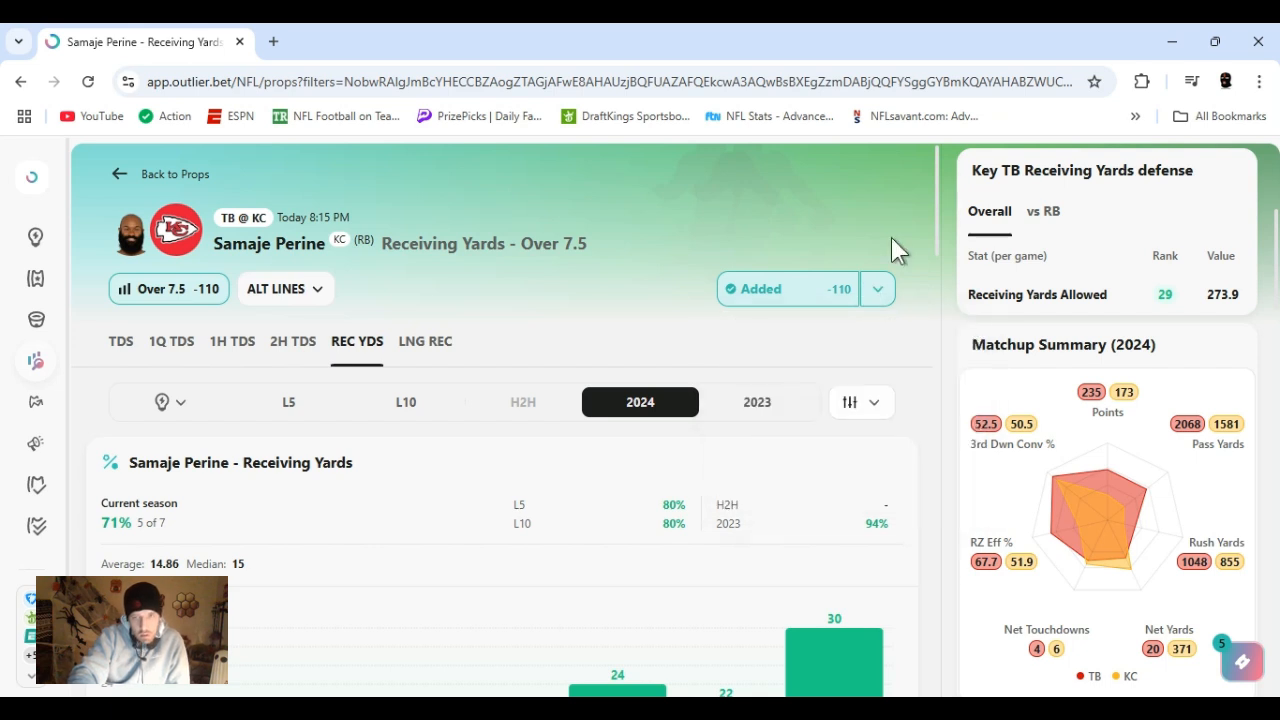
pyautogui.moveTo(1048, 216)
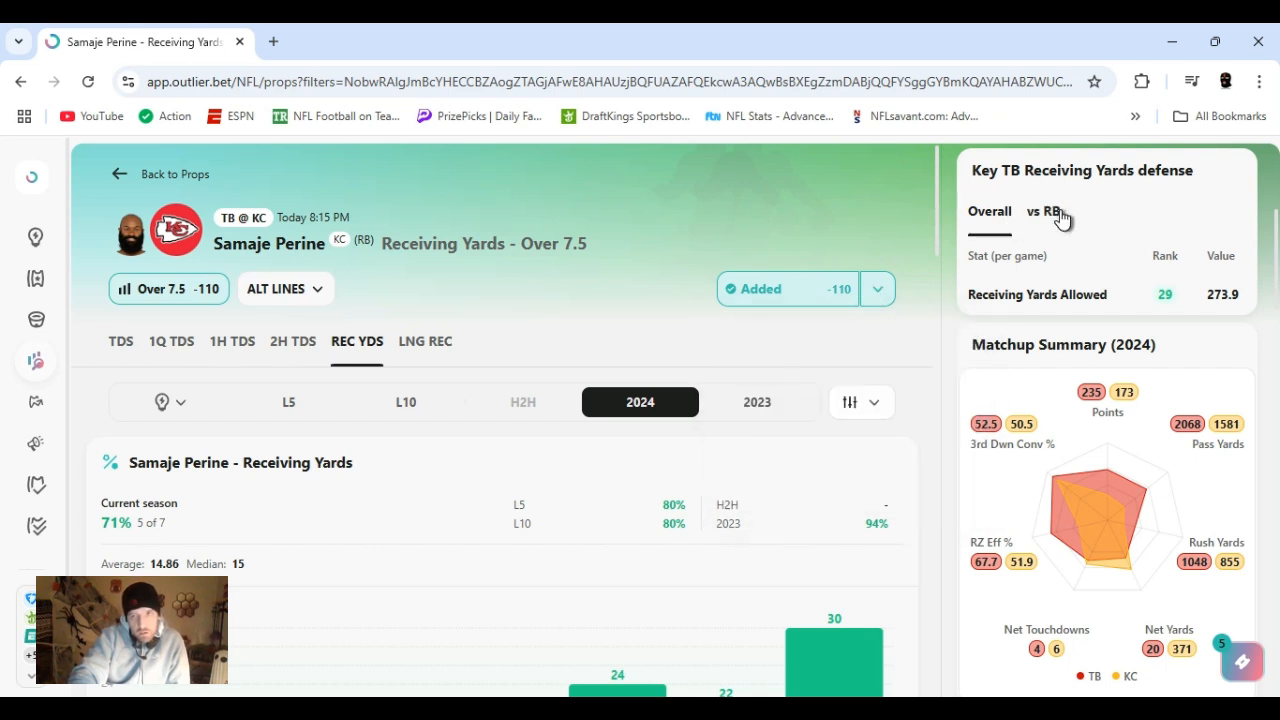
pyautogui.click(1044, 212)
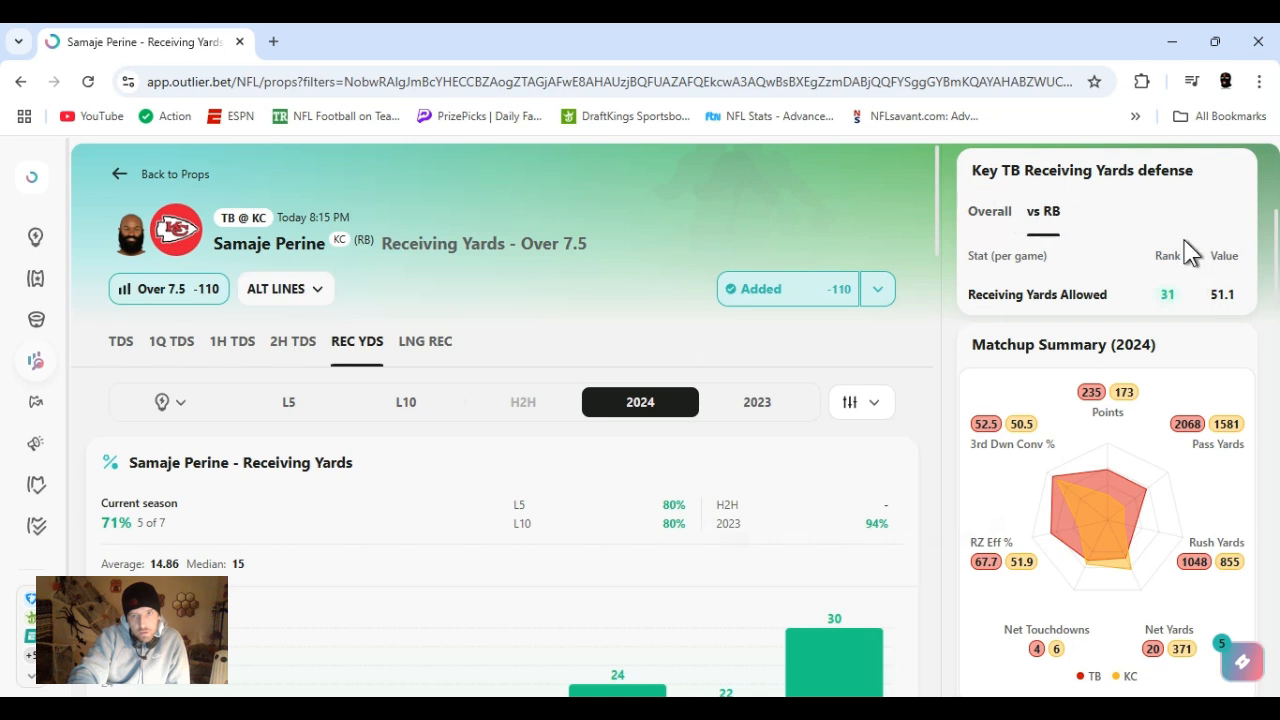
pyautogui.moveTo(940, 222)
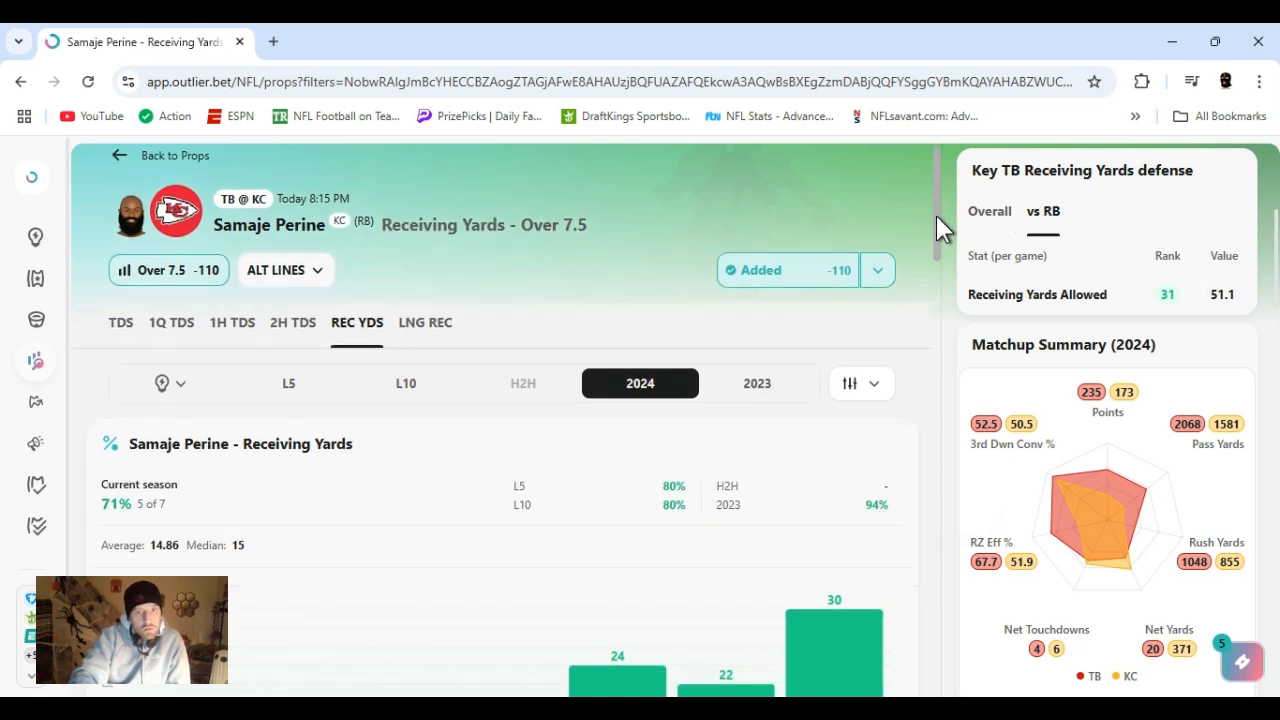
pyautogui.scroll(-3)
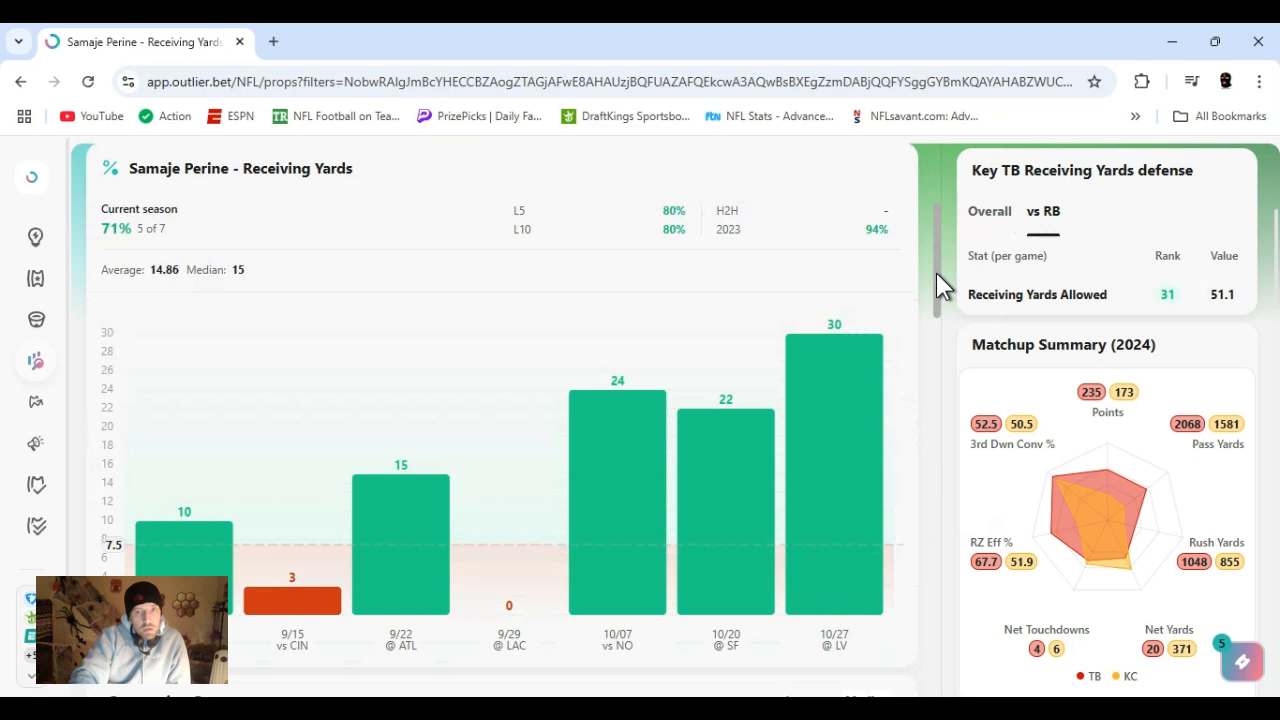
pyautogui.scroll(-3)
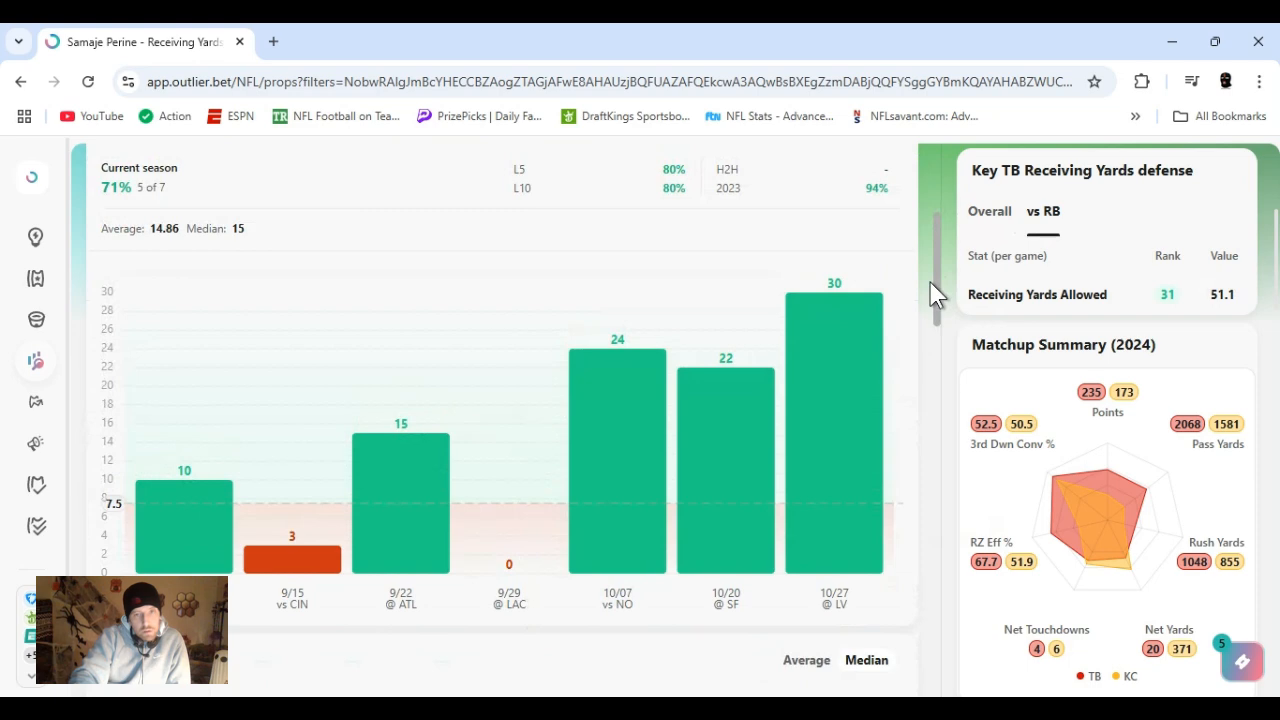
pyautogui.moveTo(750, 440)
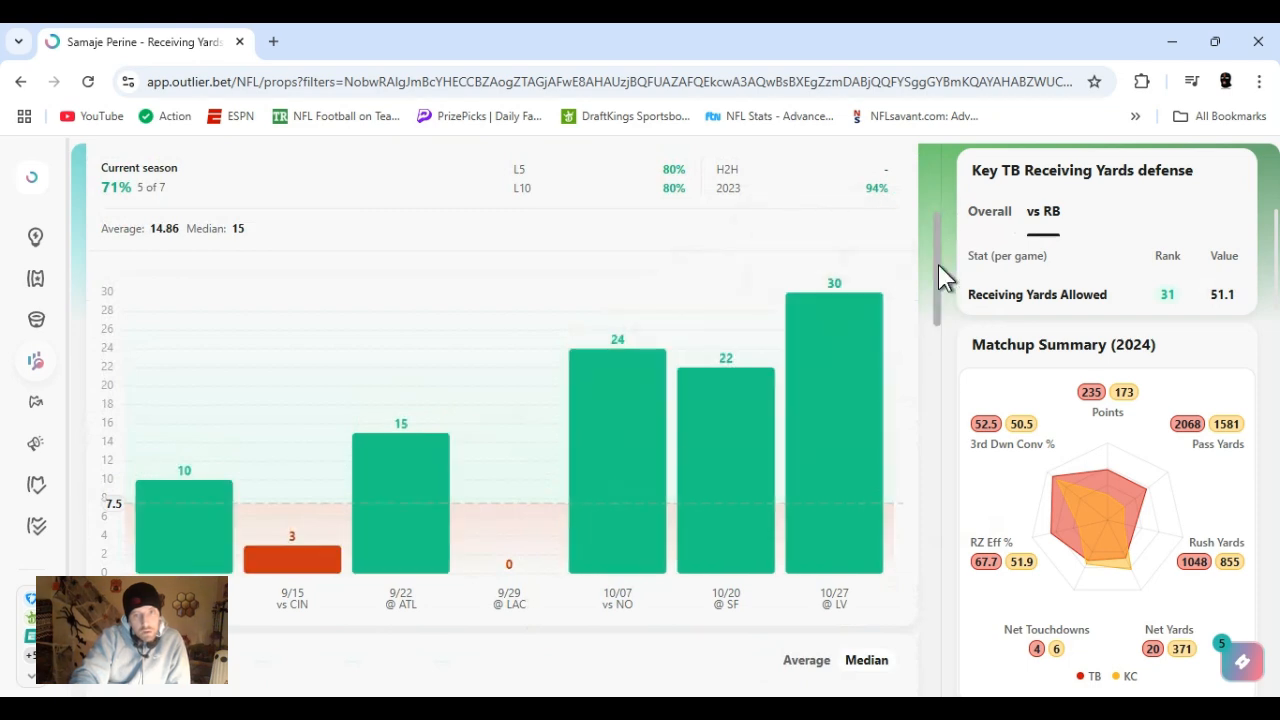
pyautogui.scroll(-3)
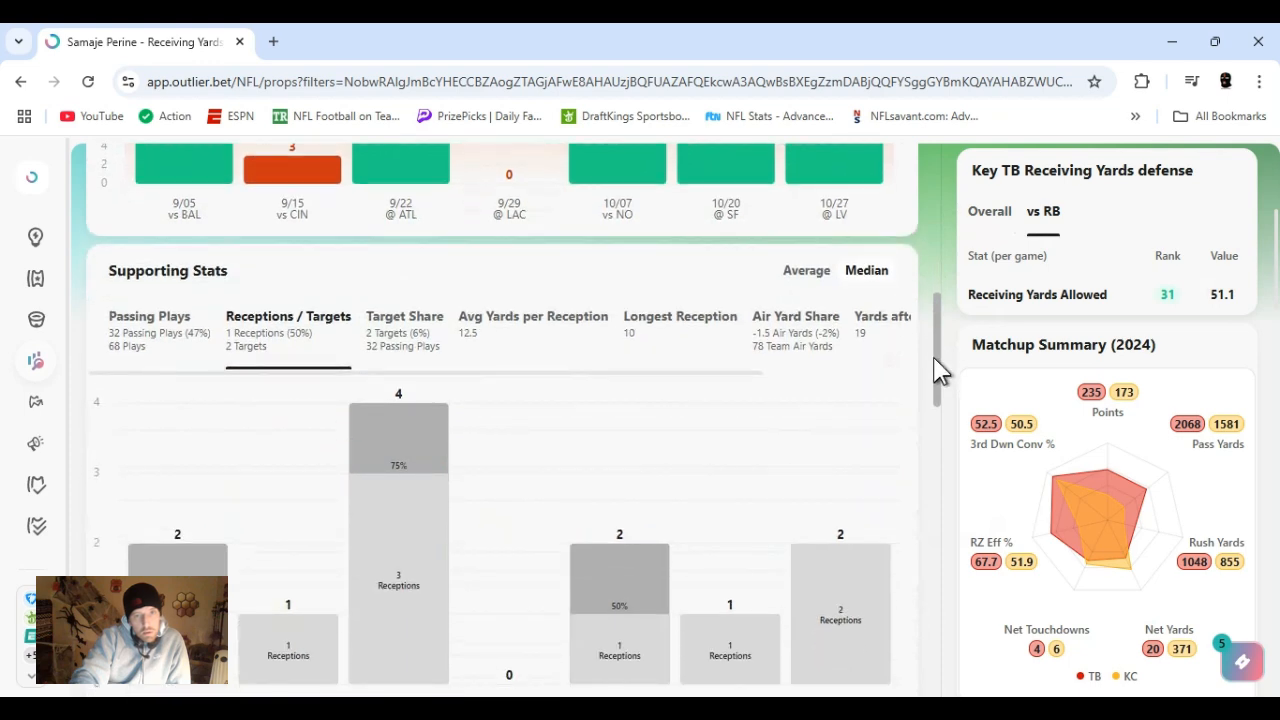
pyautogui.scroll(-3)
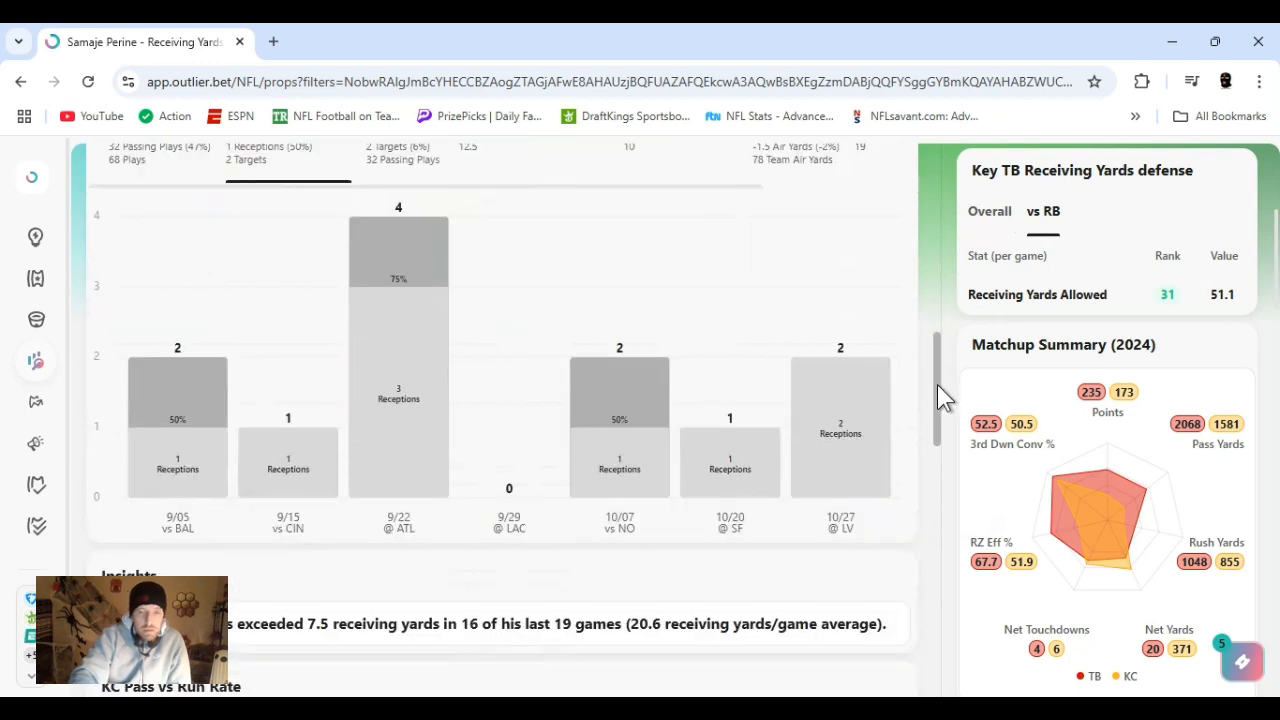
pyautogui.moveTo(856, 404)
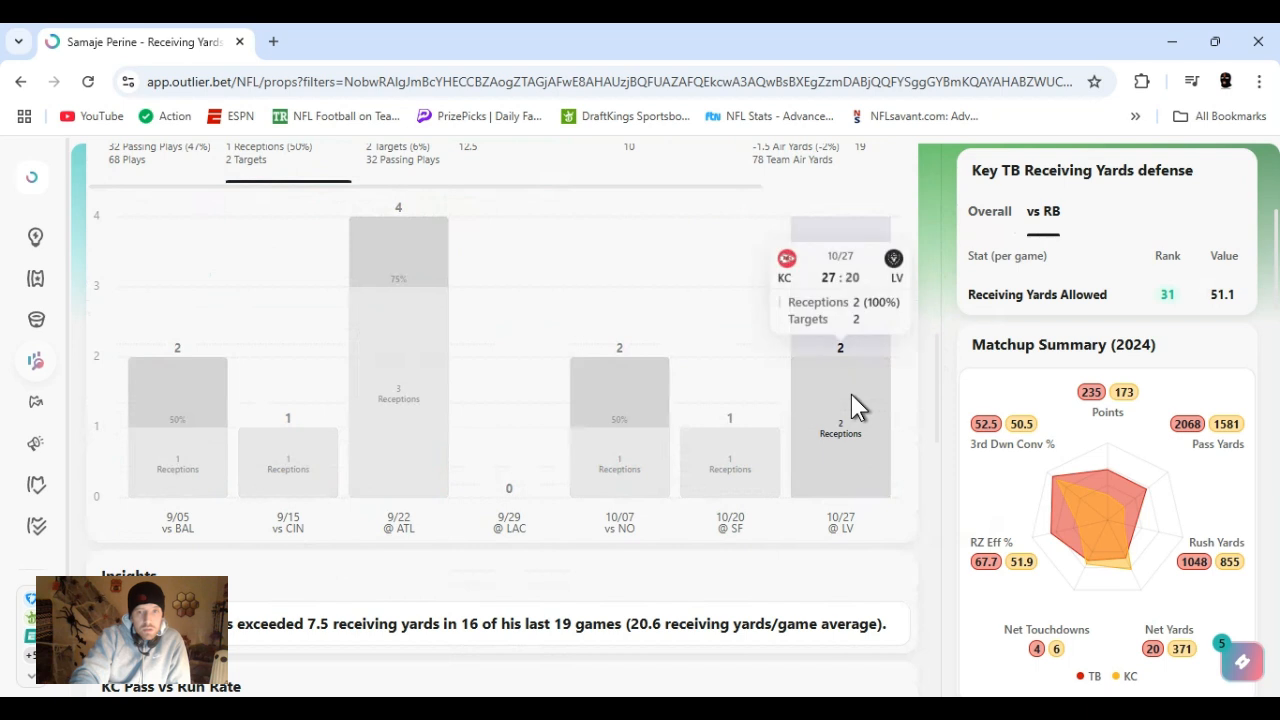
pyautogui.moveTo(884, 538)
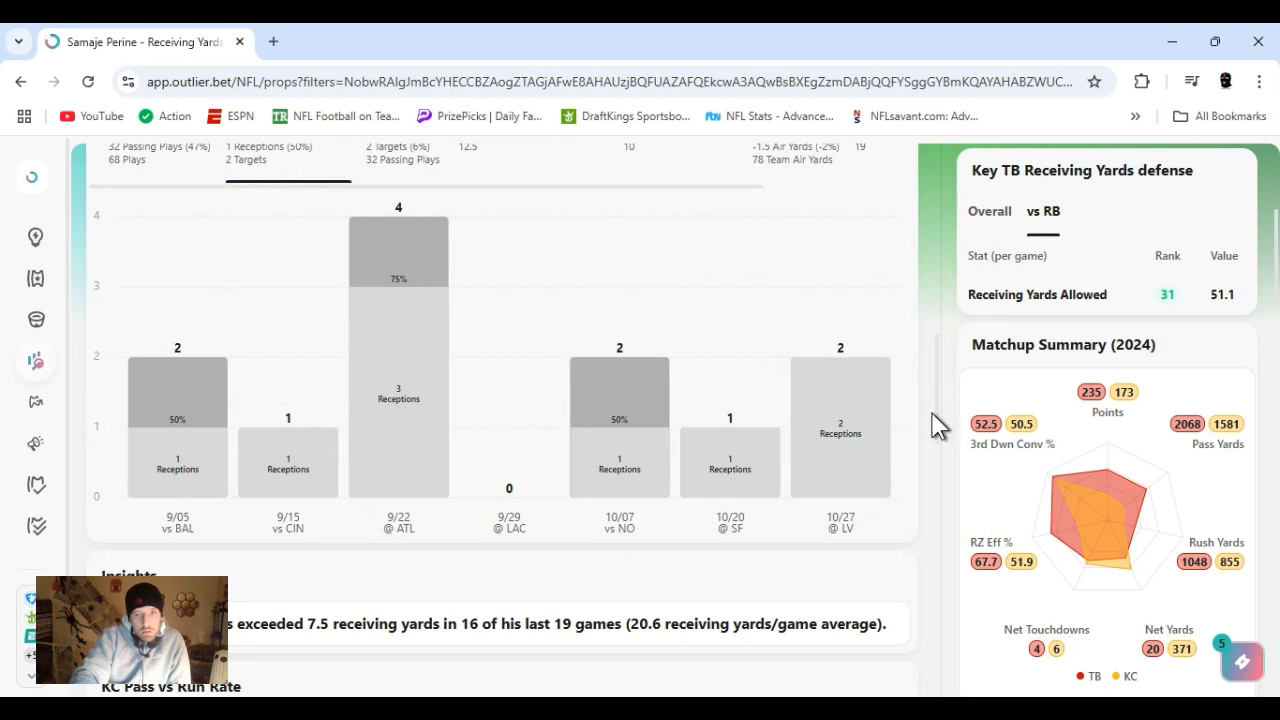
pyautogui.scroll(-3)
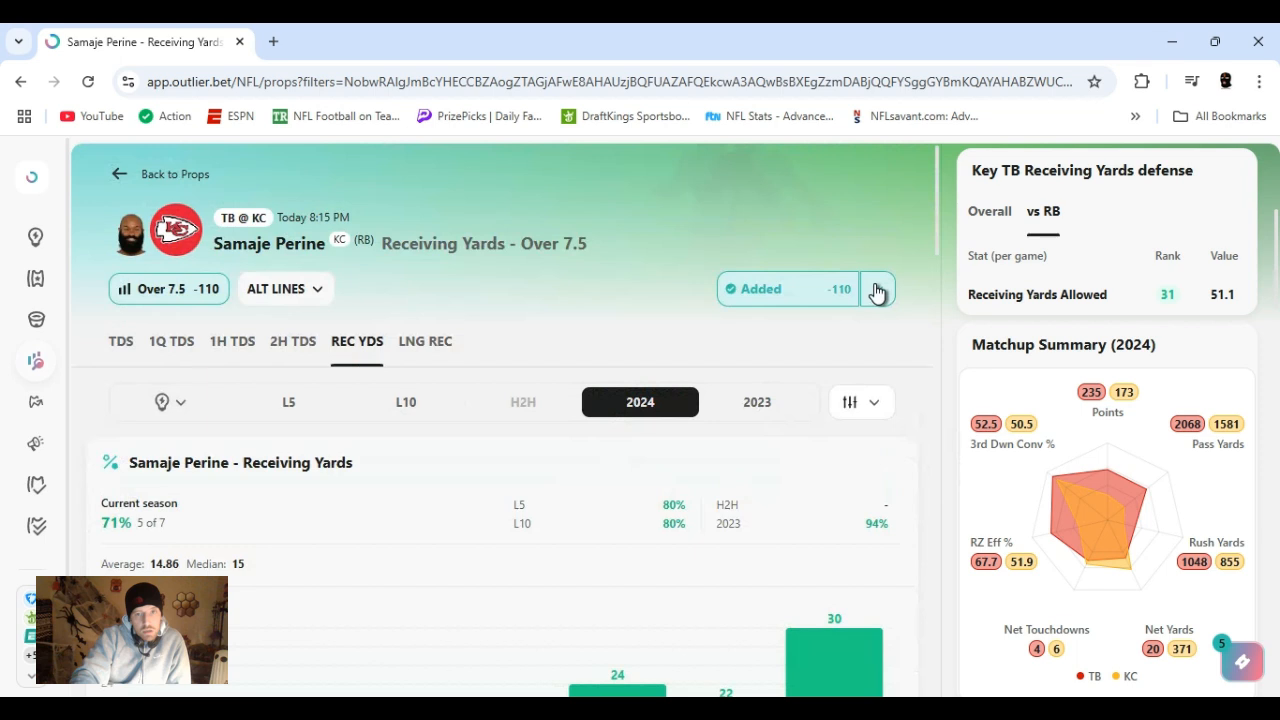
pyautogui.moveTo(880, 284)
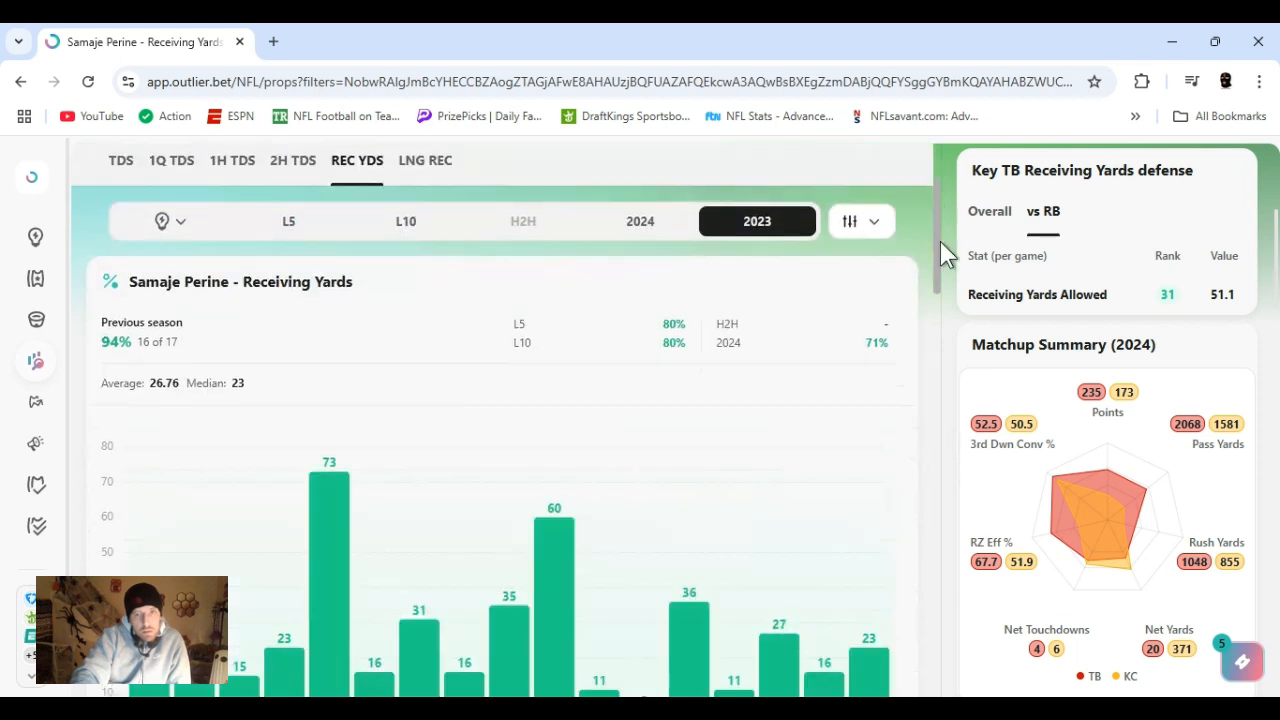
pyautogui.scroll(-3)
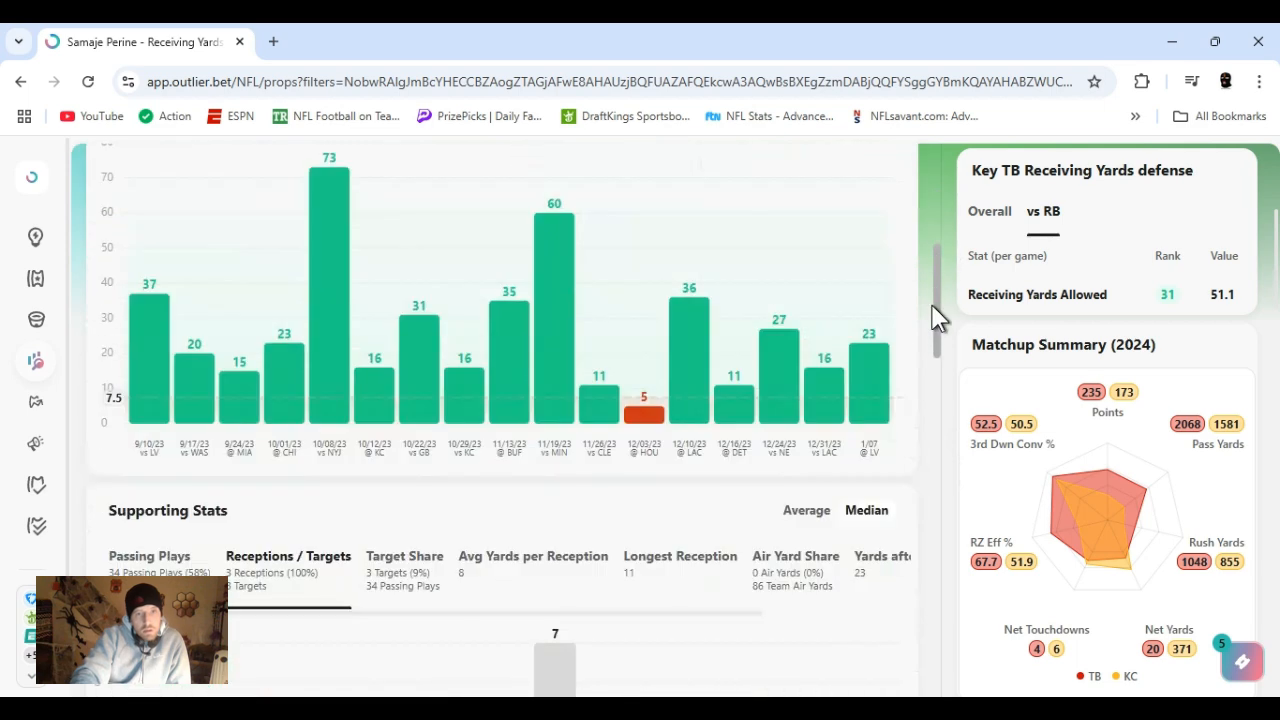
pyautogui.scroll(-3)
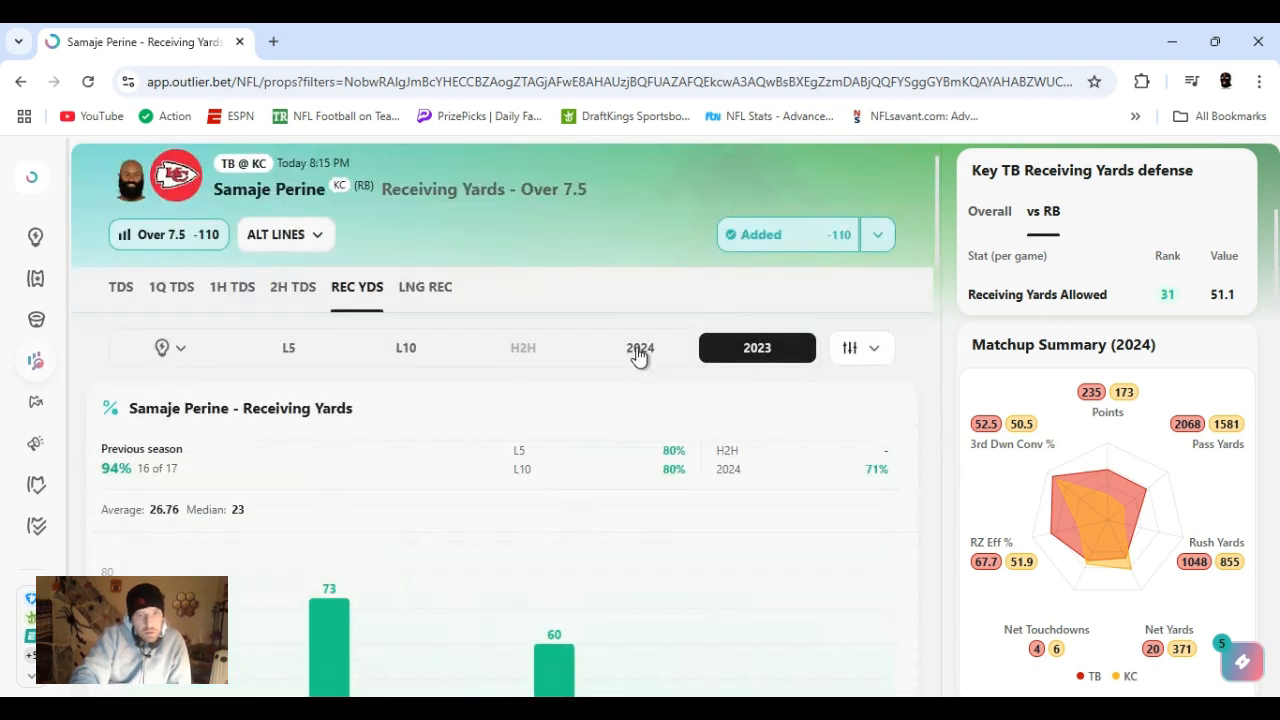
pyautogui.click(640, 348)
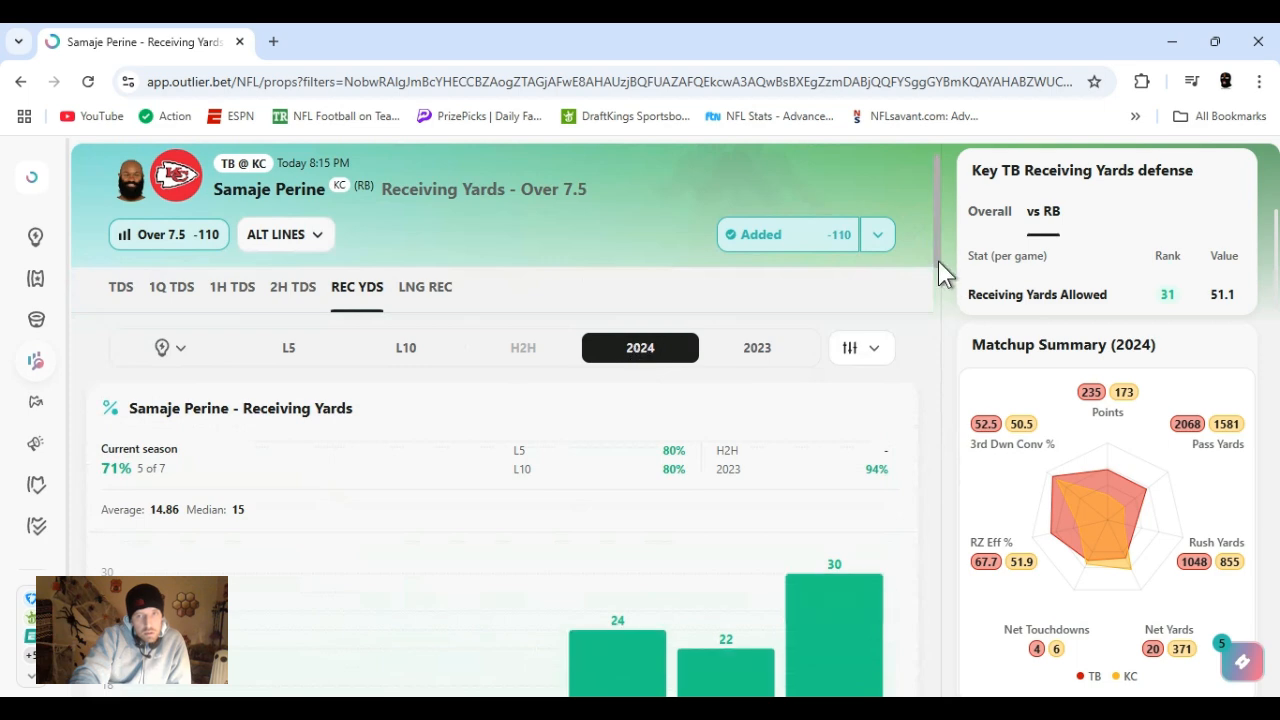
pyautogui.scroll(-3)
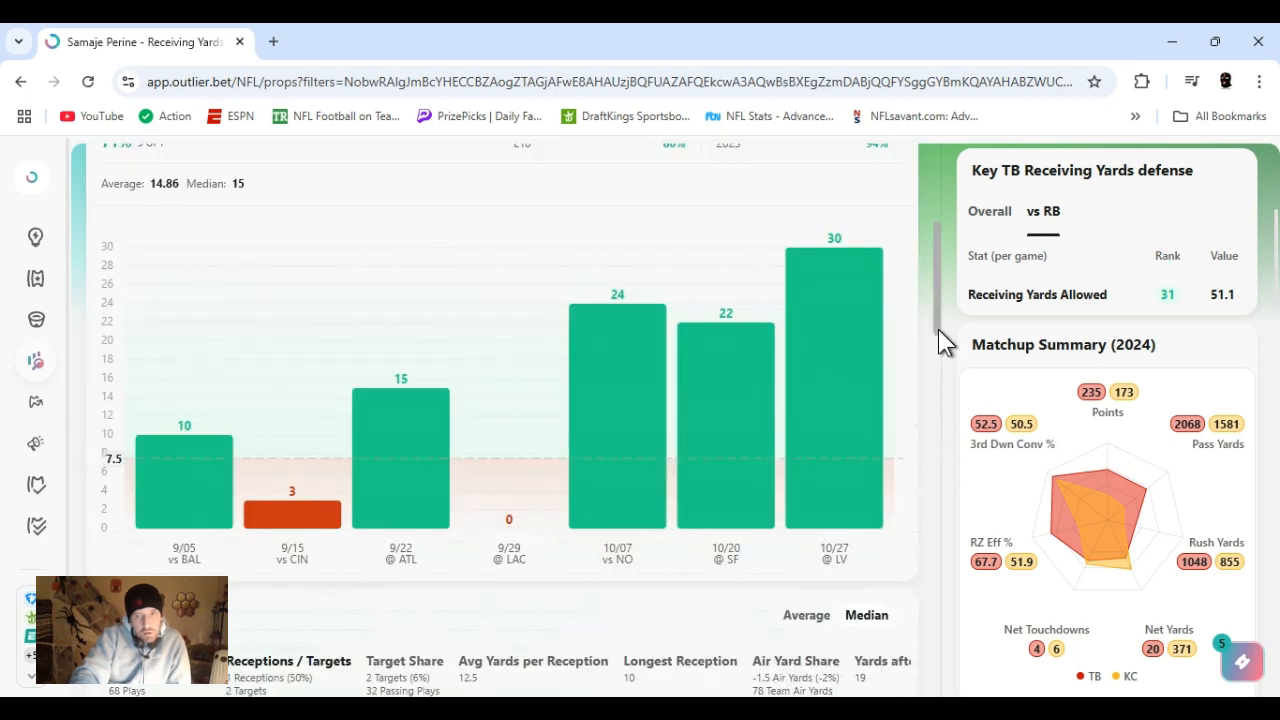